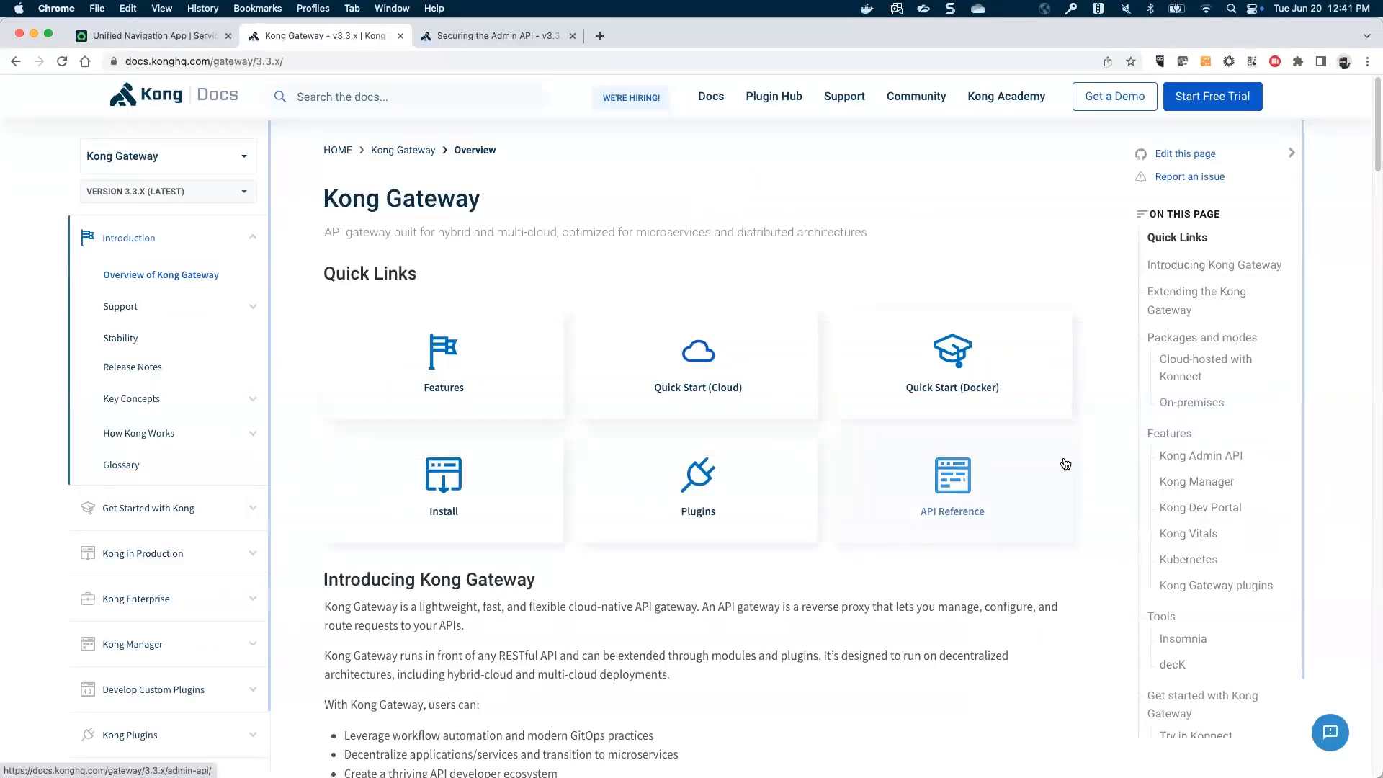
mouse_move(300, 235)
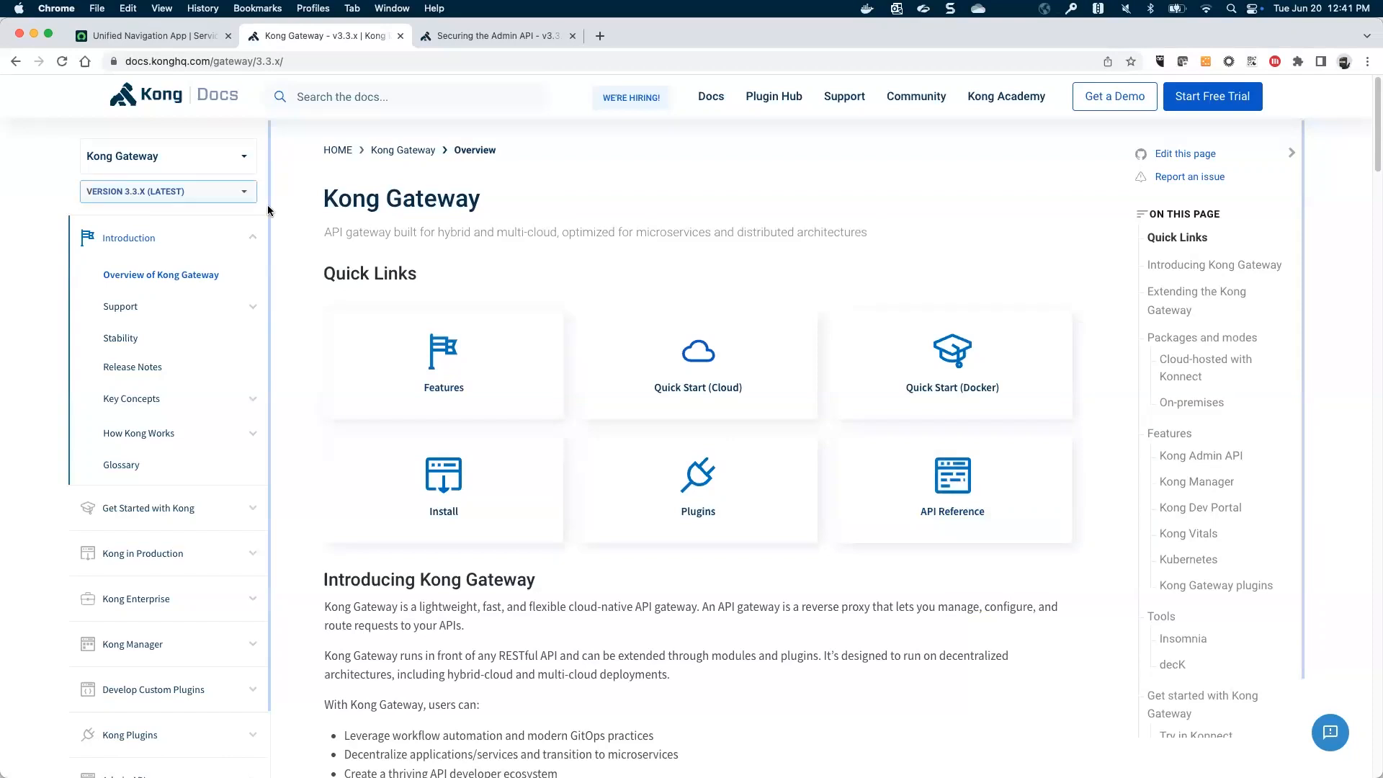
mouse_move(289, 170)
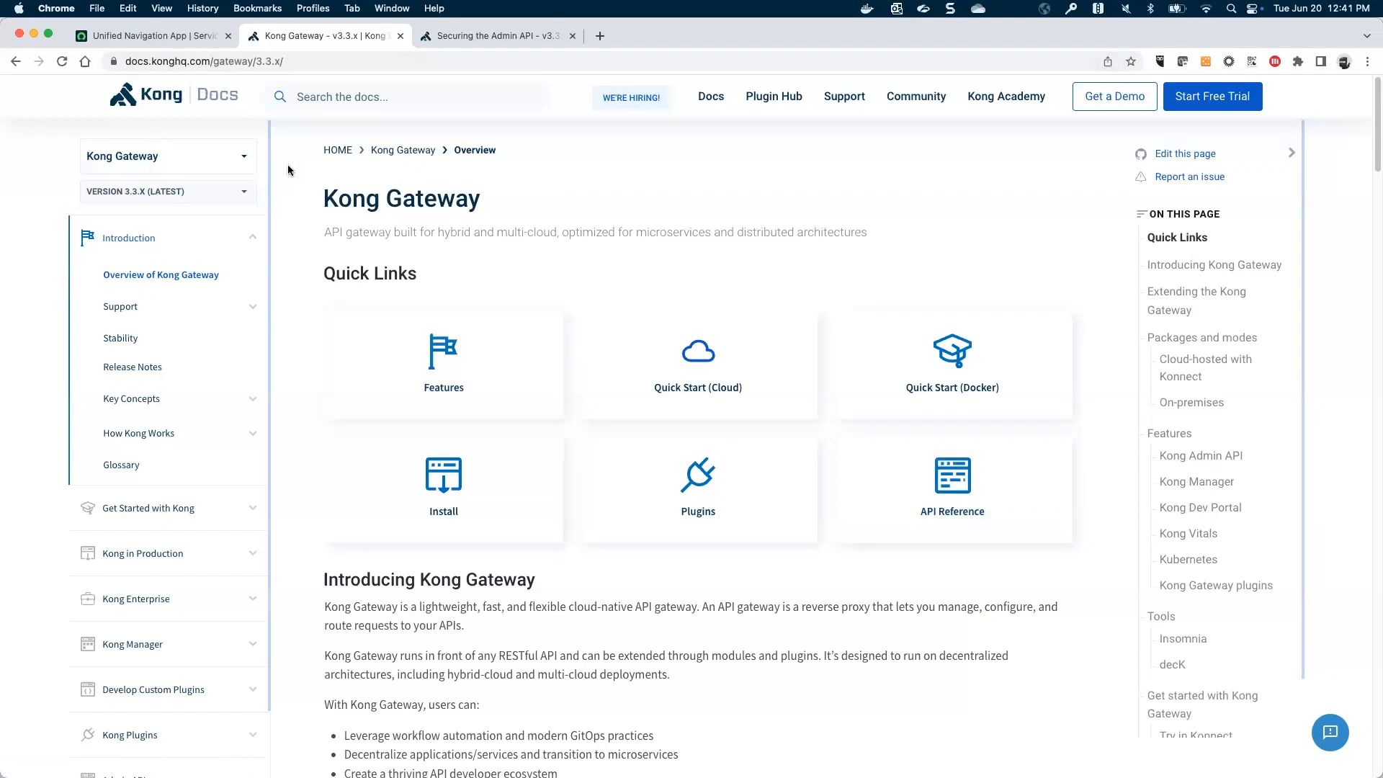
- Scroll the Gateway 3.3.x overview past the Open Source vs Enterprise table to Kong Admin API
left_click(168, 156)
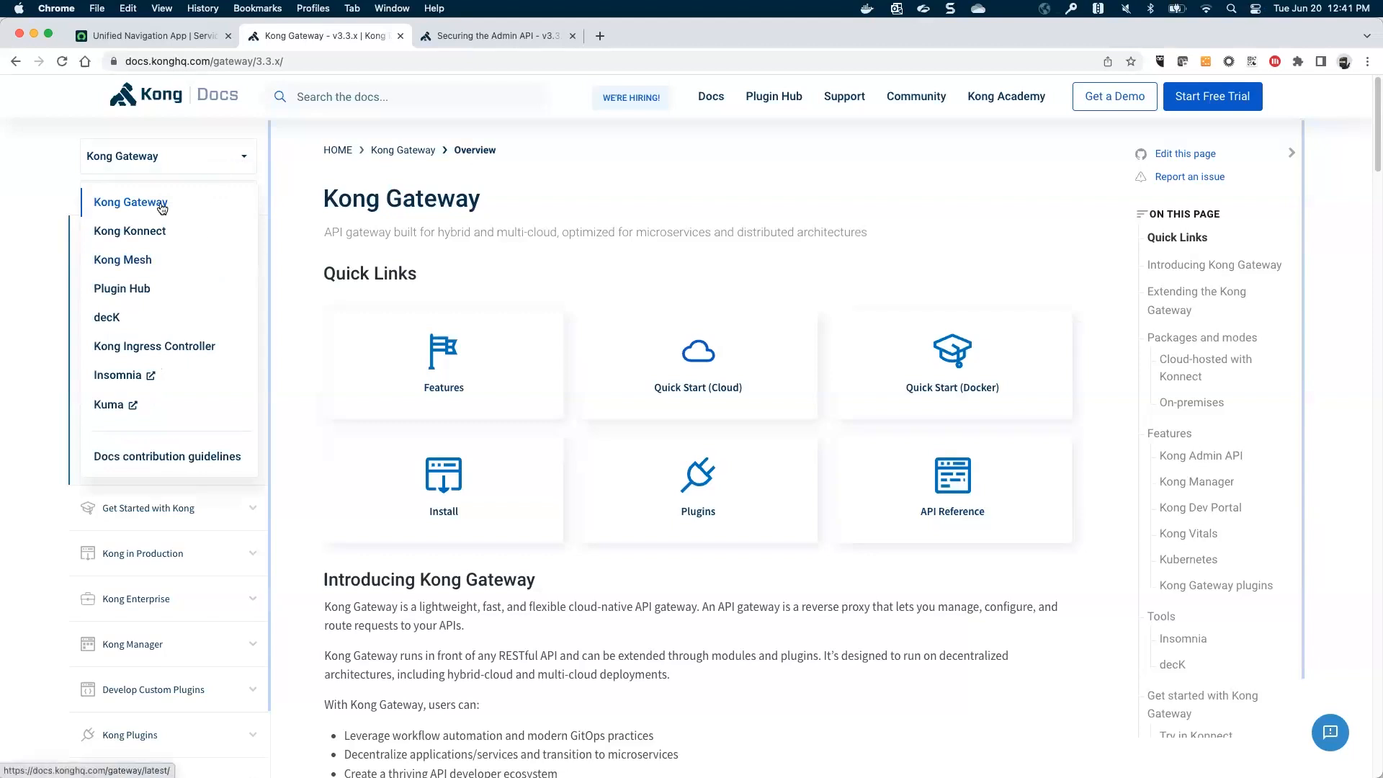
mouse_move(283, 165)
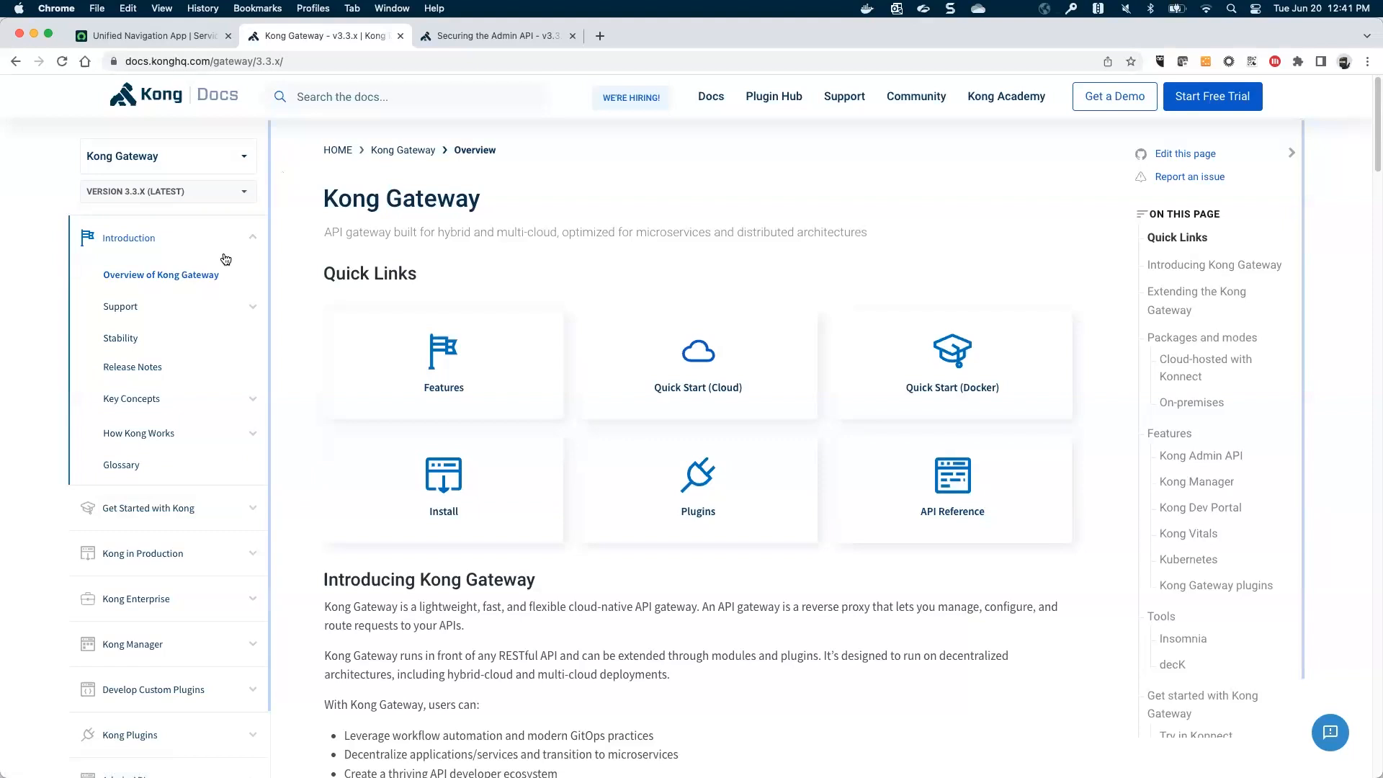
mouse_move(174, 380)
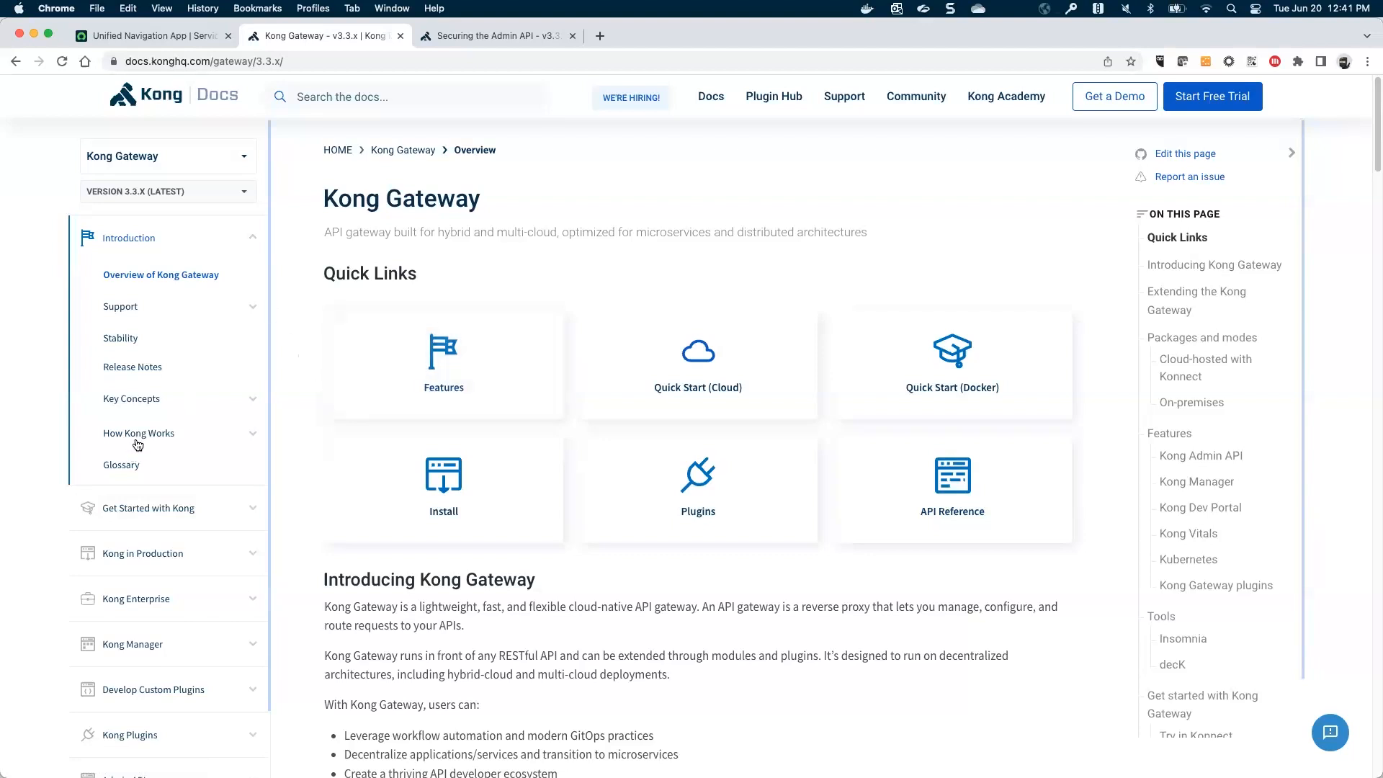
mouse_move(150, 404)
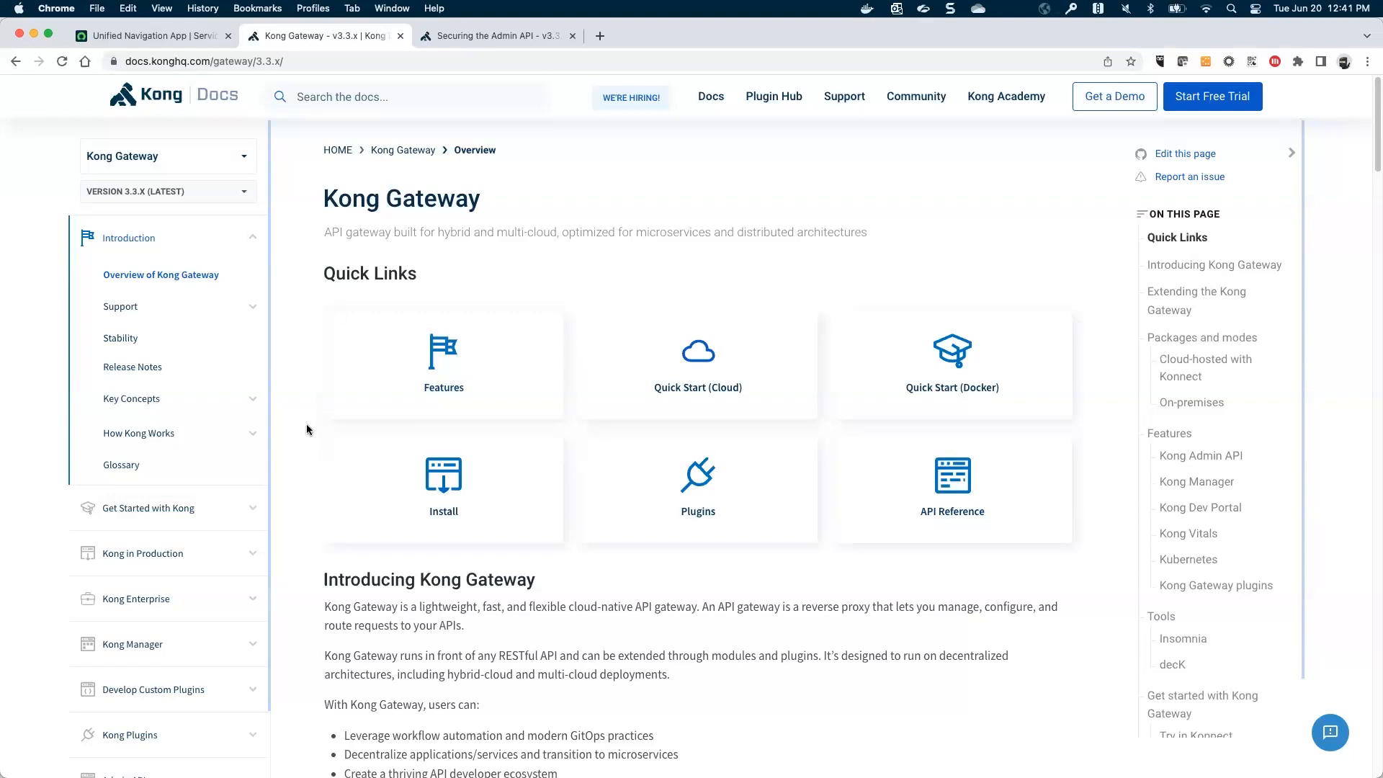
mouse_move(307, 431)
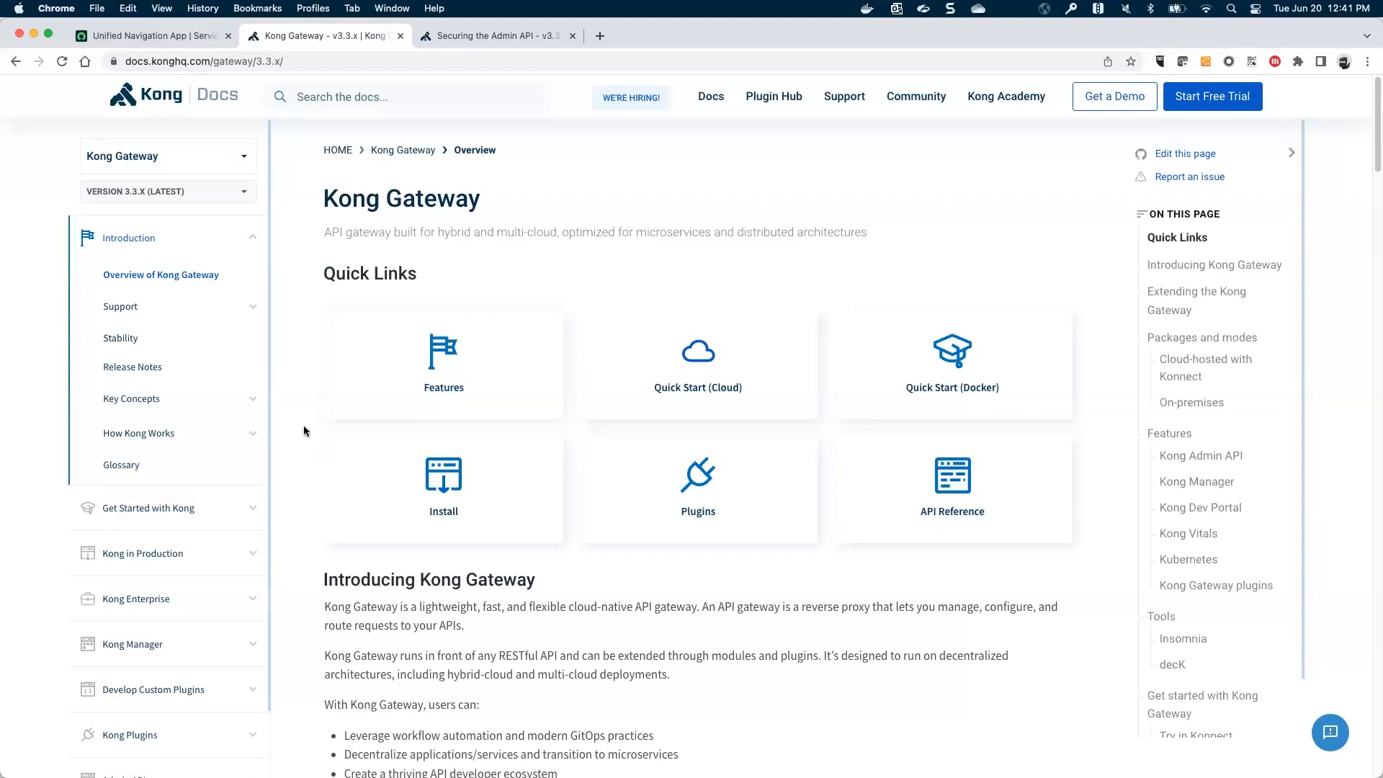
mouse_move(952, 490)
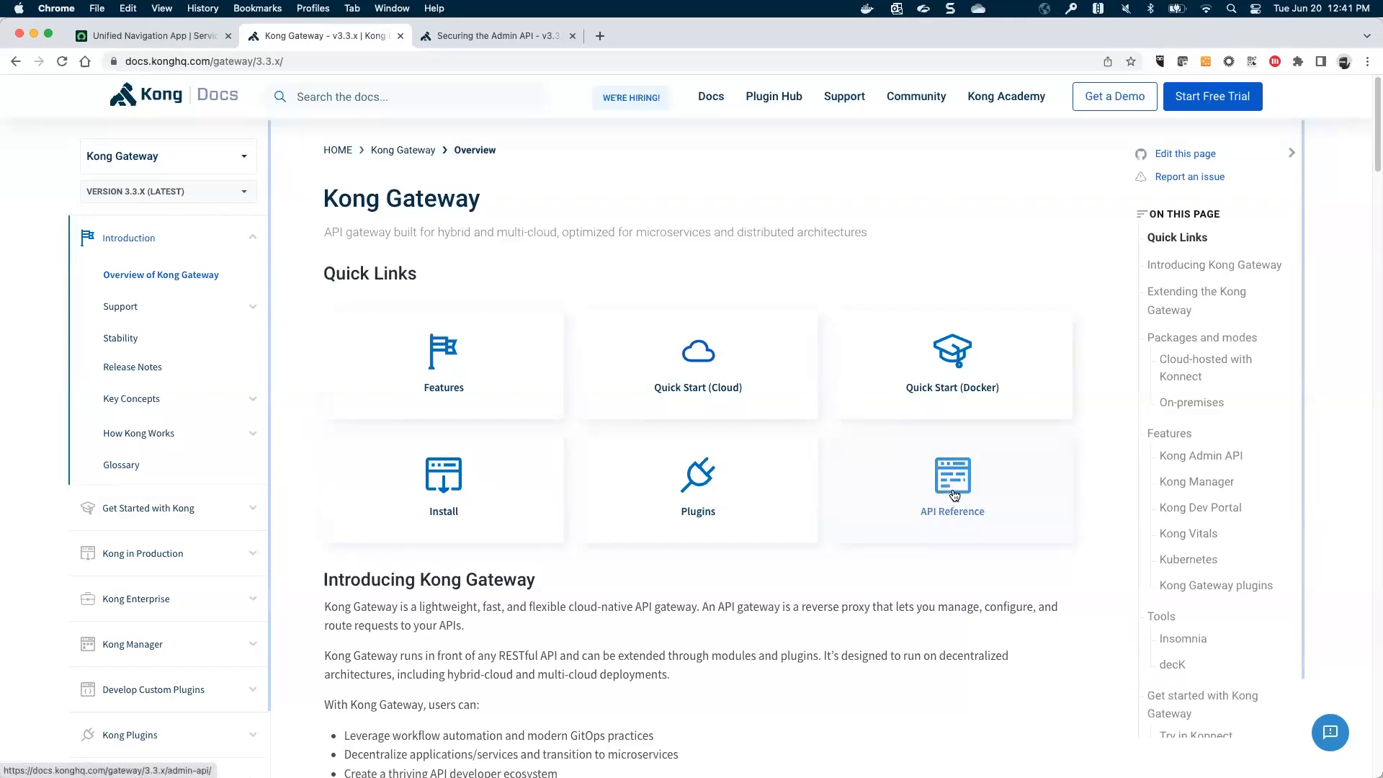
scroll("down", 3)
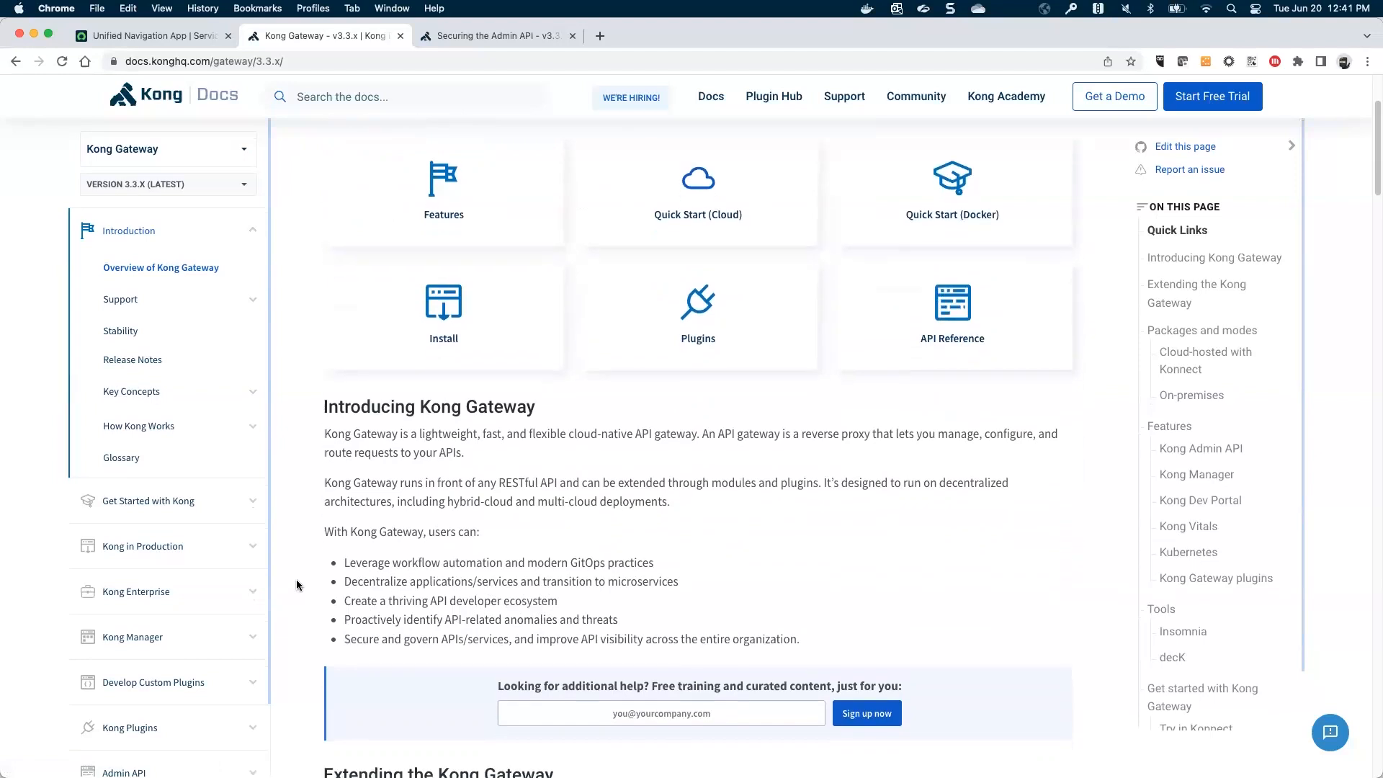
scroll("down", 3)
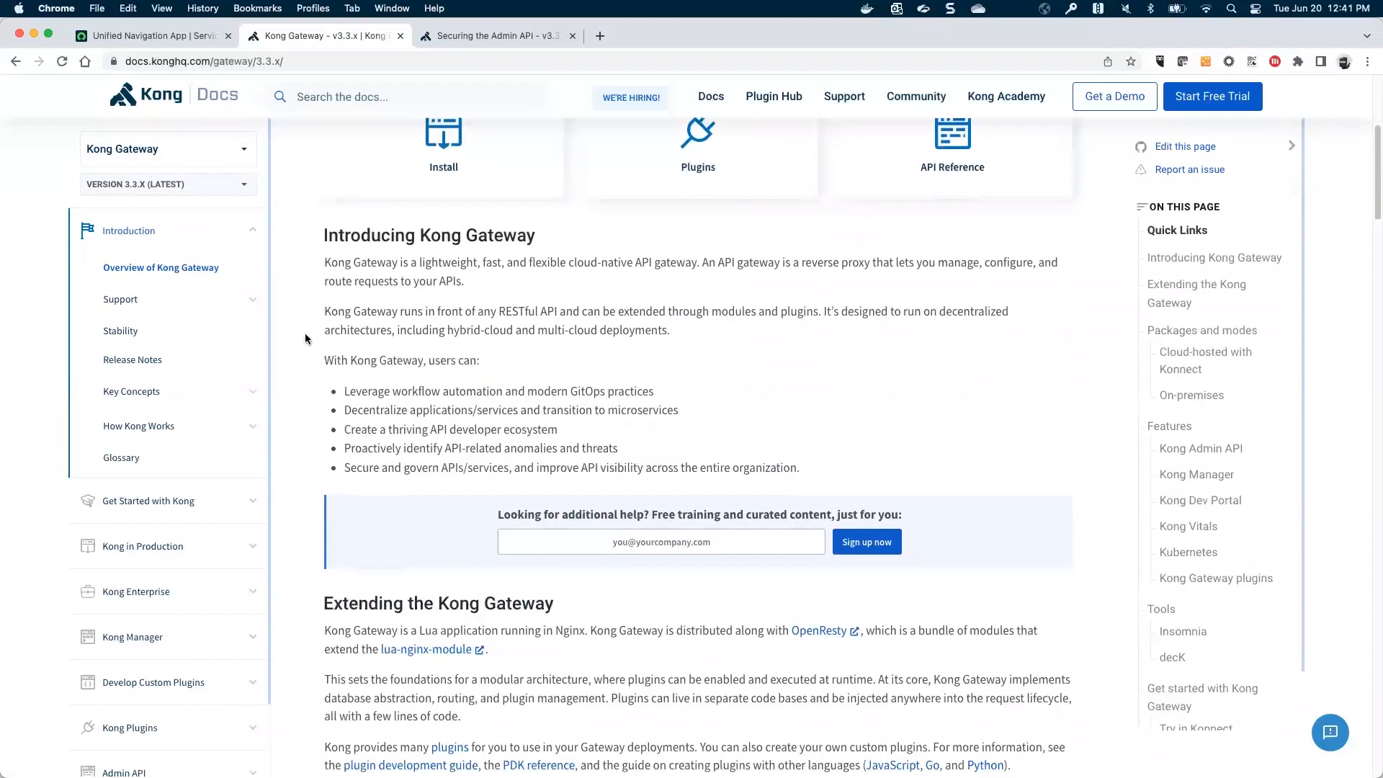
scroll("down", 3)
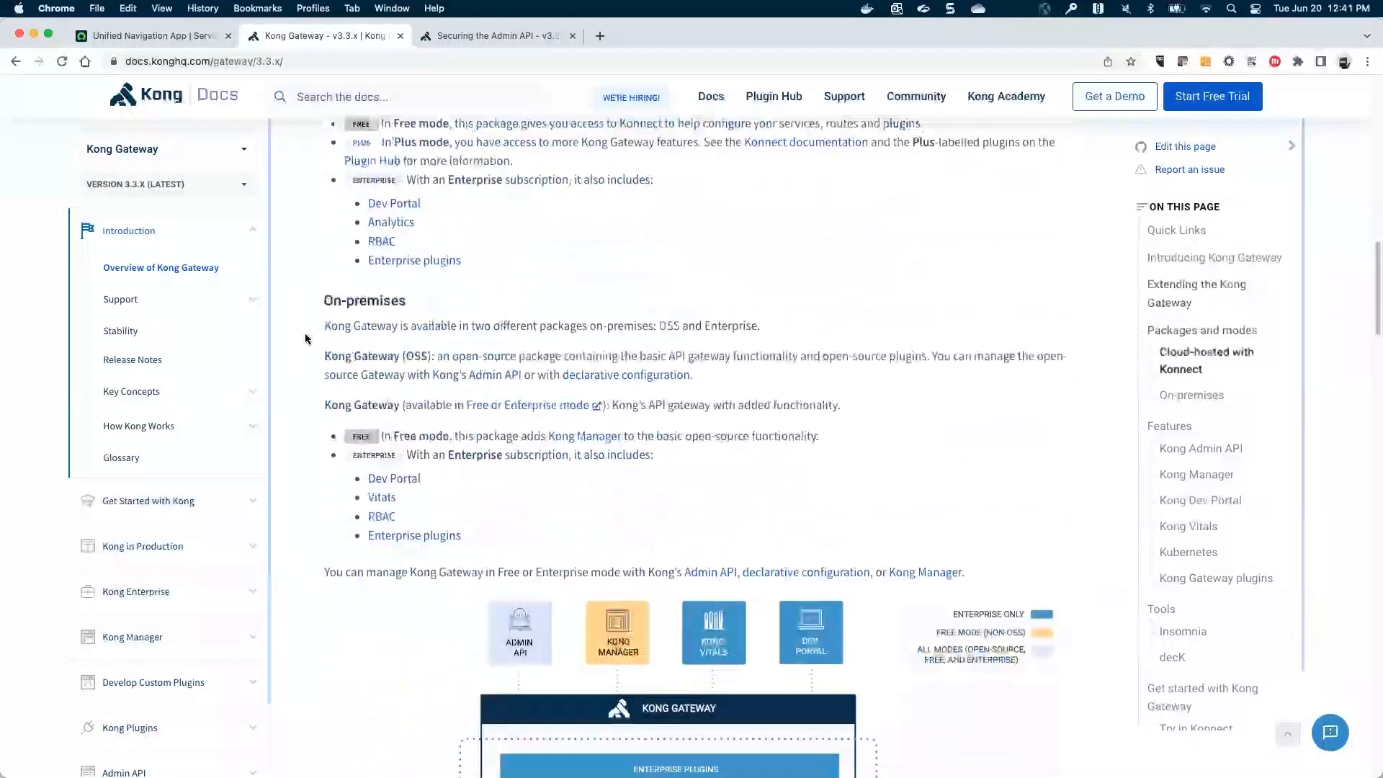
scroll("down", 3)
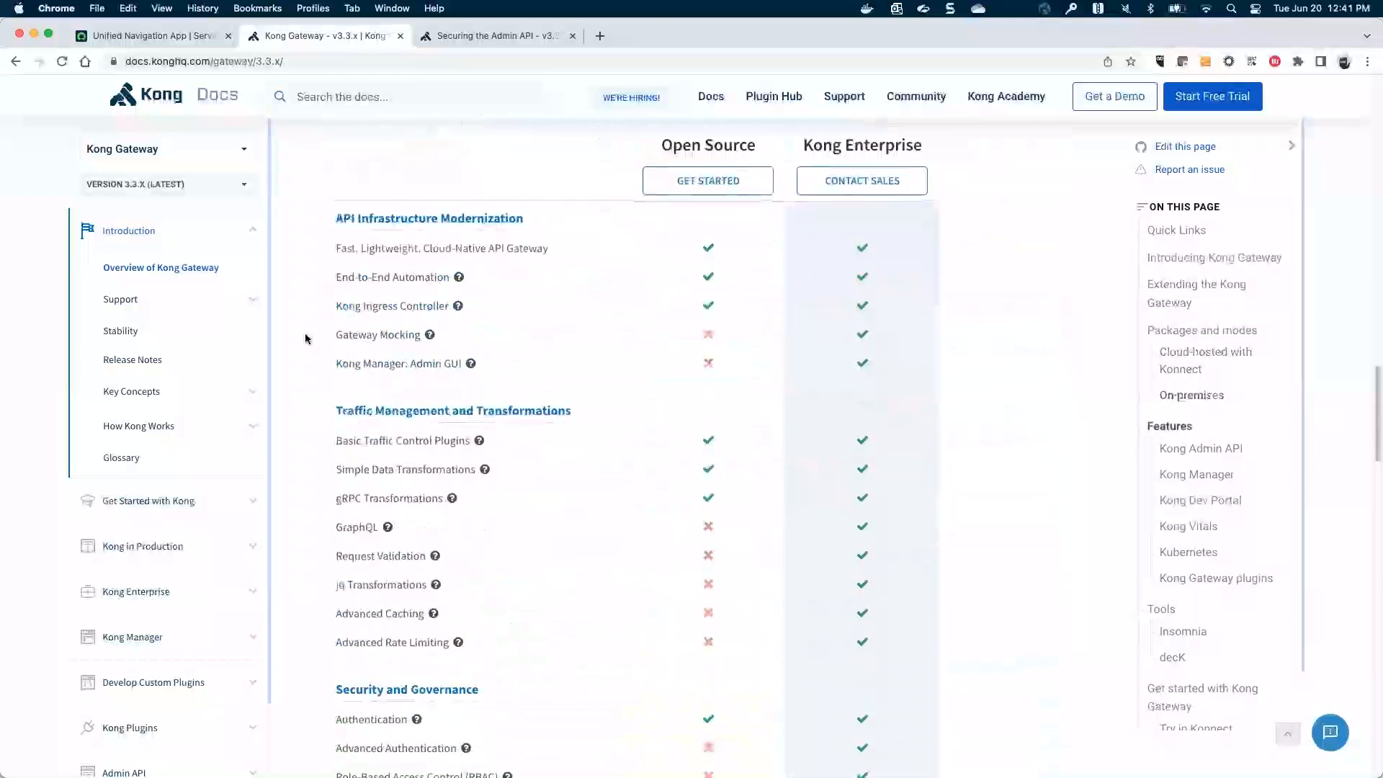
scroll("down", 3)
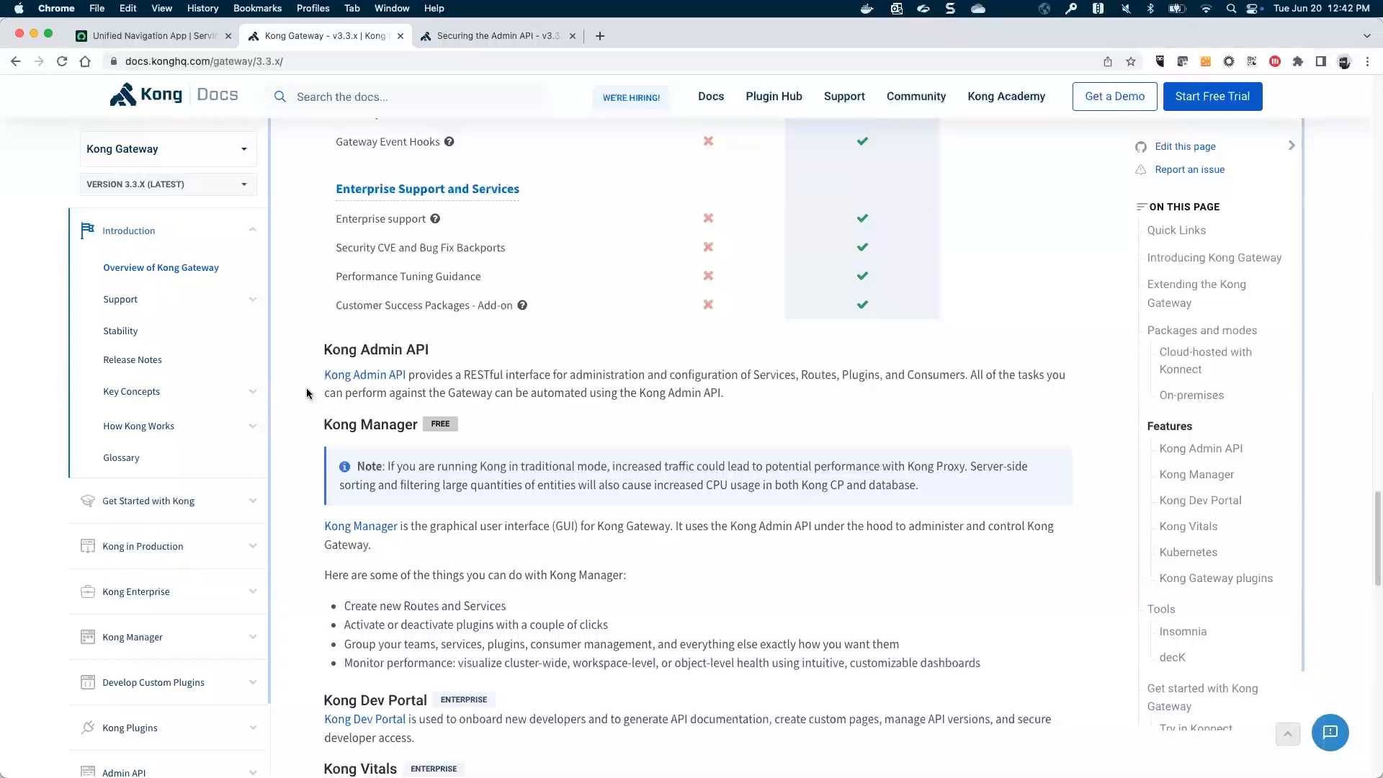
mouse_move(364, 374)
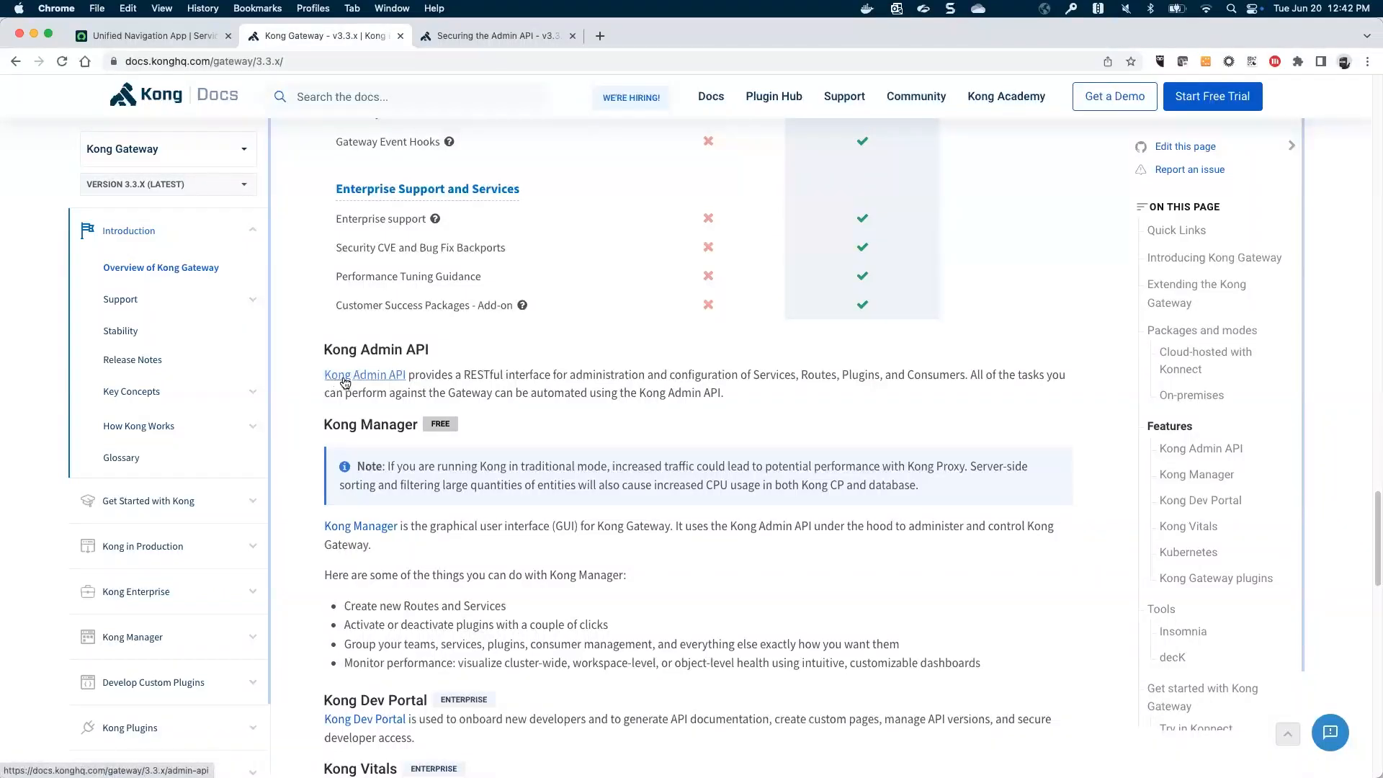
- Open the Kong Admin API page and highlight the default port 8001 line
left_click(365, 374)
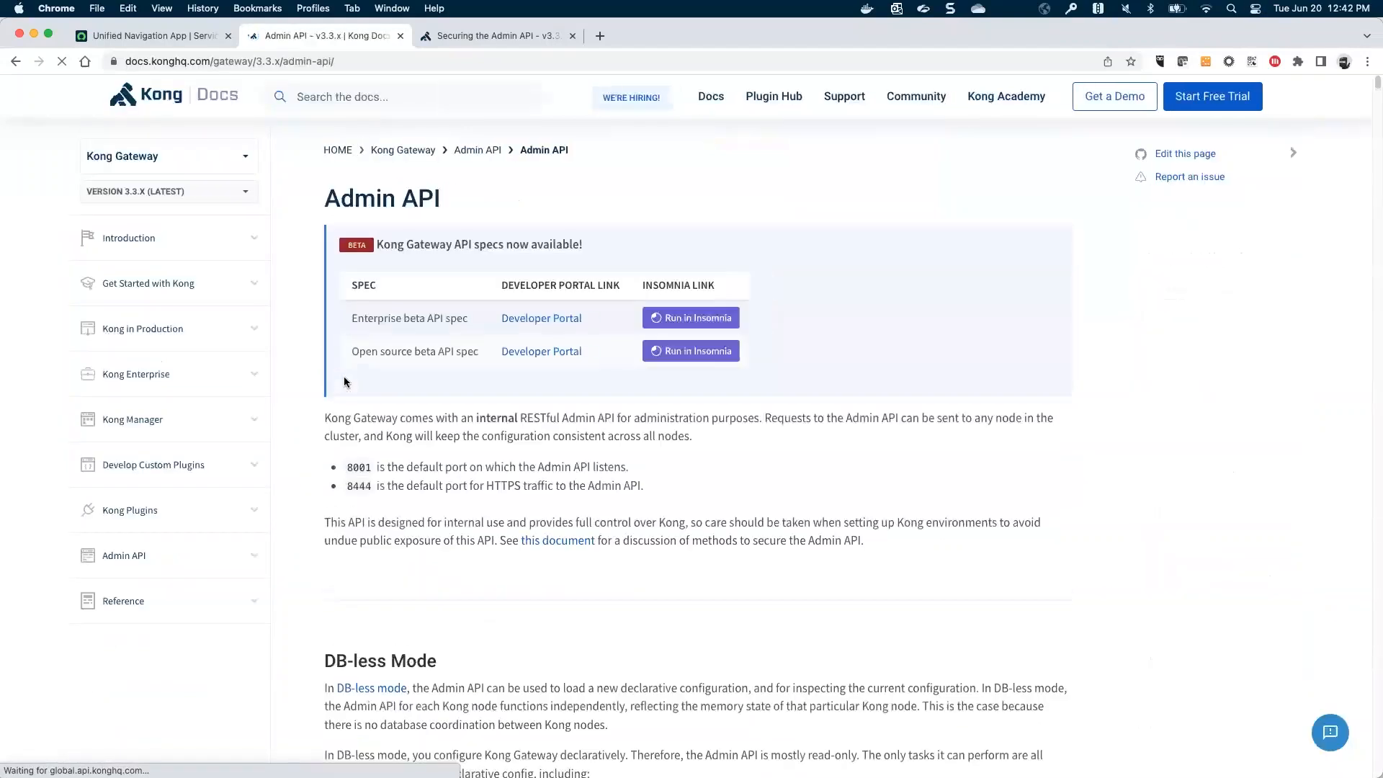
left_click(123, 555)
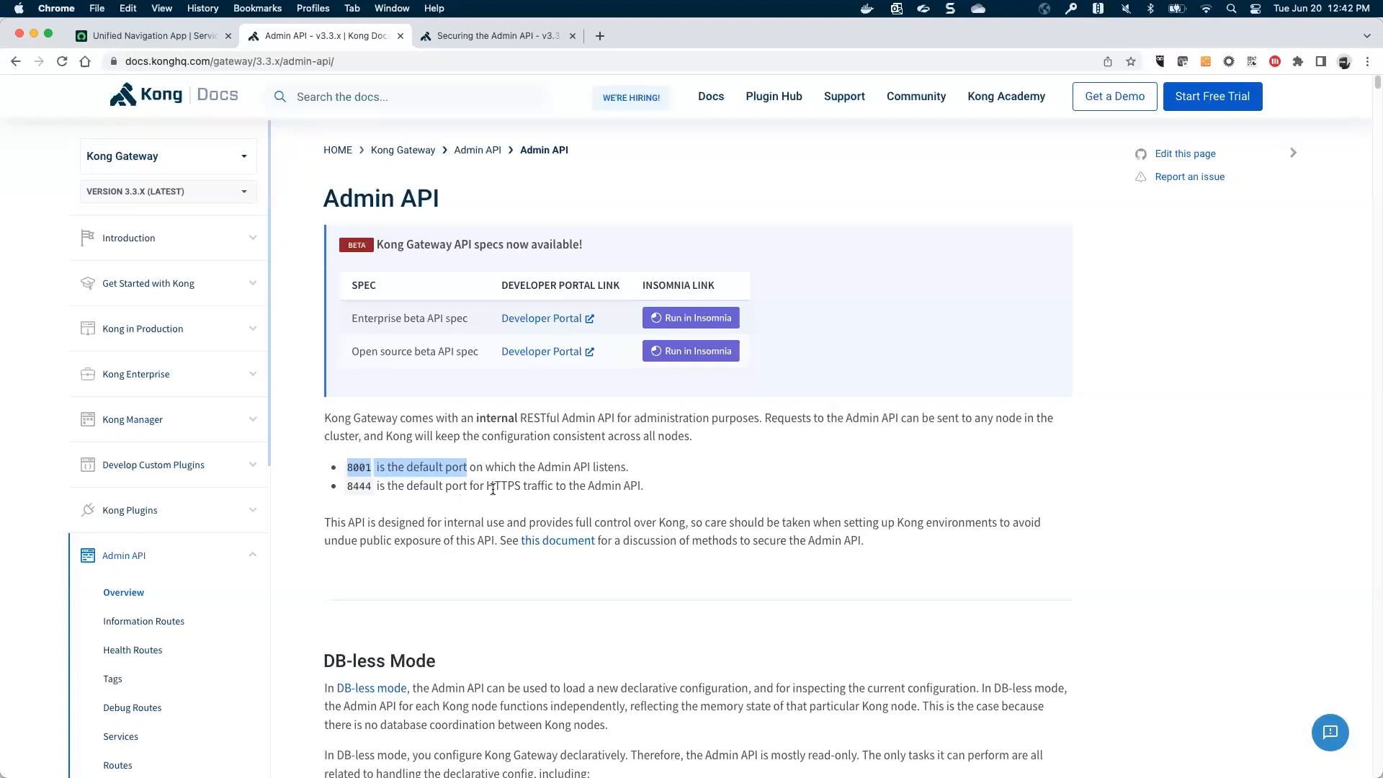
left_click_drag(374, 467, 520, 486)
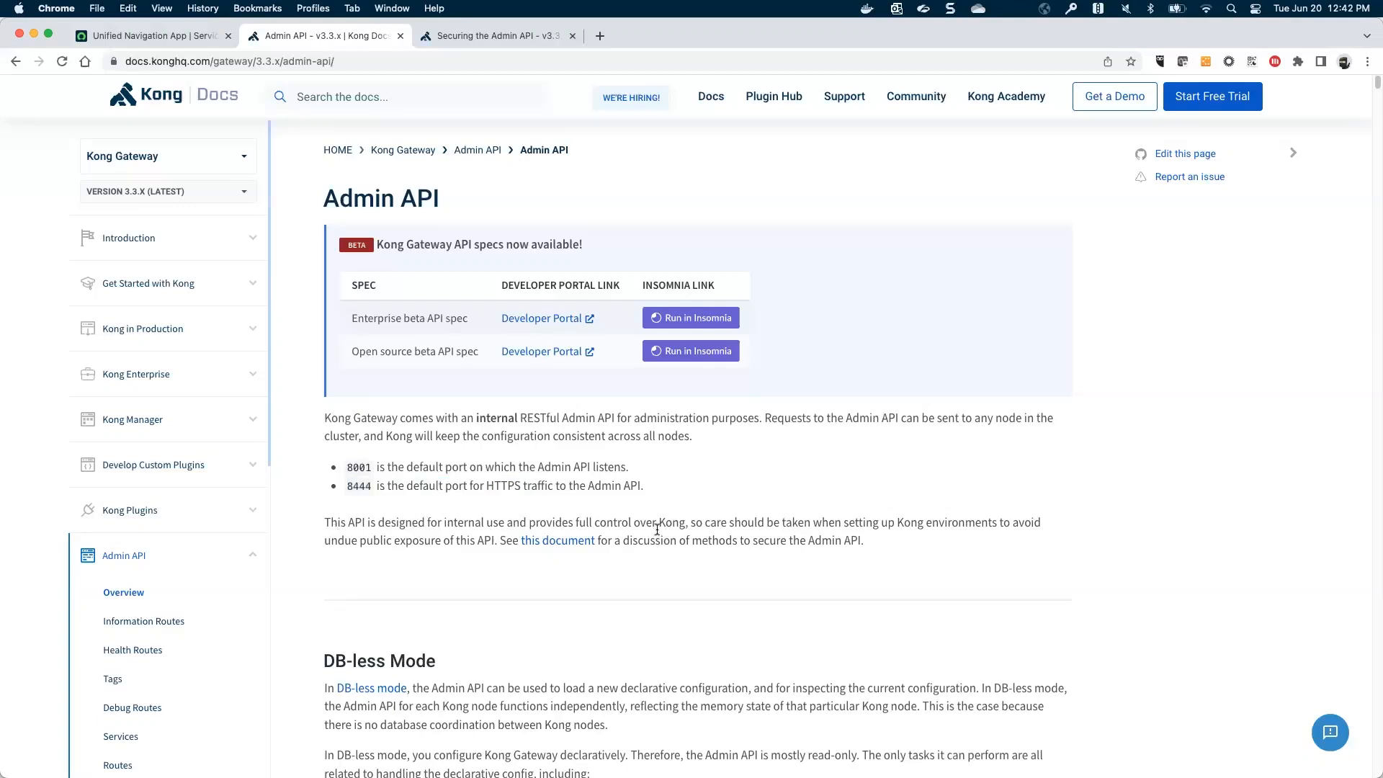
mouse_move(657, 532)
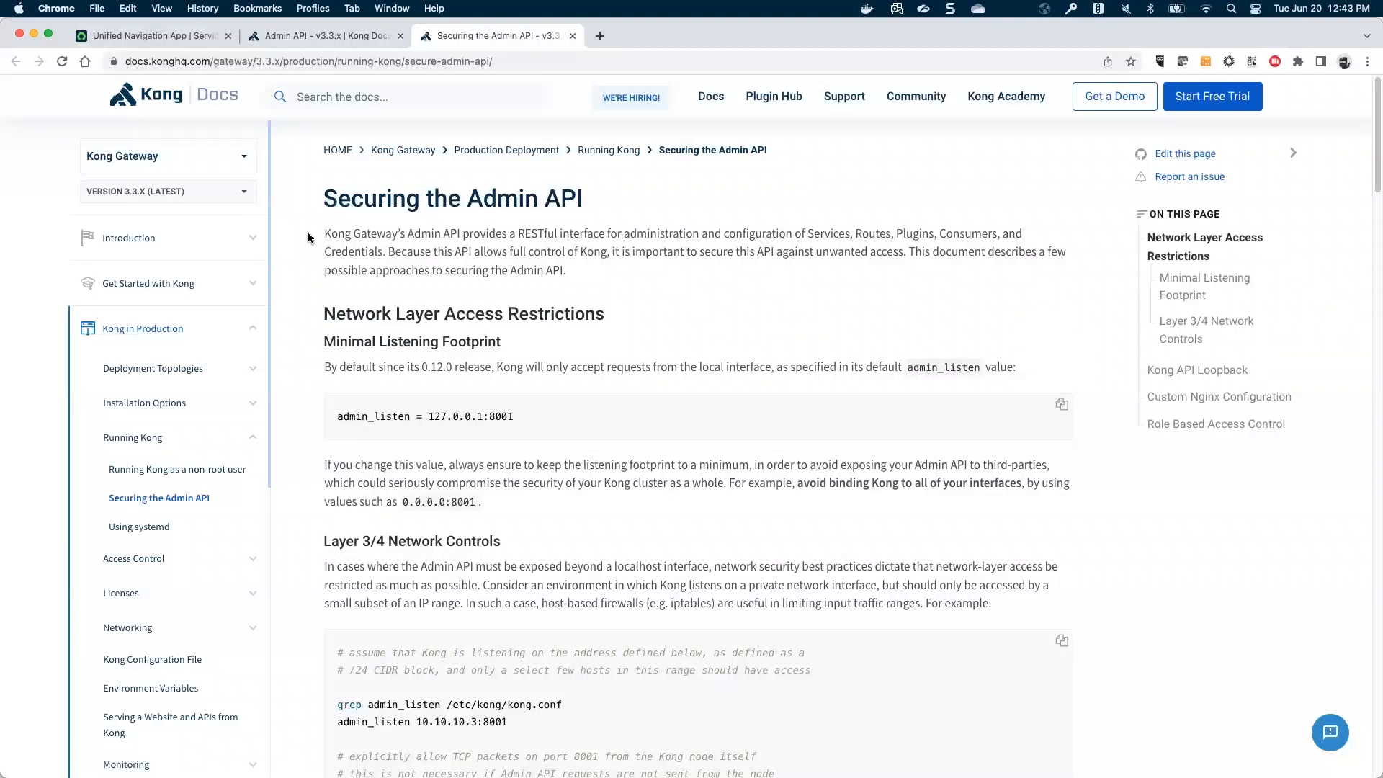
mouse_move(314, 239)
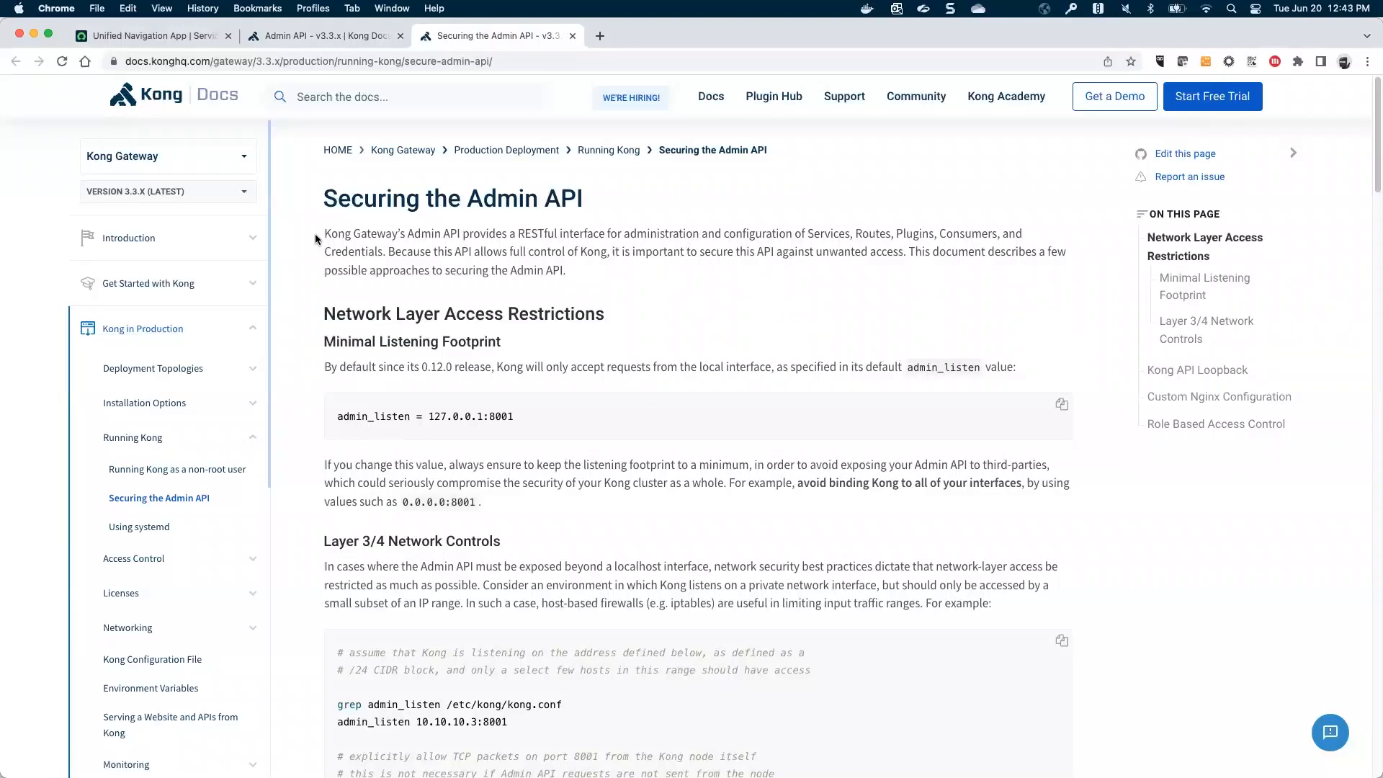
left_click(323, 36)
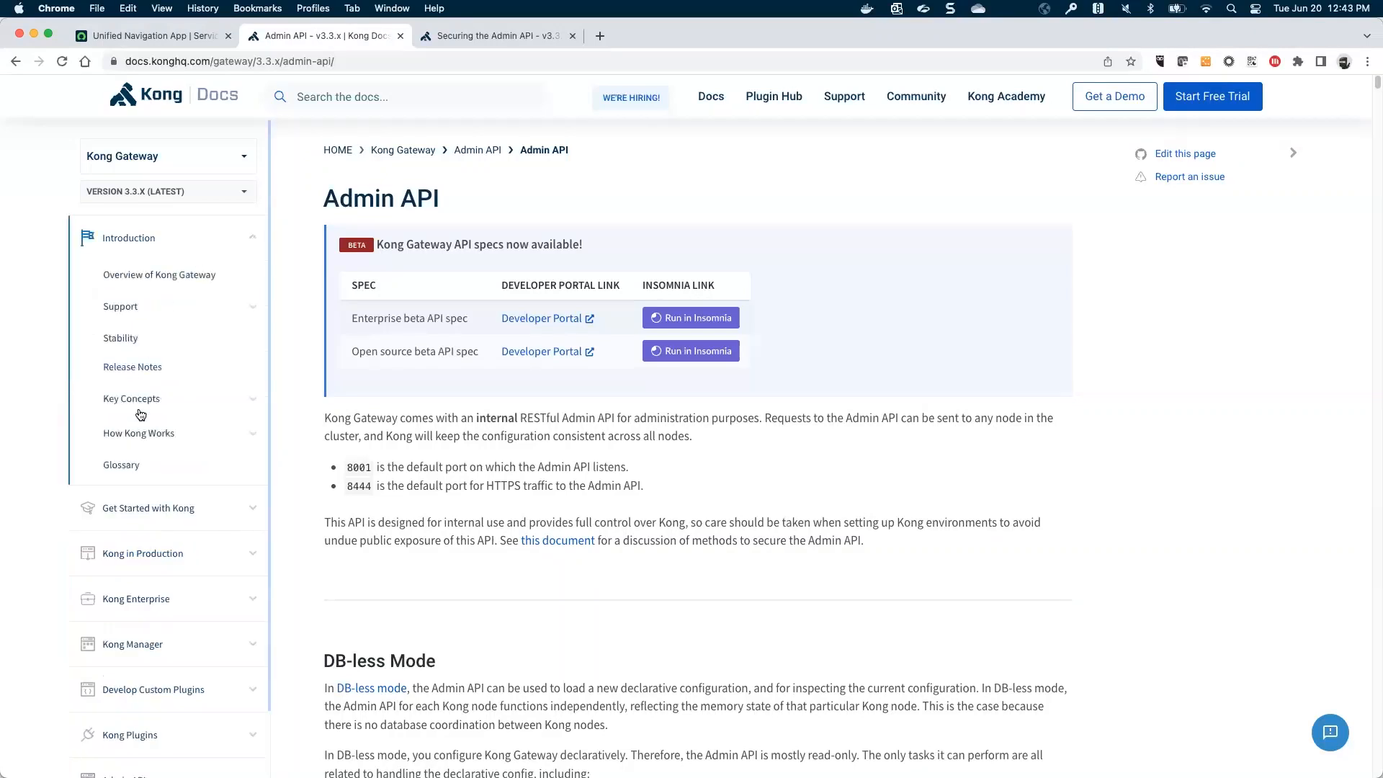
- Expand Key Concepts in the sidebar to show Services, Routes, Upstreams and Plugins
left_click(131, 398)
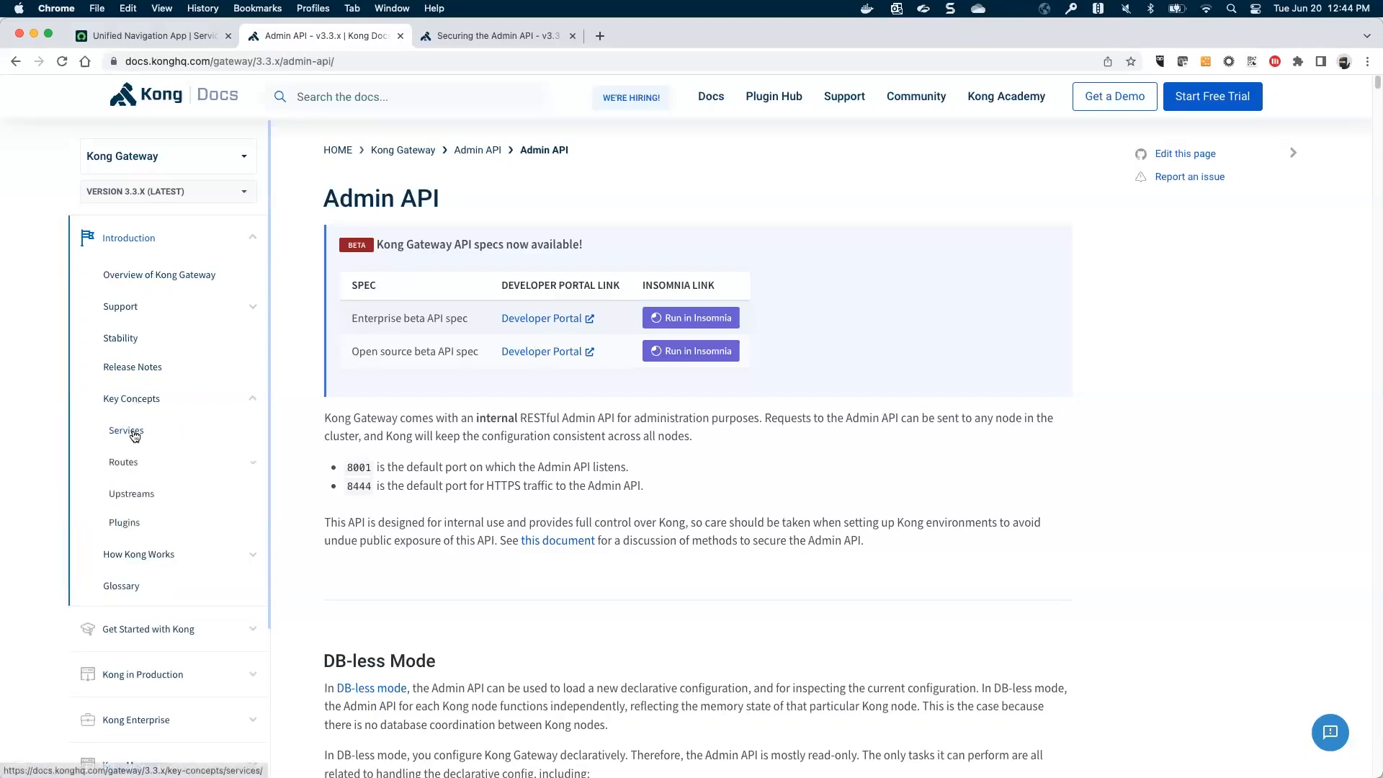
- Open the Services concept page and expand the Routes topics in the sidebar
left_click(126, 431)
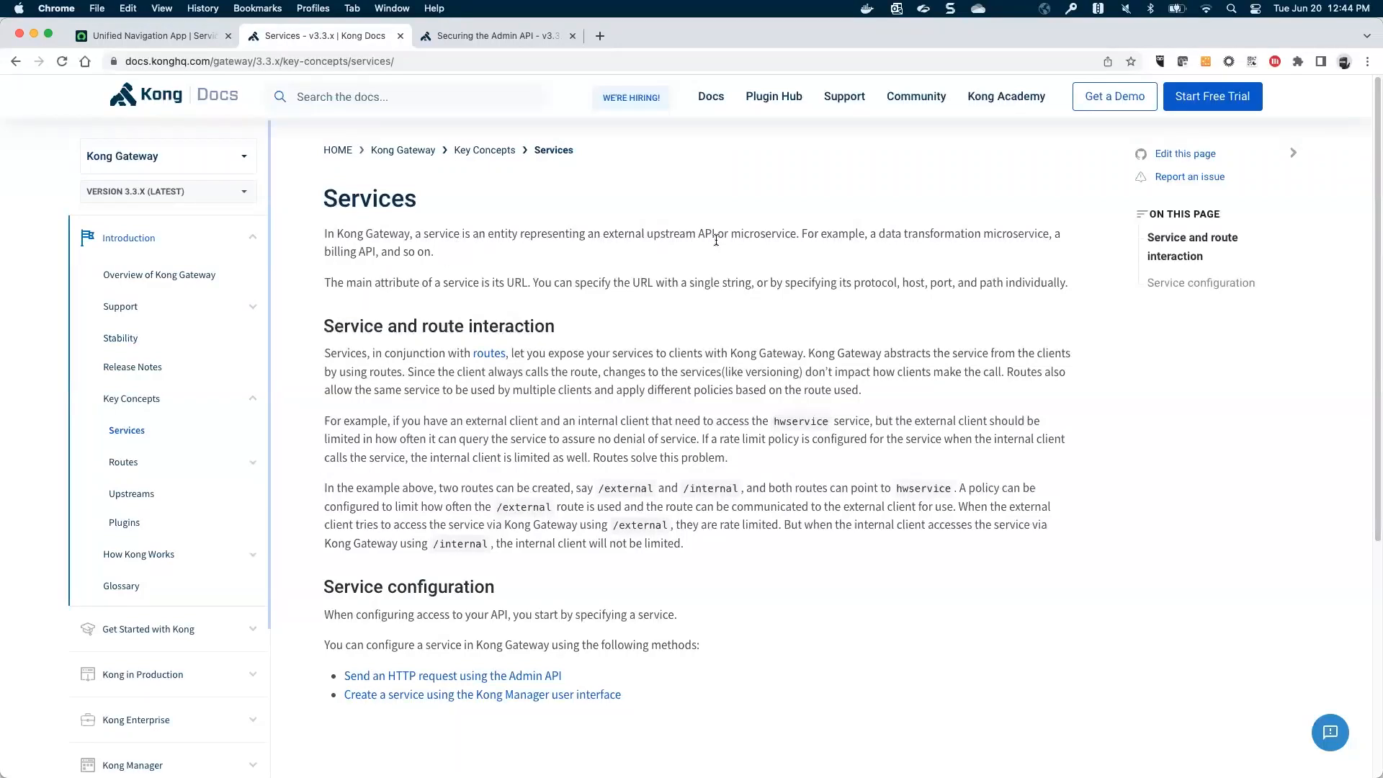
mouse_move(389, 269)
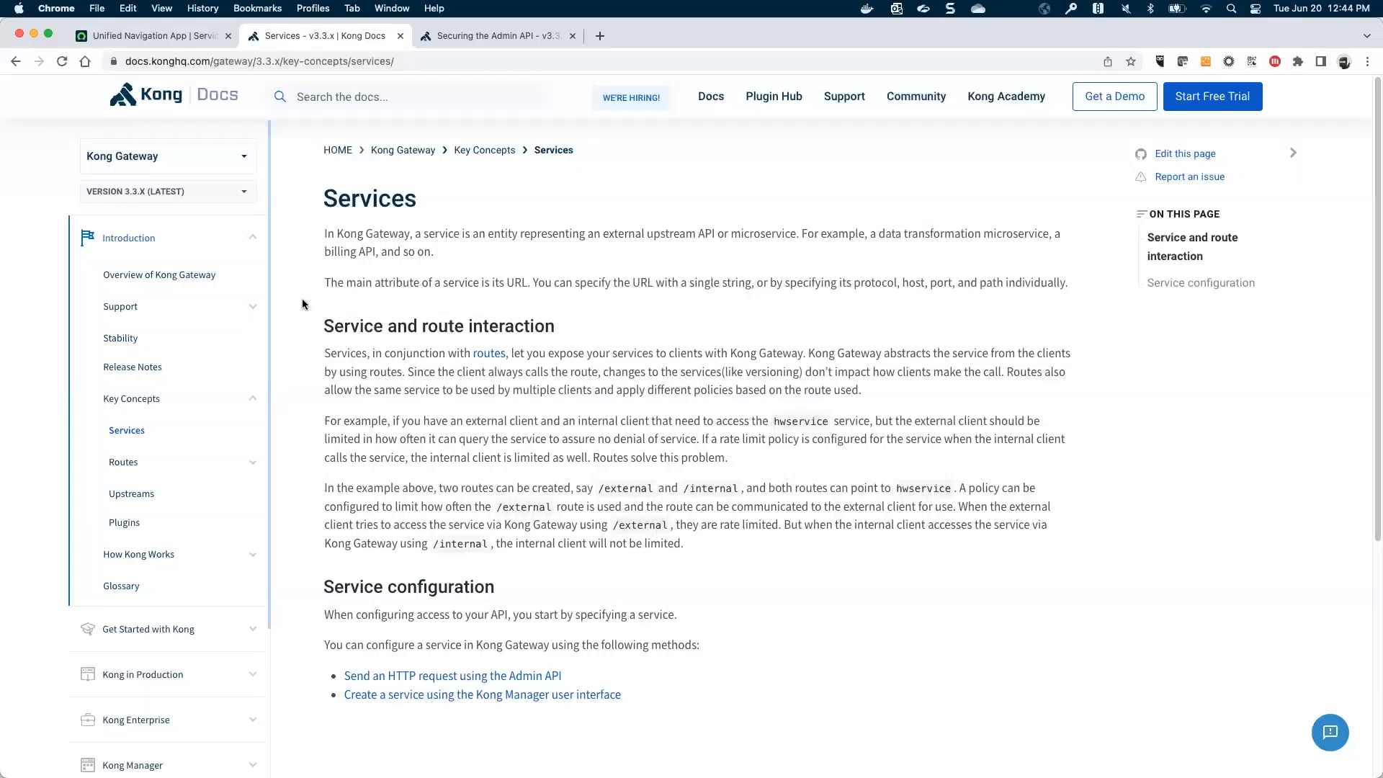
mouse_move(307, 281)
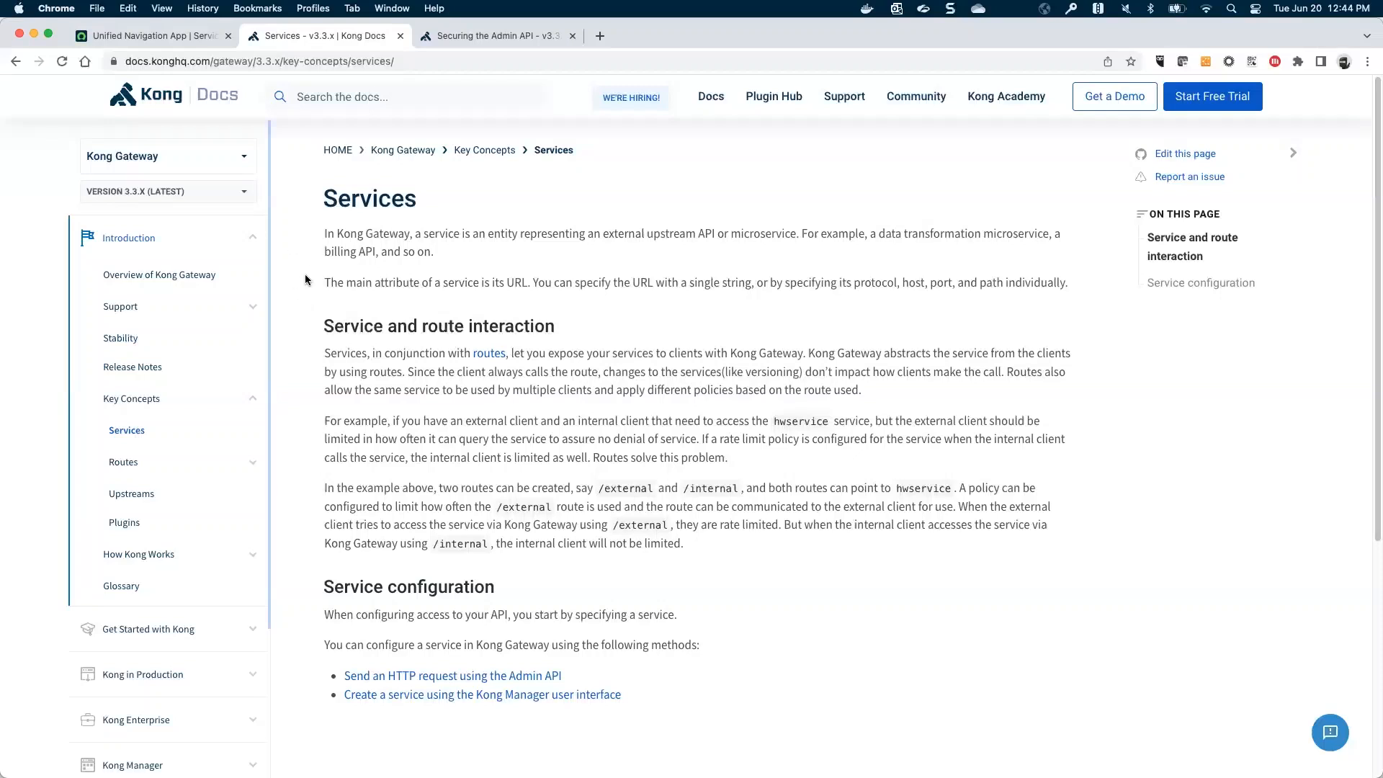
mouse_move(309, 244)
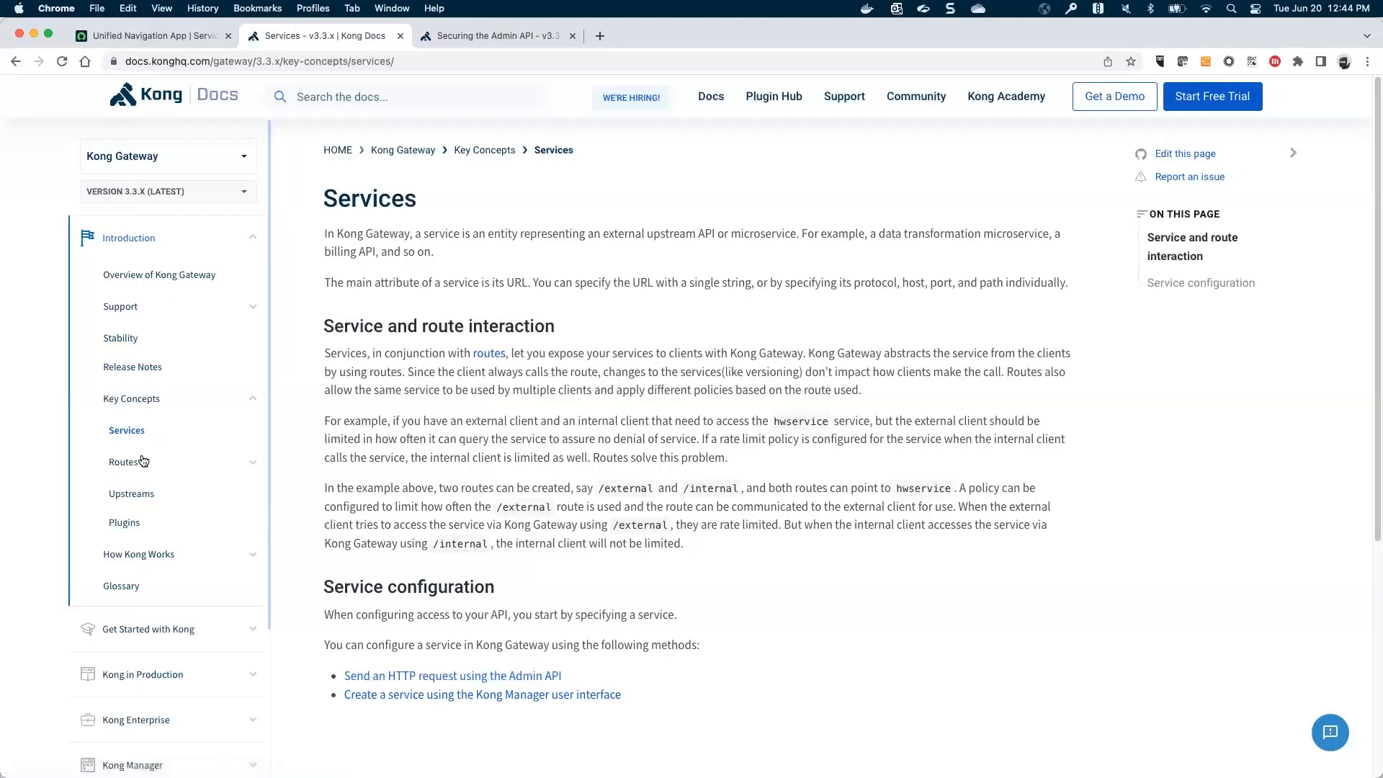
mouse_move(127, 445)
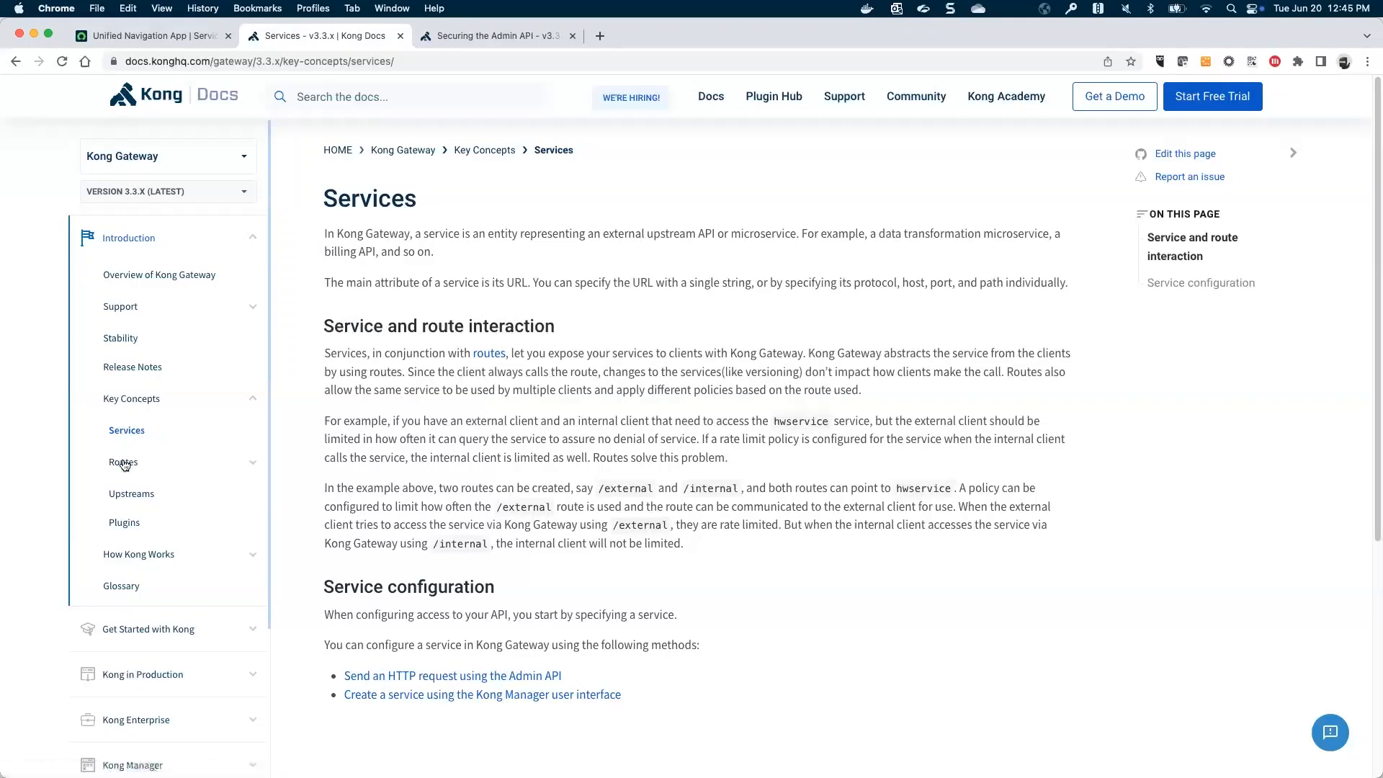
left_click(122, 461)
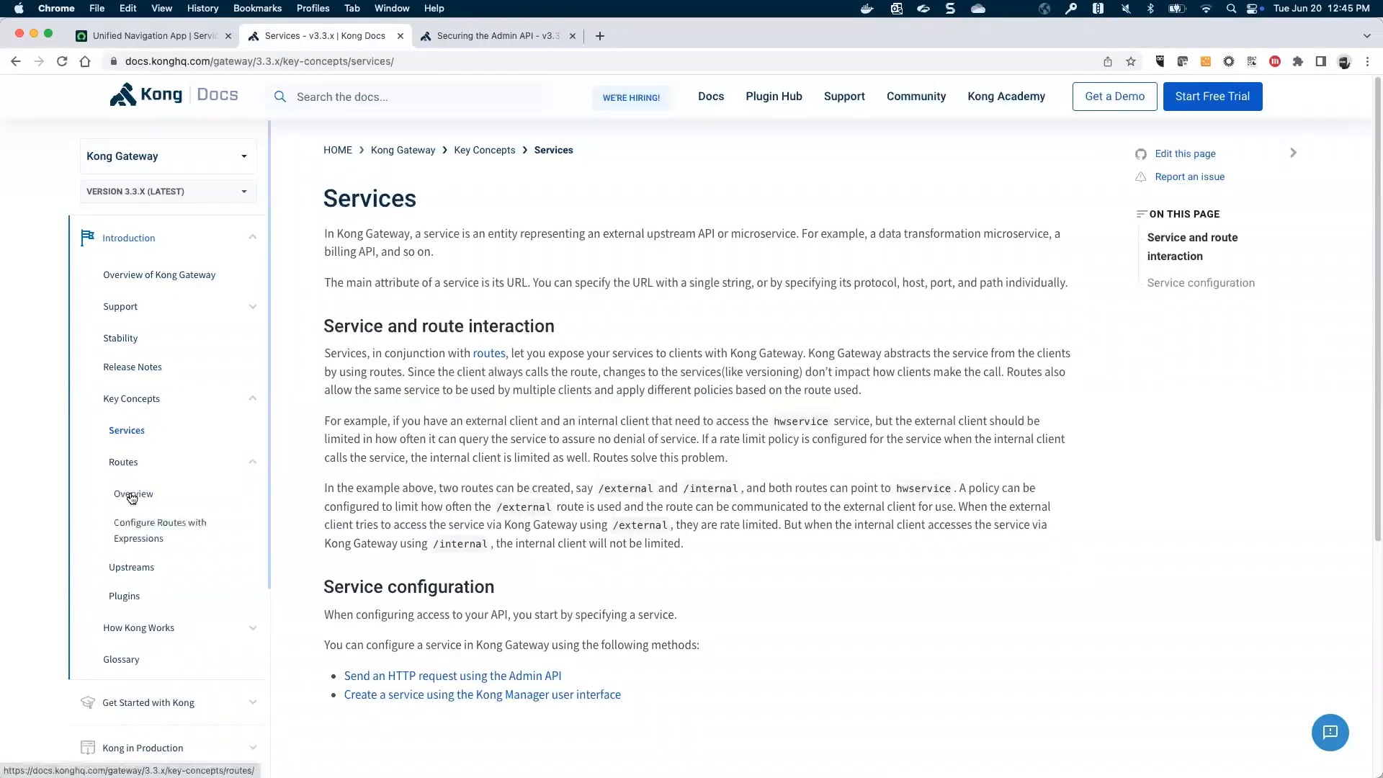
- Open Key Concepts > Routes > Overview and highlight a line on routes and services
left_click(133, 494)
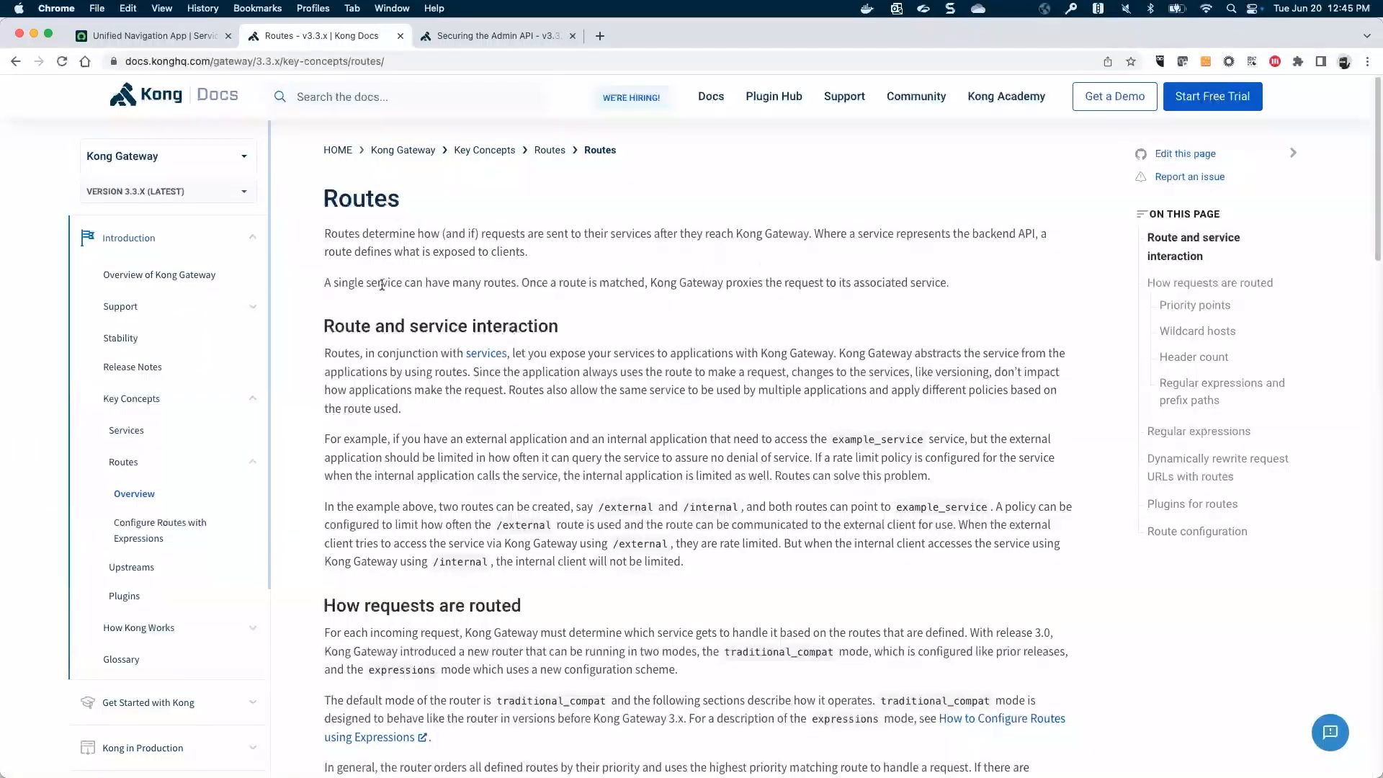
mouse_move(306, 341)
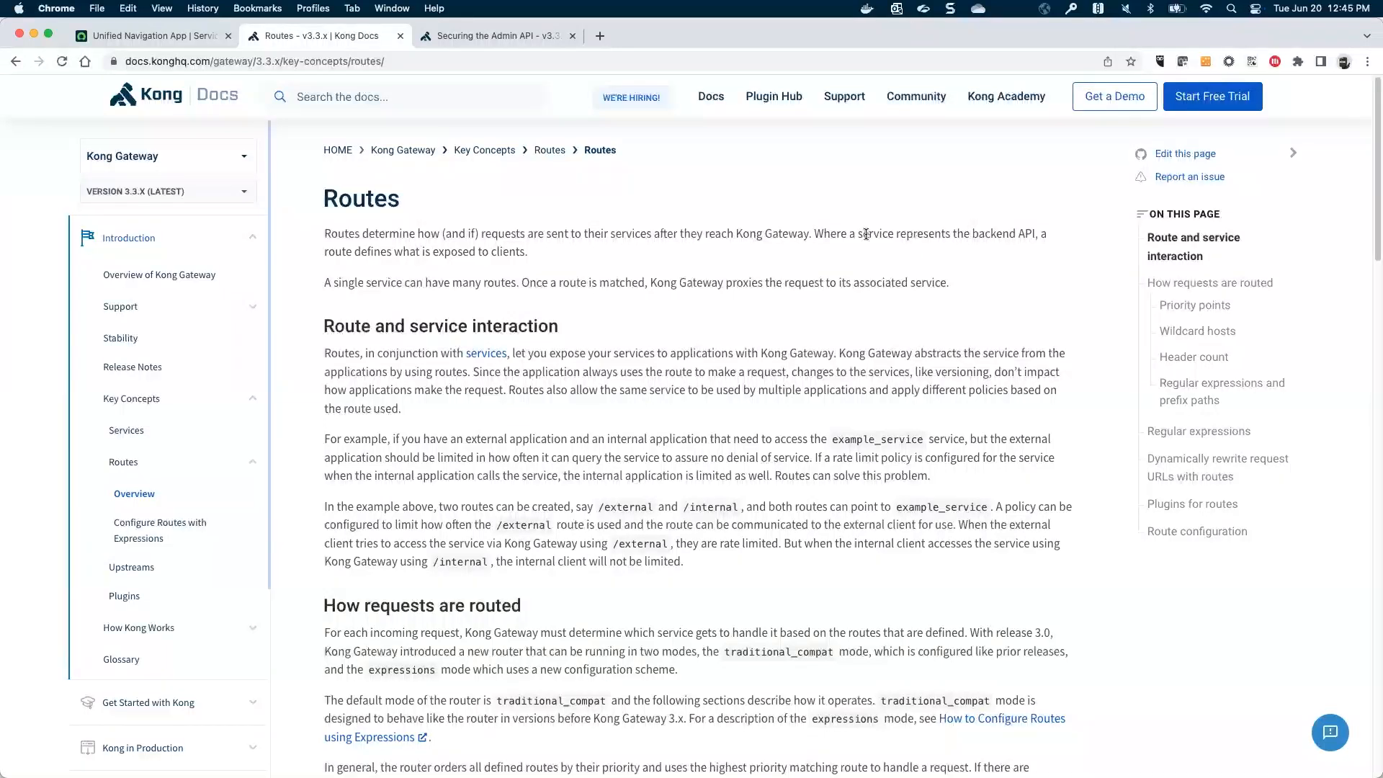
left_click_drag(856, 233, 1010, 233)
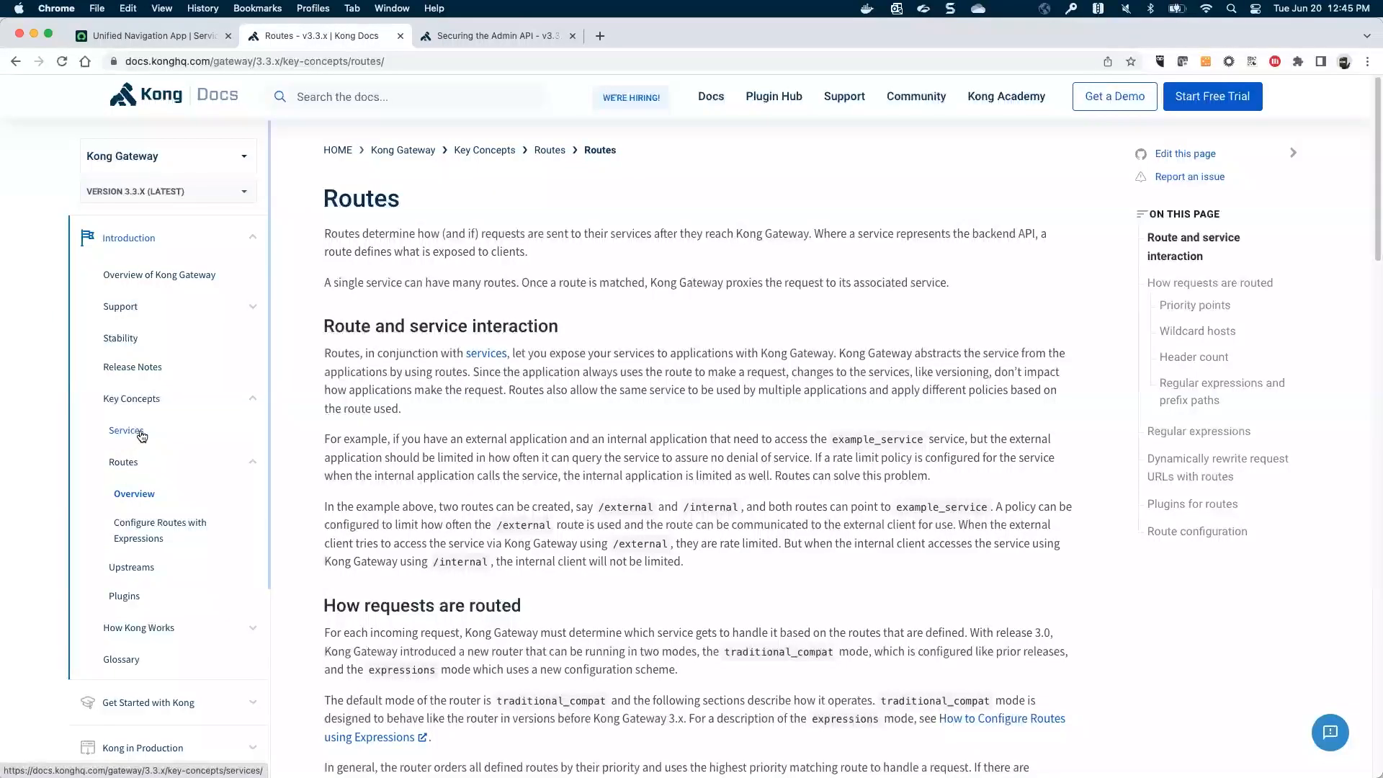
mouse_move(296, 487)
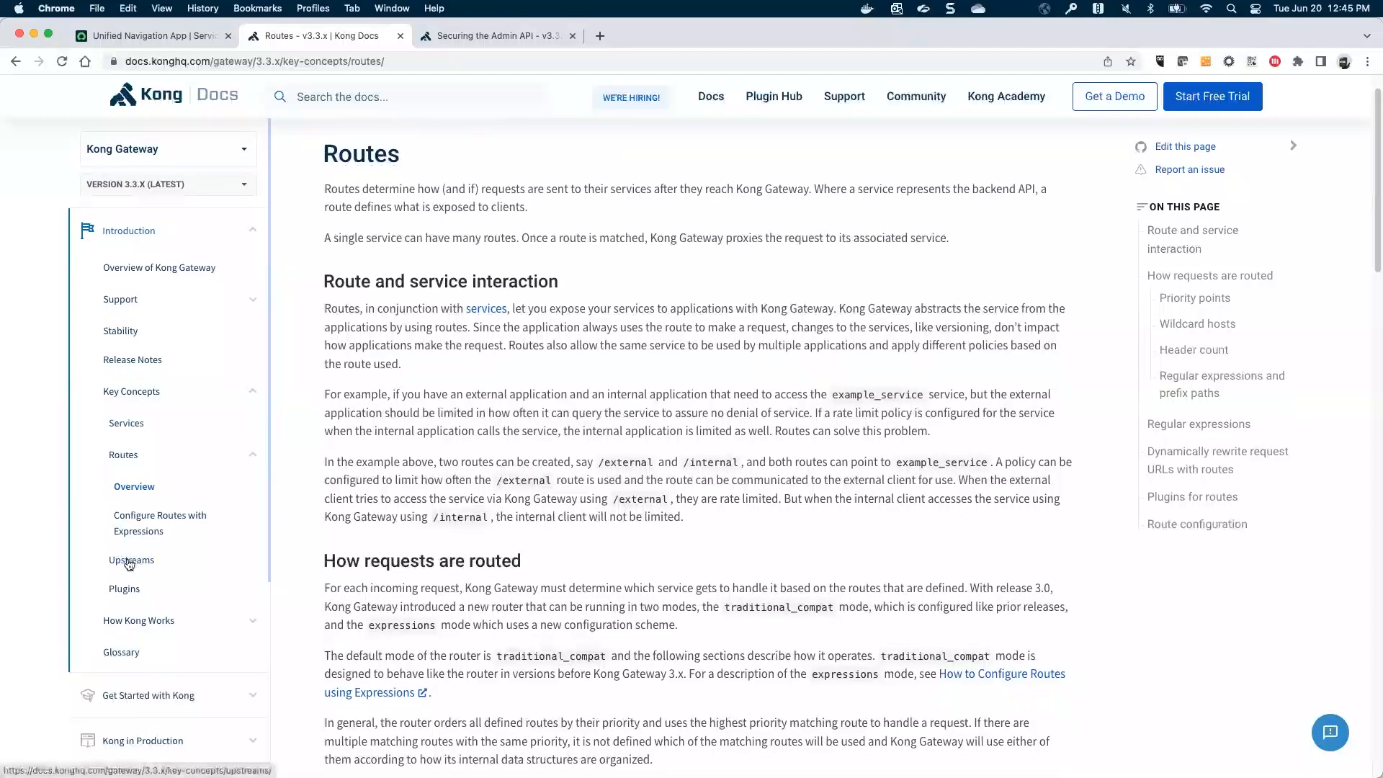
- Open the Upstreams concept page and highlight a line in its description
left_click(131, 560)
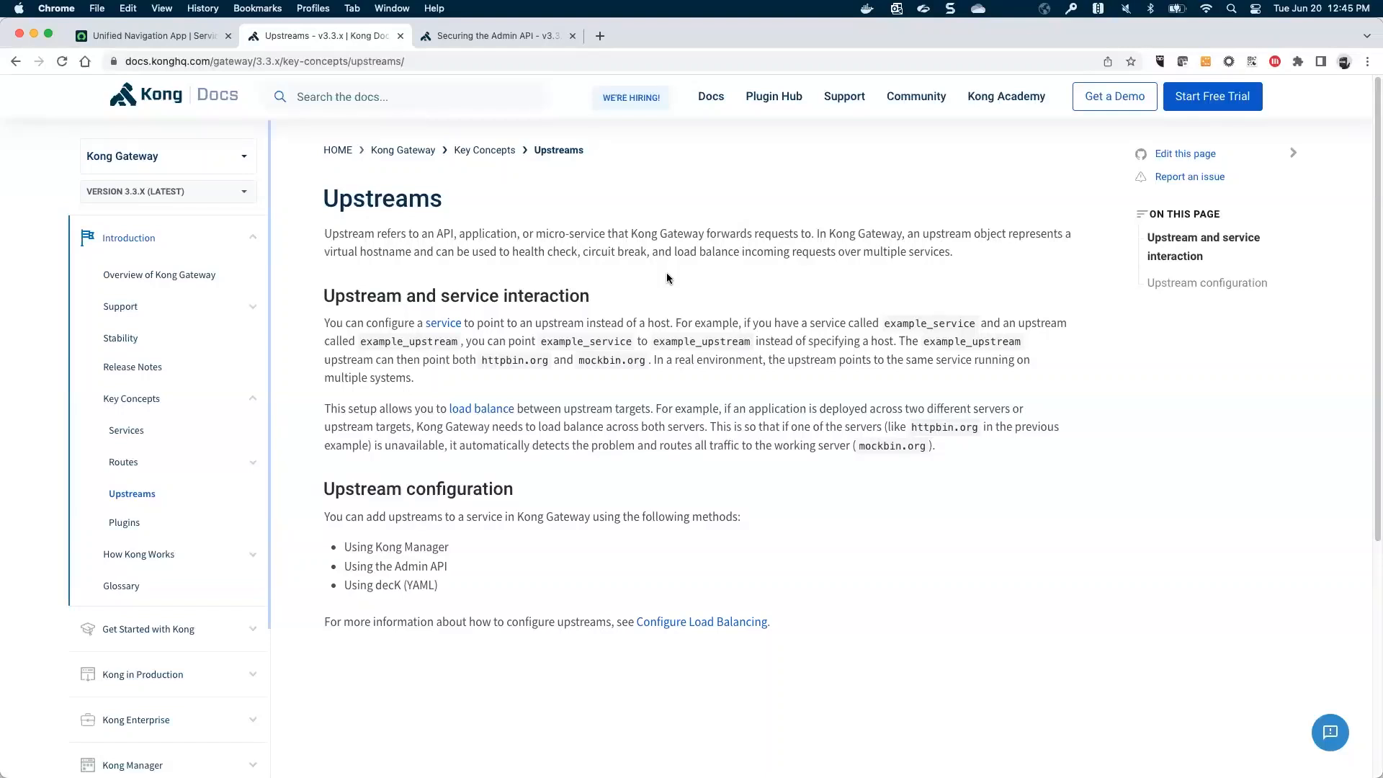
mouse_move(672, 253)
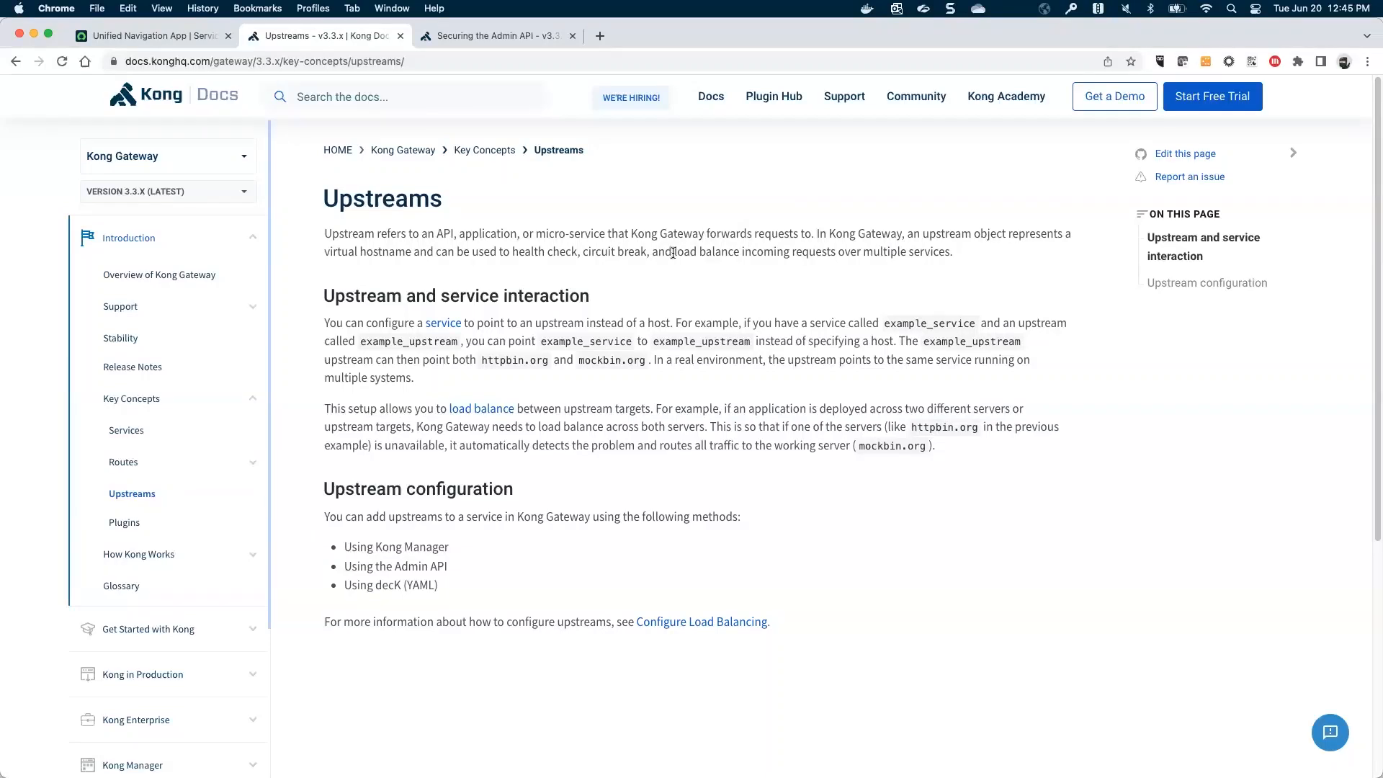
left_click_drag(676, 252, 836, 252)
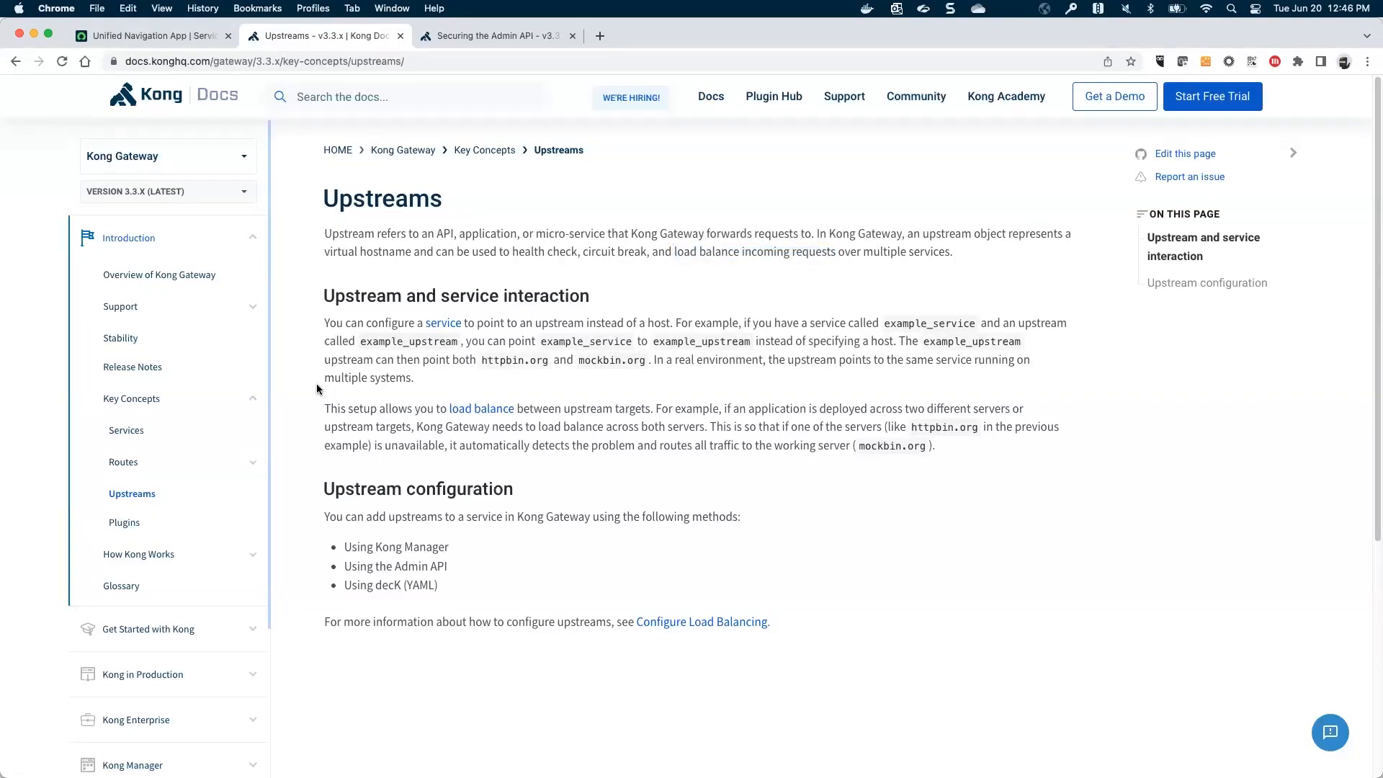
mouse_move(124, 522)
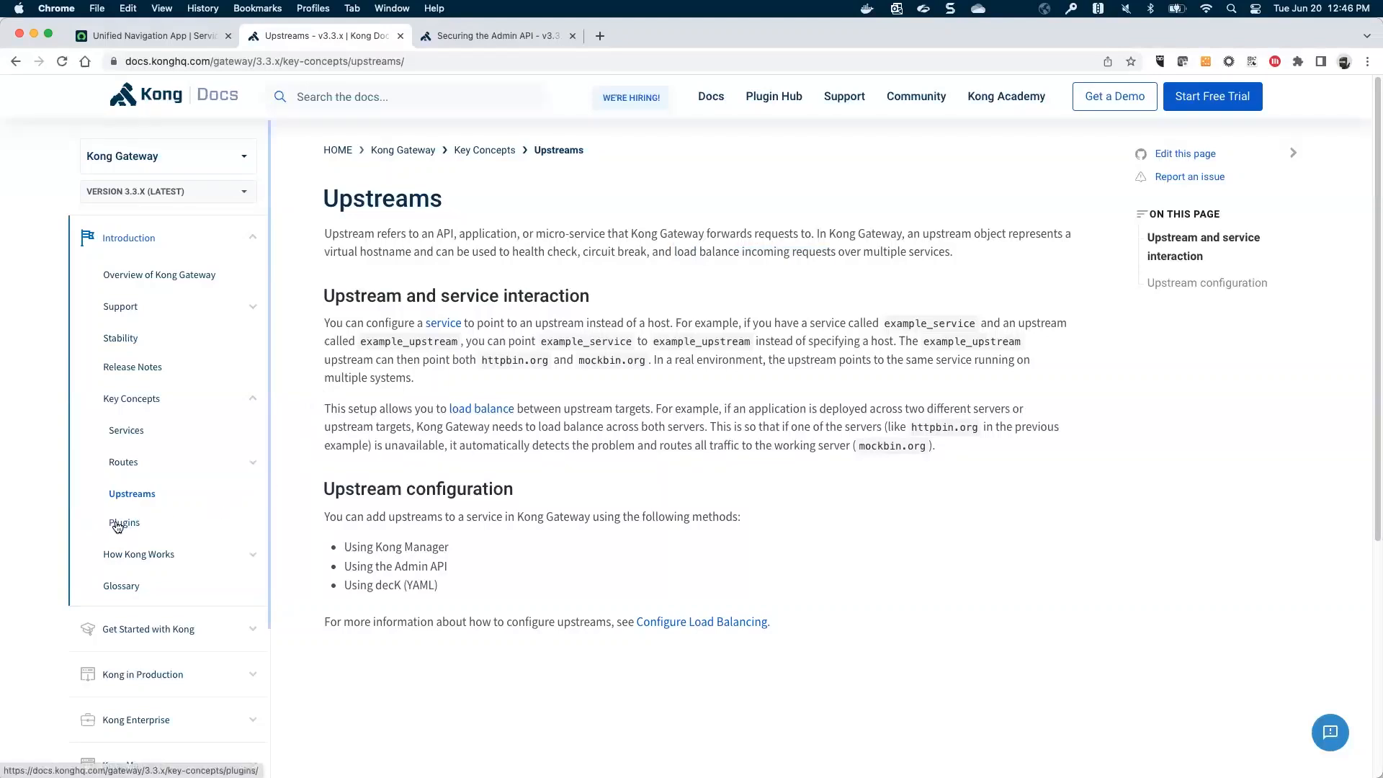
- Open the Plugins page under Key Concepts
left_click(123, 522)
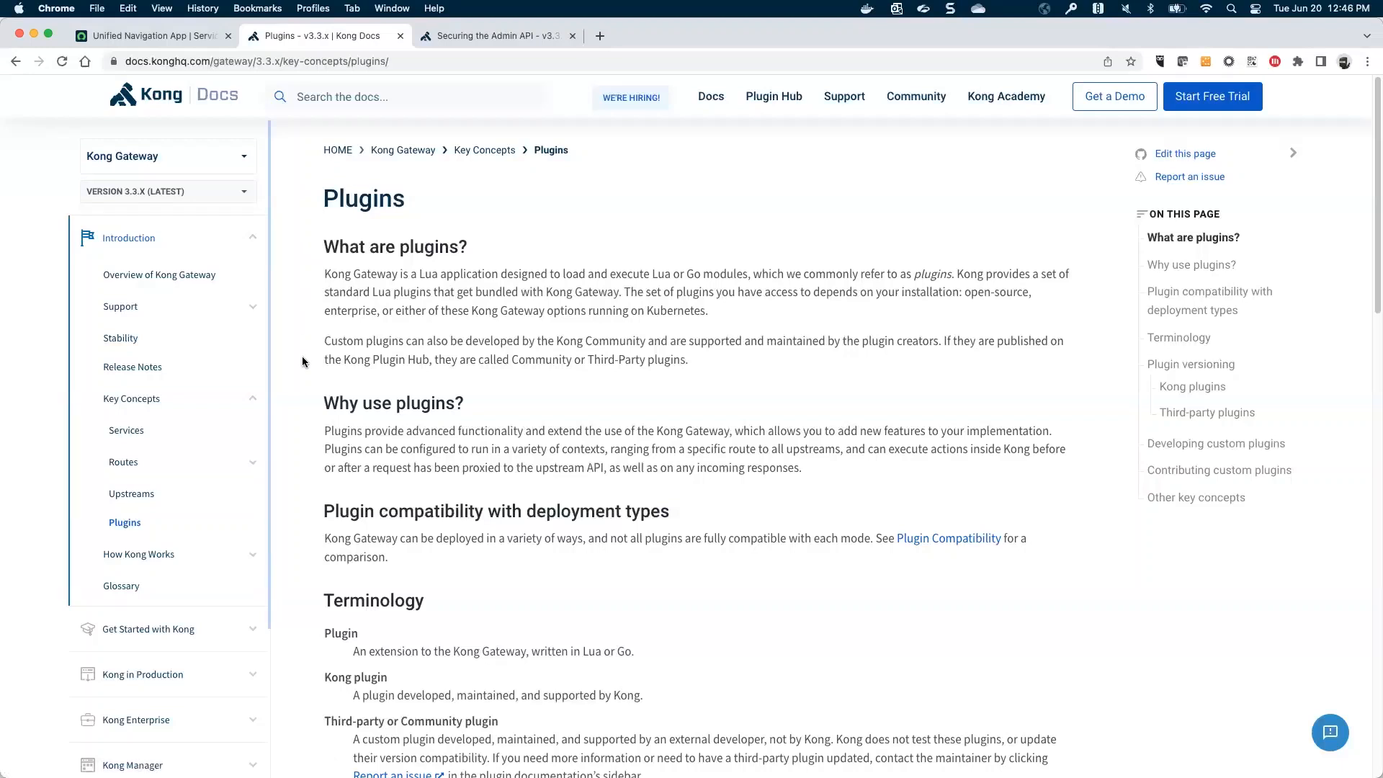
mouse_move(299, 404)
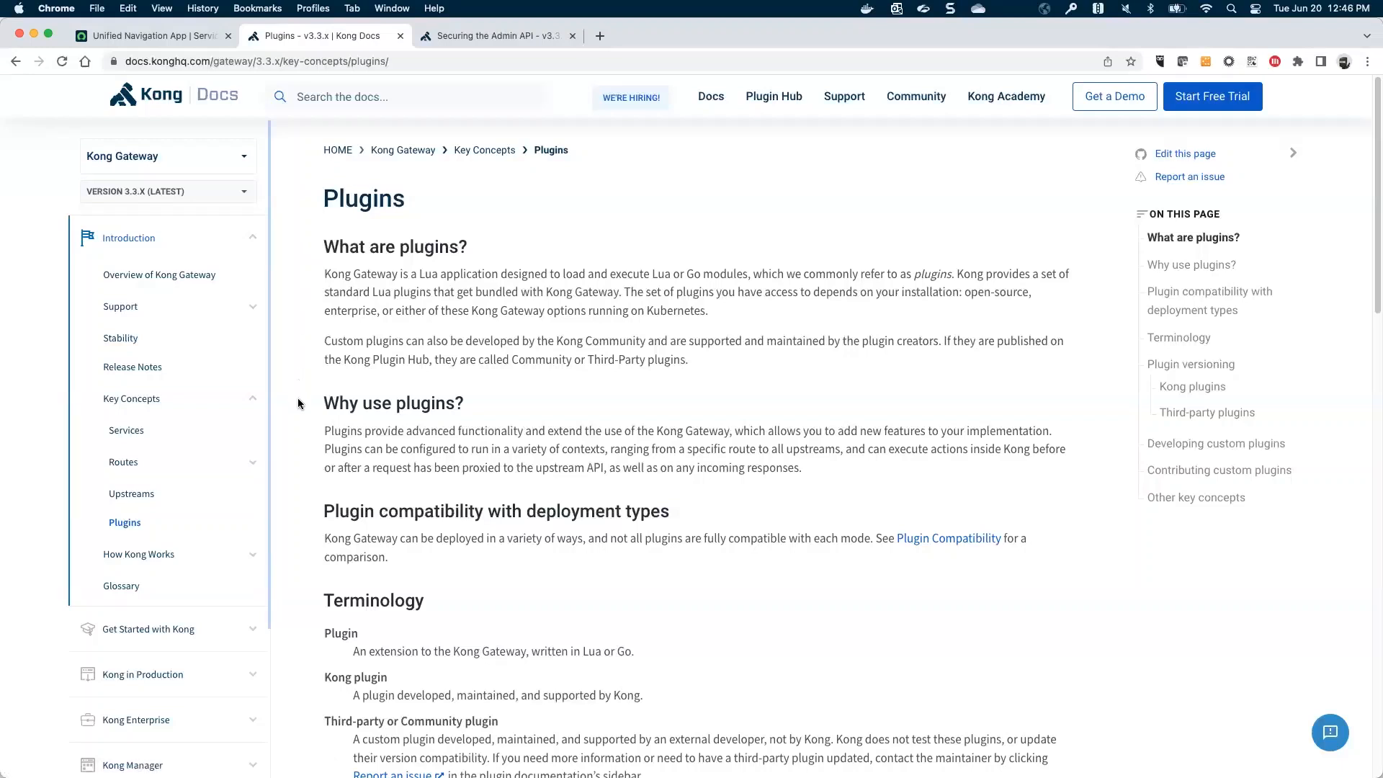
mouse_move(298, 402)
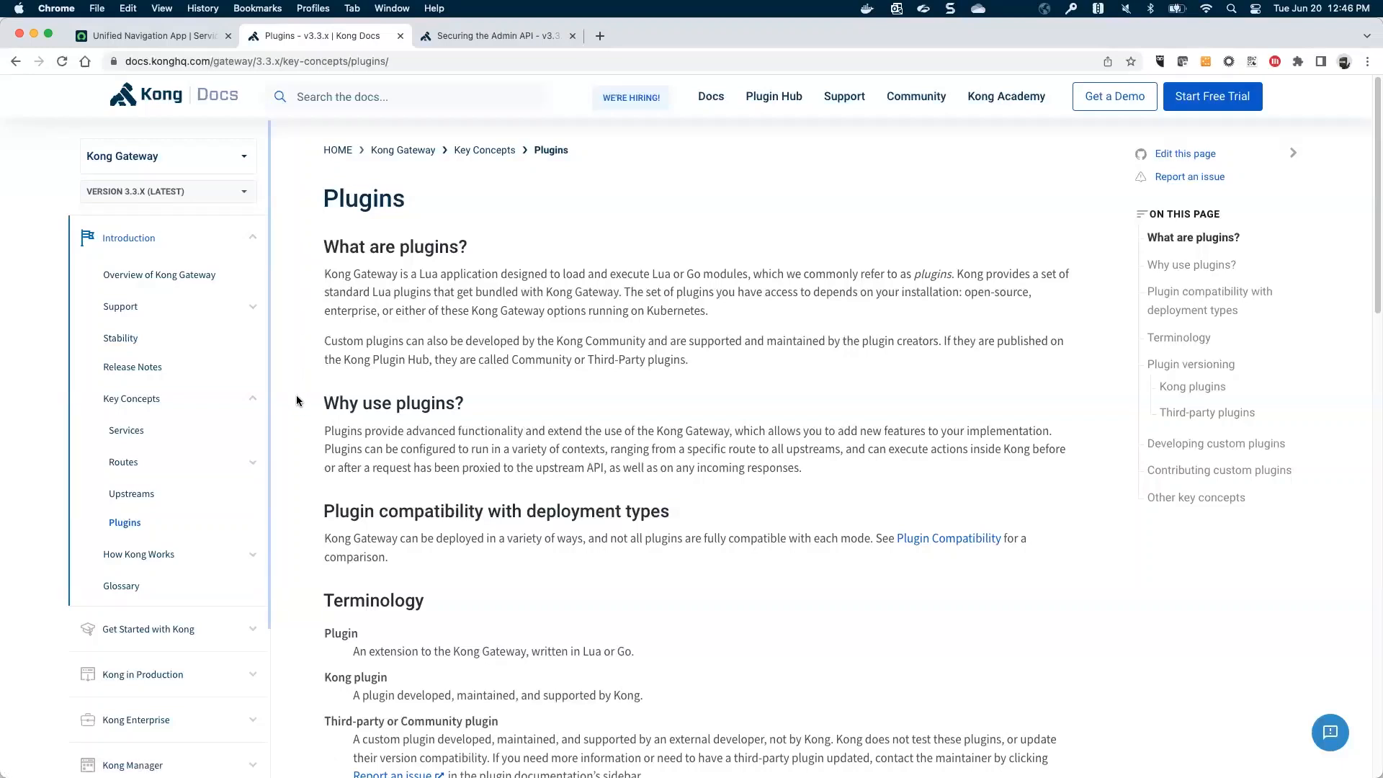
mouse_move(307, 278)
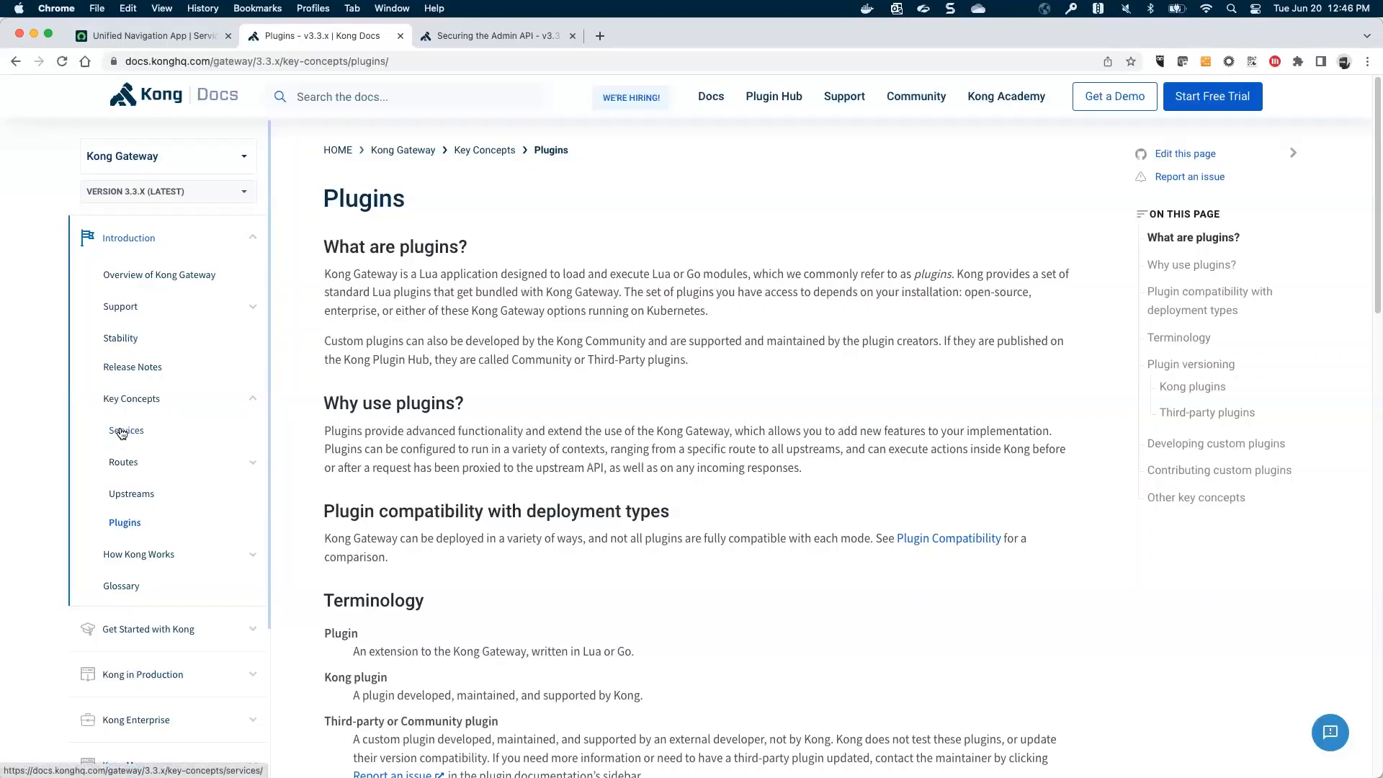
mouse_move(129, 466)
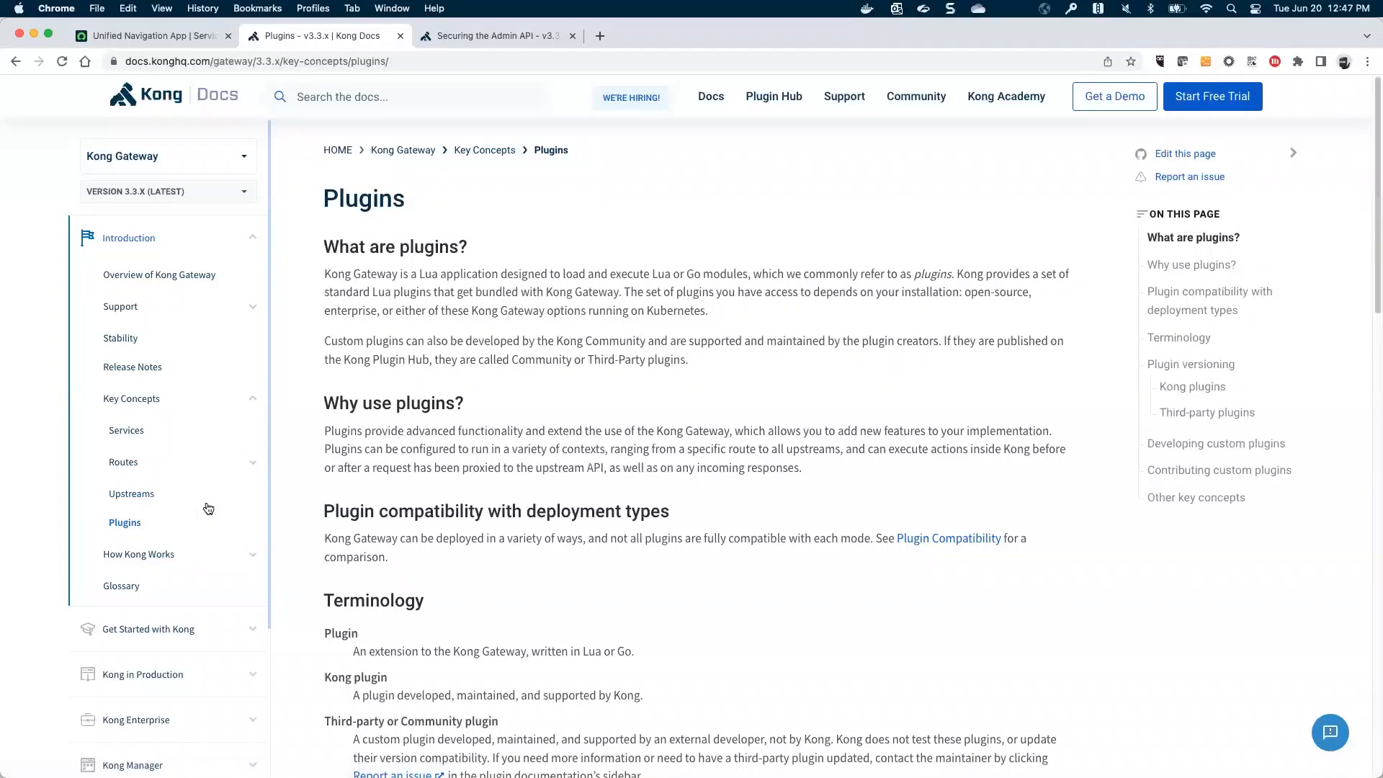
- Scroll the sidebar to the Admin API section and open its Overview page
scroll("down", 3)
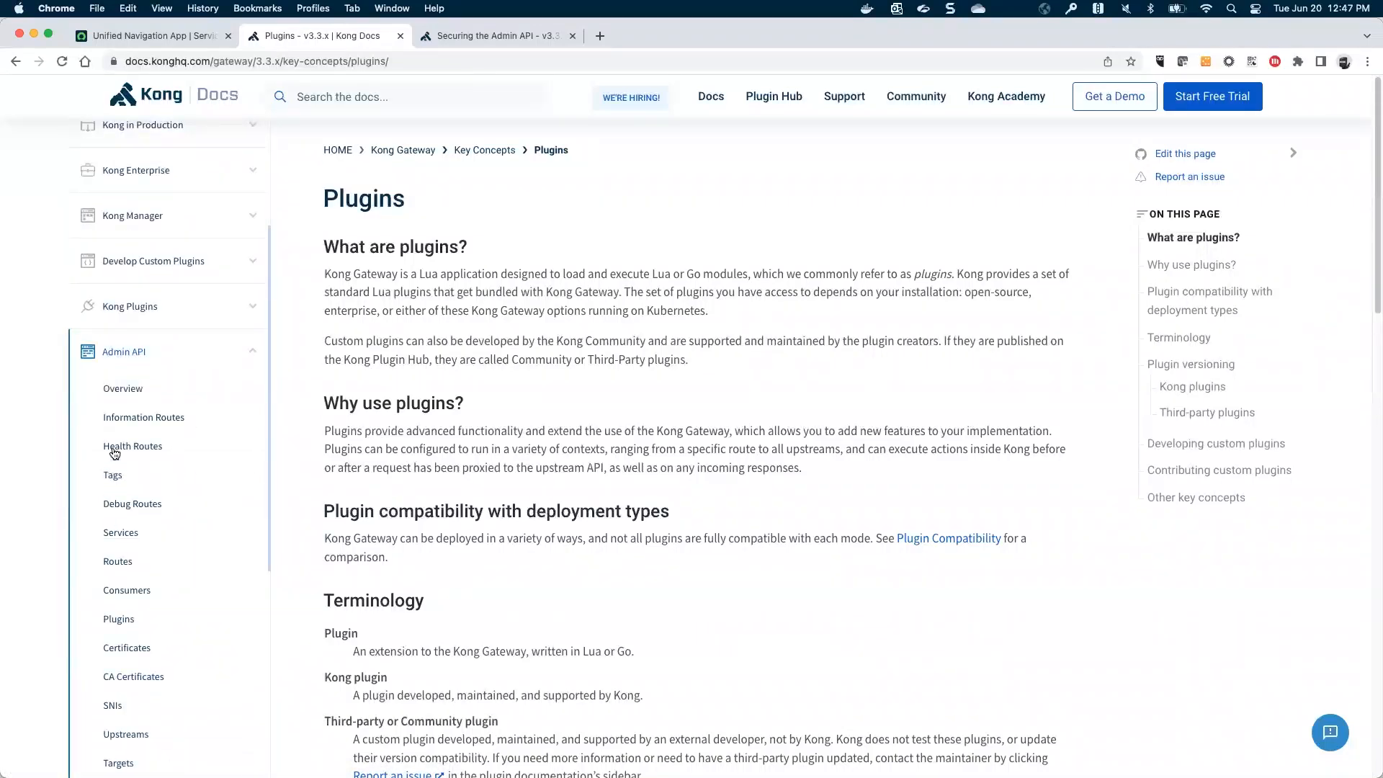
left_click(122, 389)
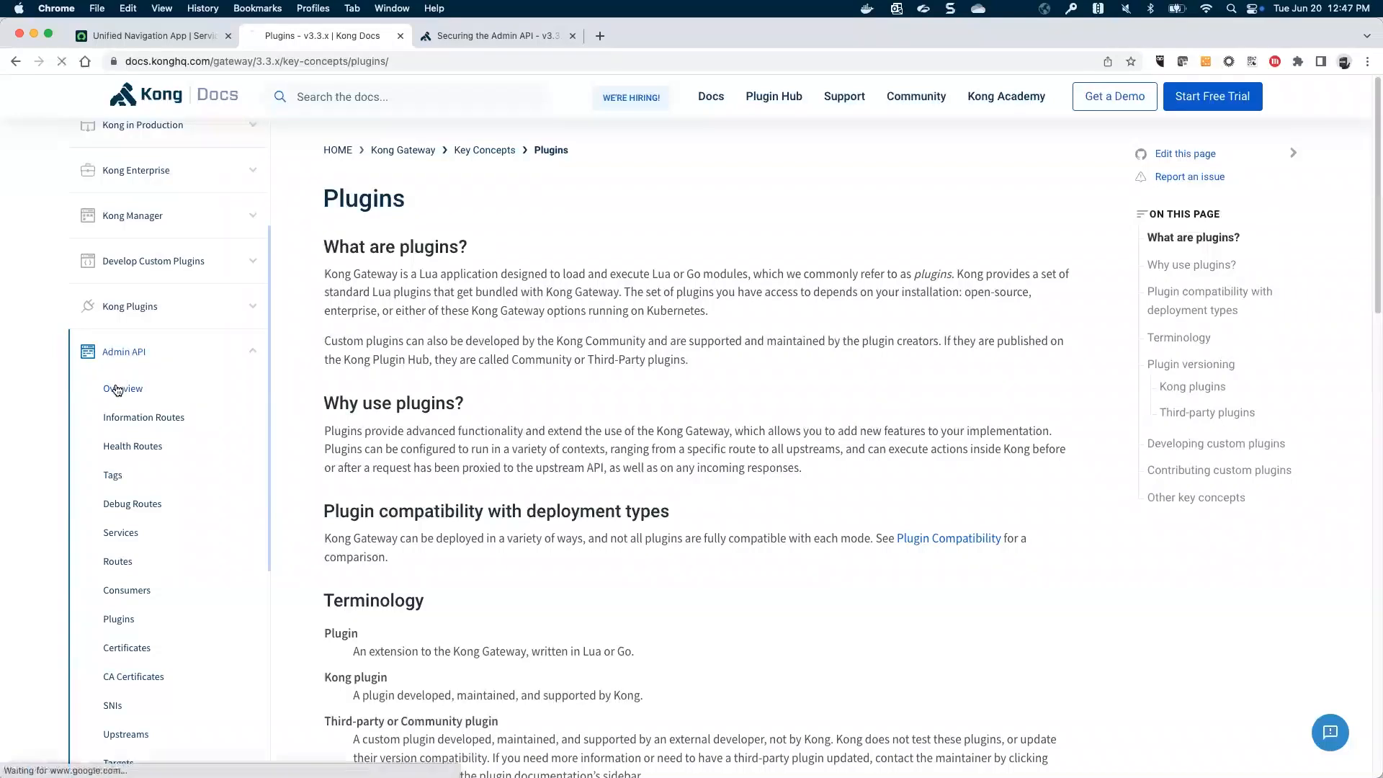
left_click(123, 389)
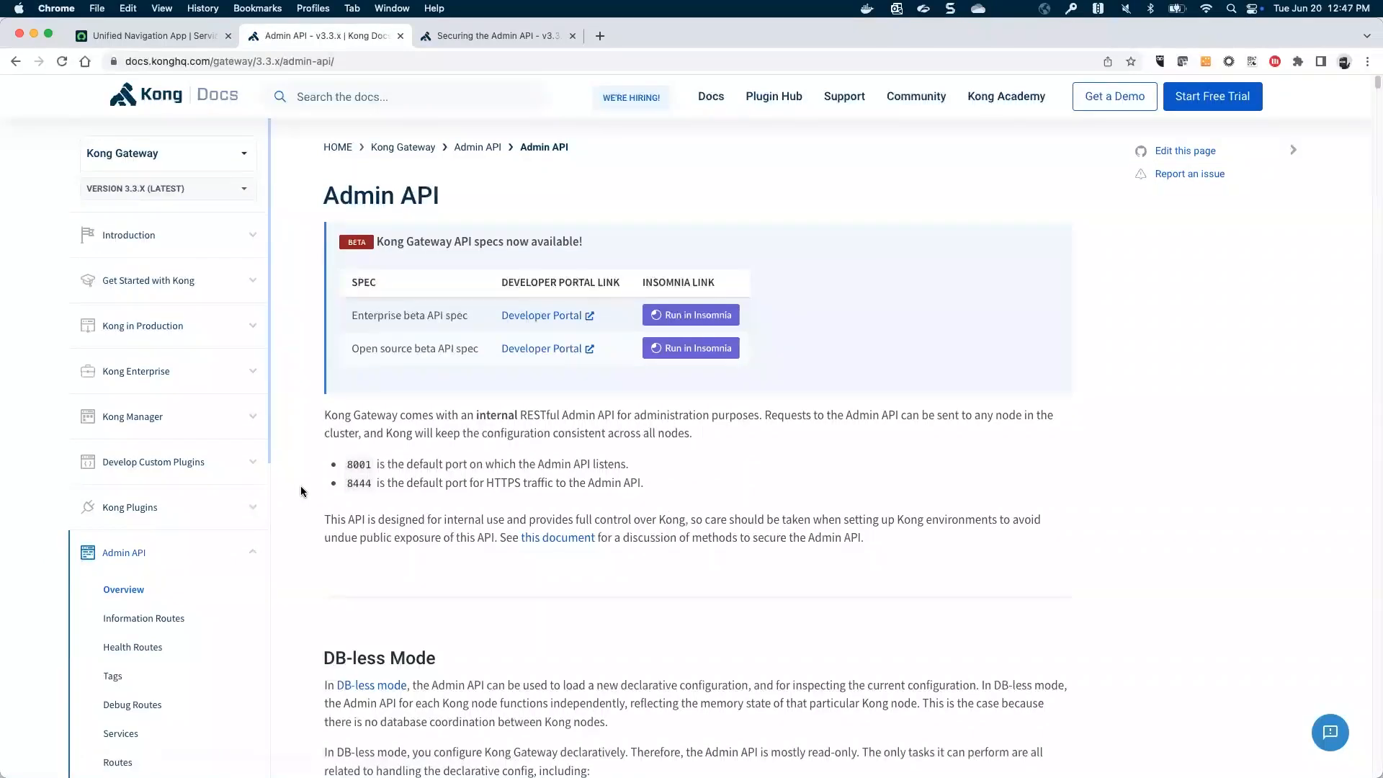
- Jump to Information Routes, then select and deselect the node information sample response
left_click(144, 614)
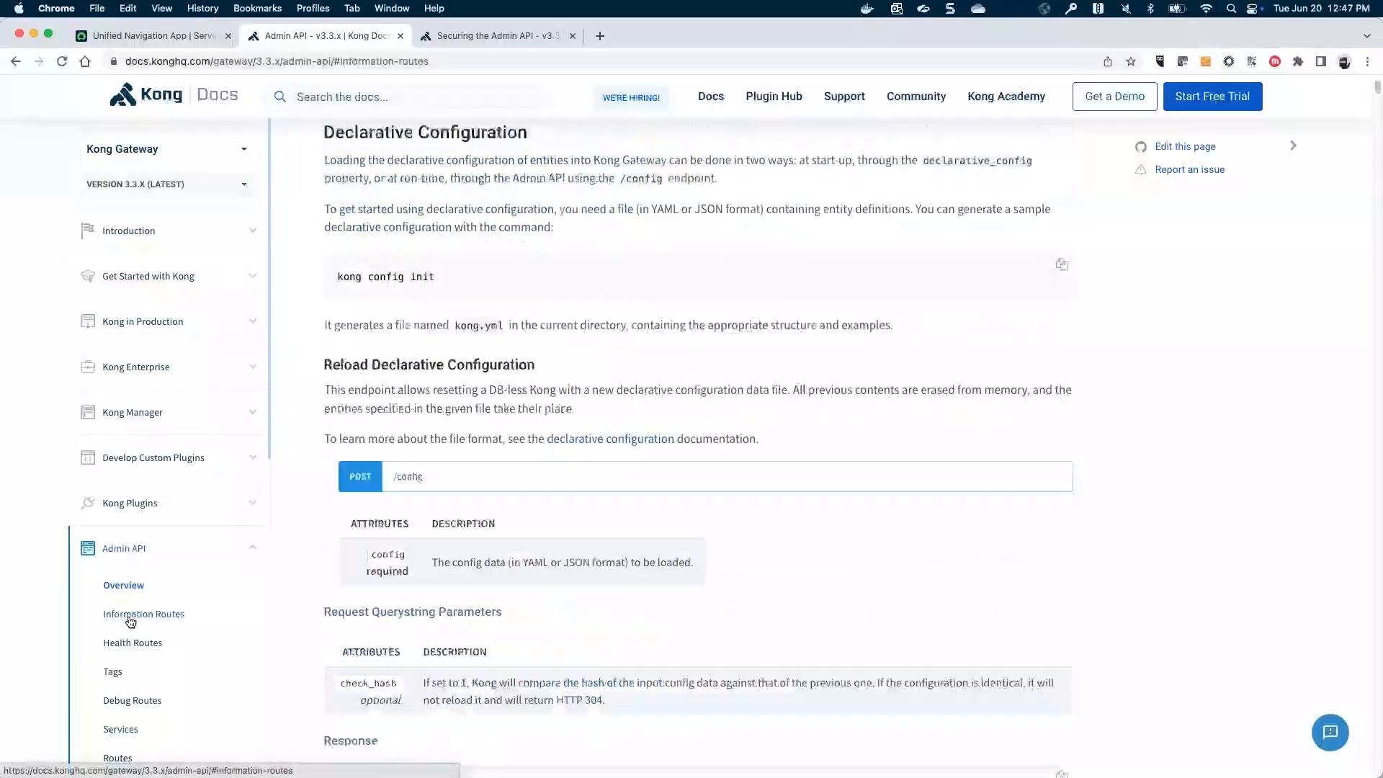
left_click(143, 614)
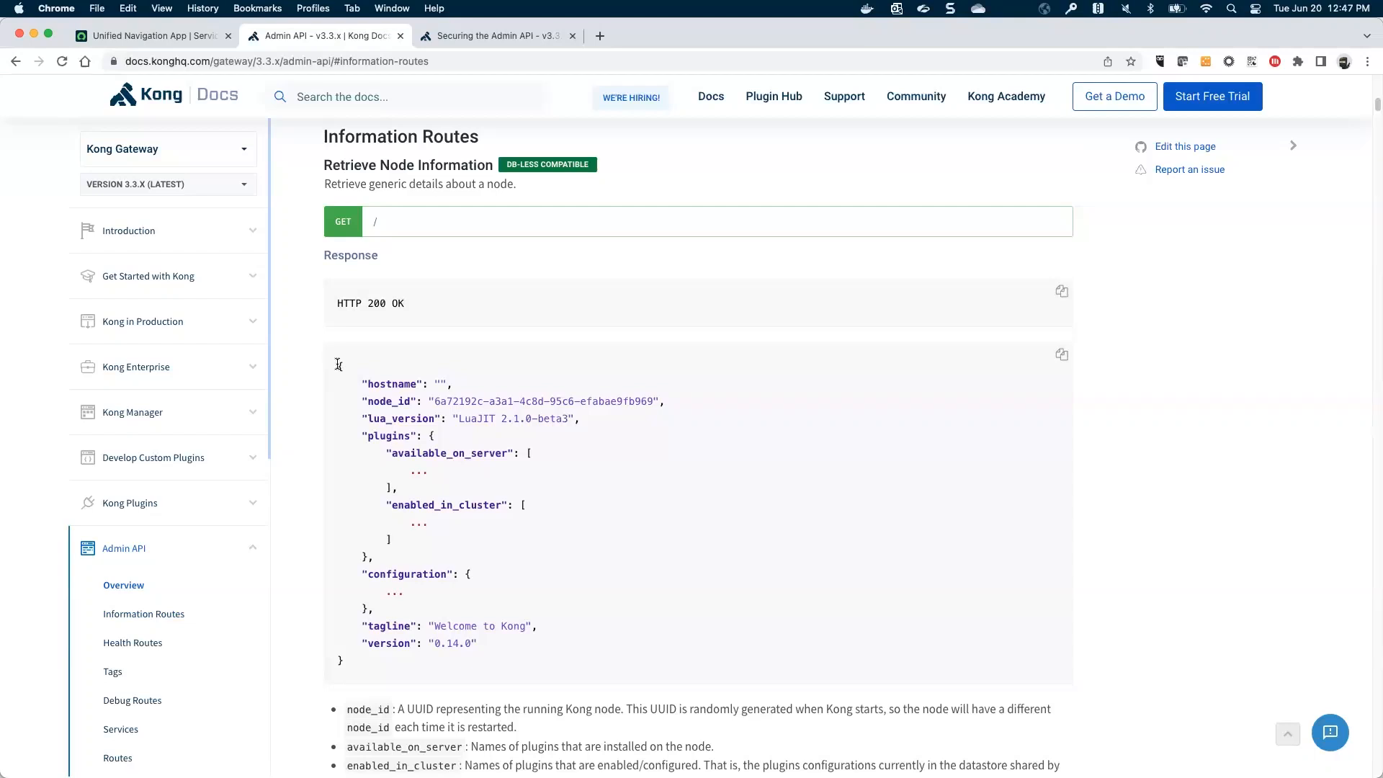
left_click_drag(337, 364, 382, 668)
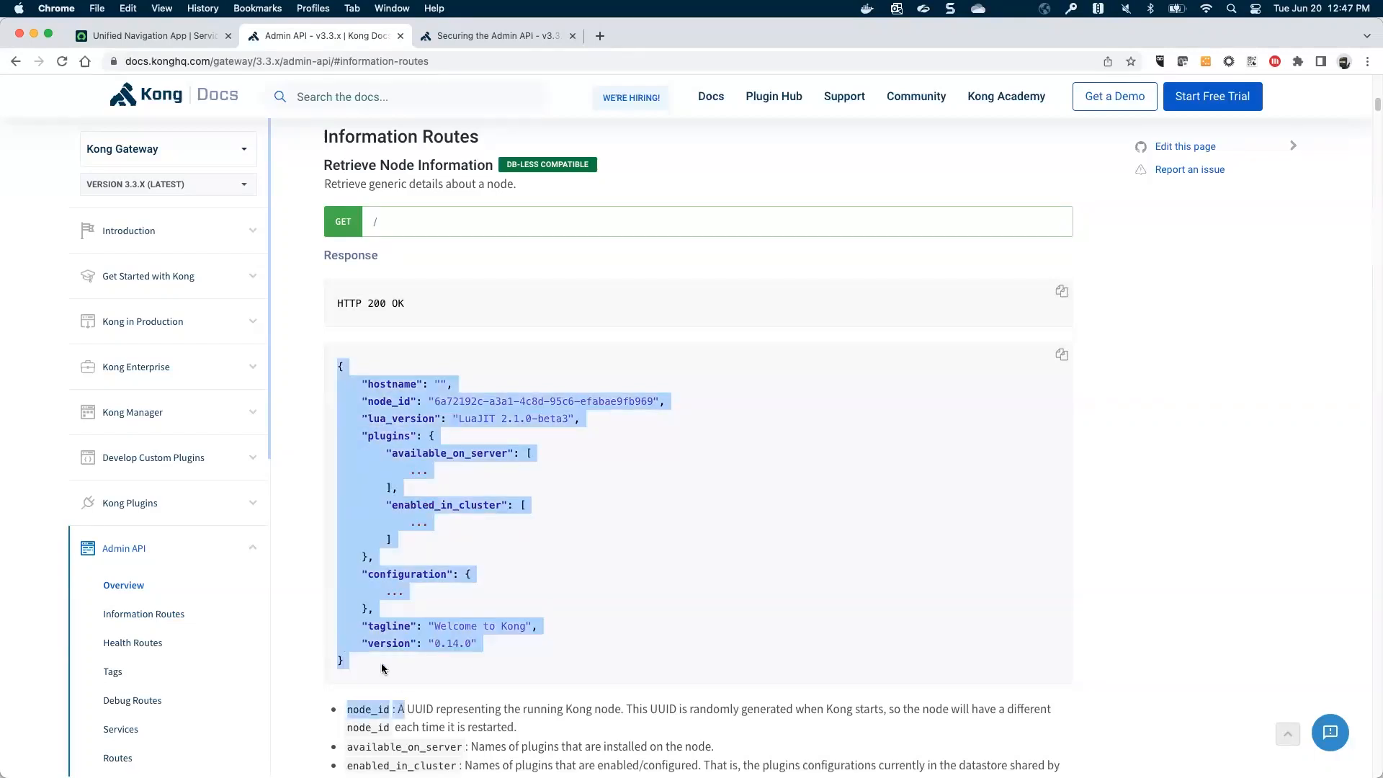
left_click(304, 665)
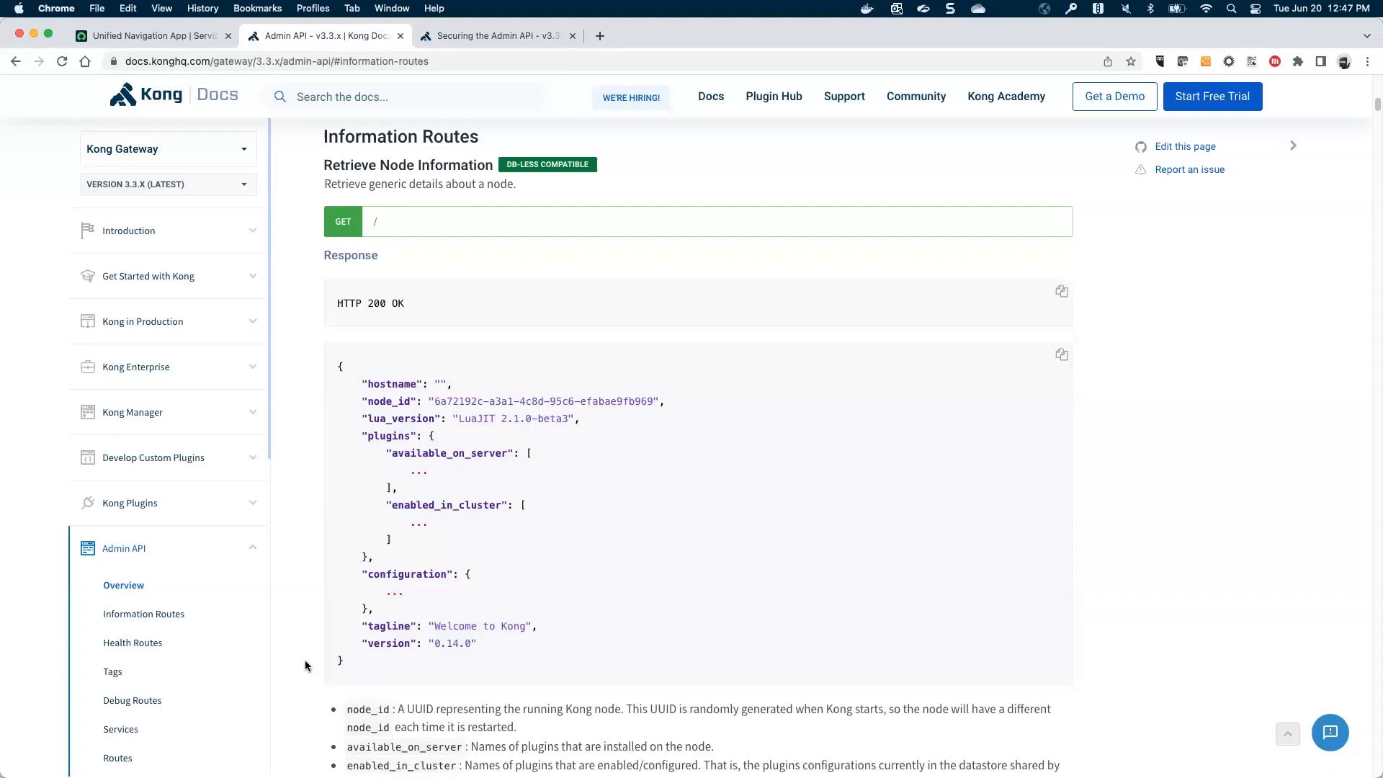
- Scroll through Information Routes down to the Retrieve Plugin Schema example
scroll("down", 3)
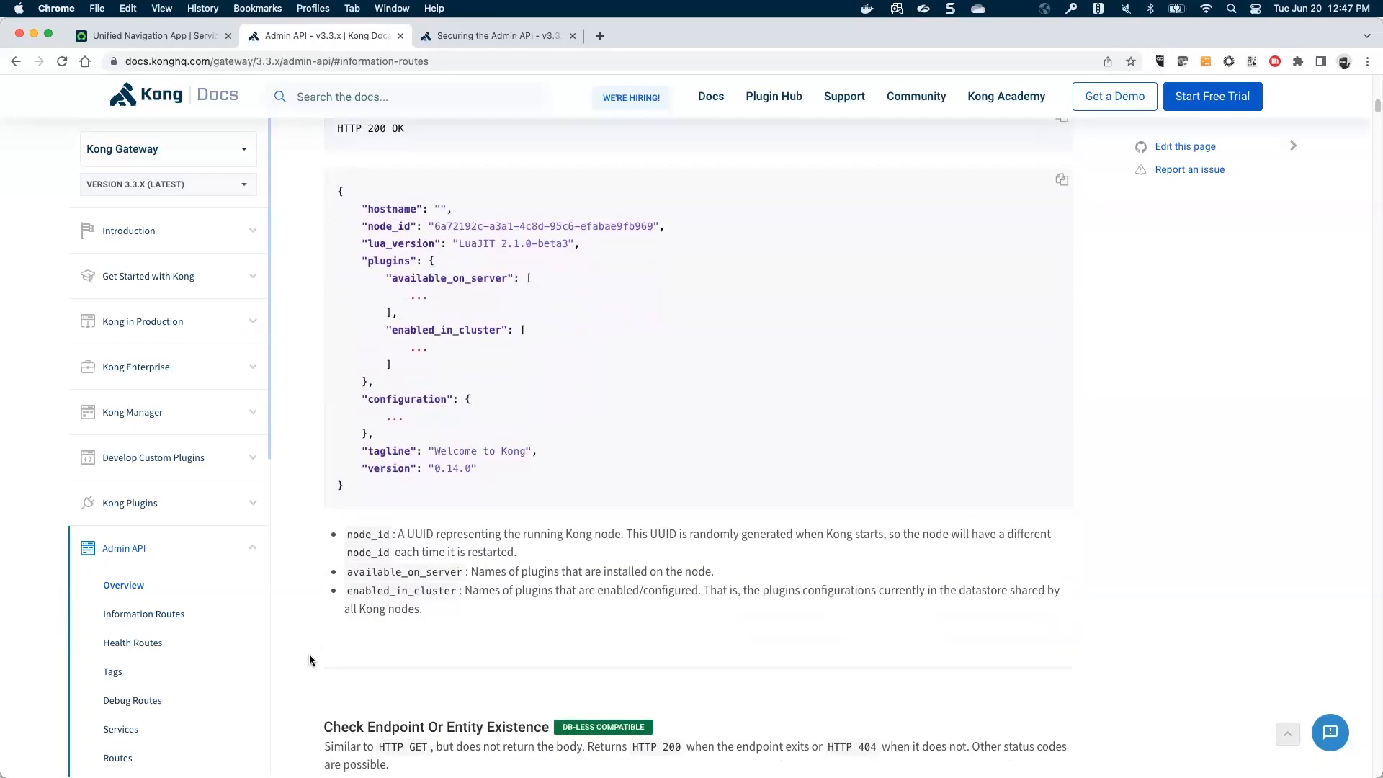
scroll("down", 3)
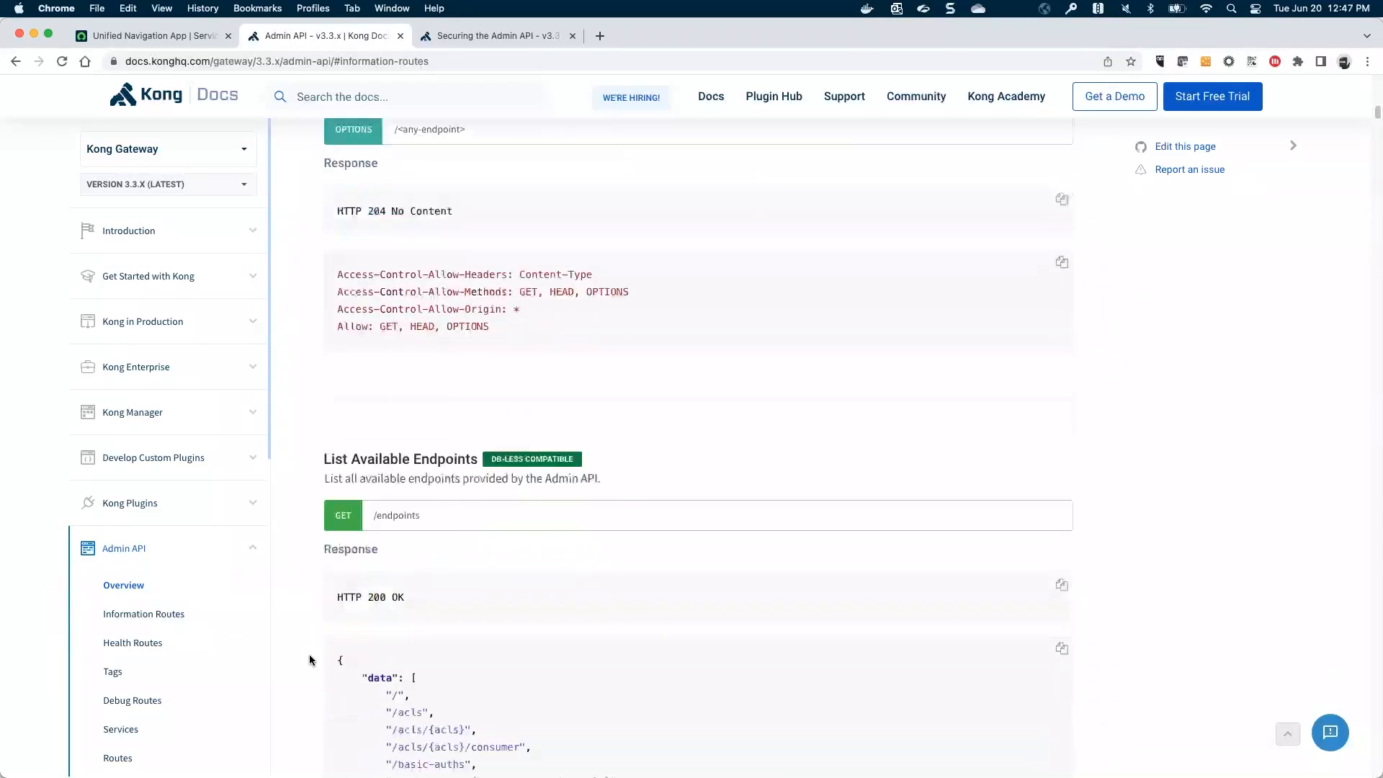
scroll("down", 3)
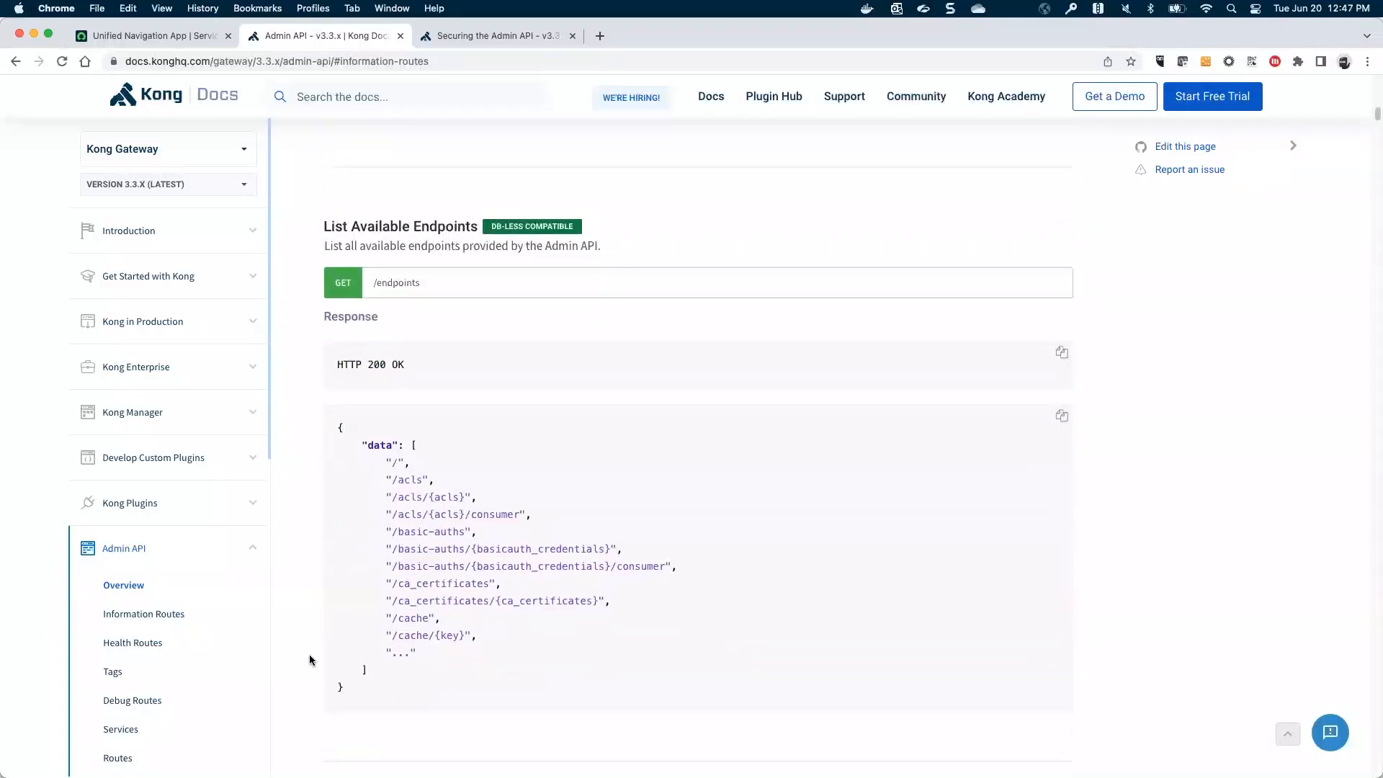
scroll("down", 3)
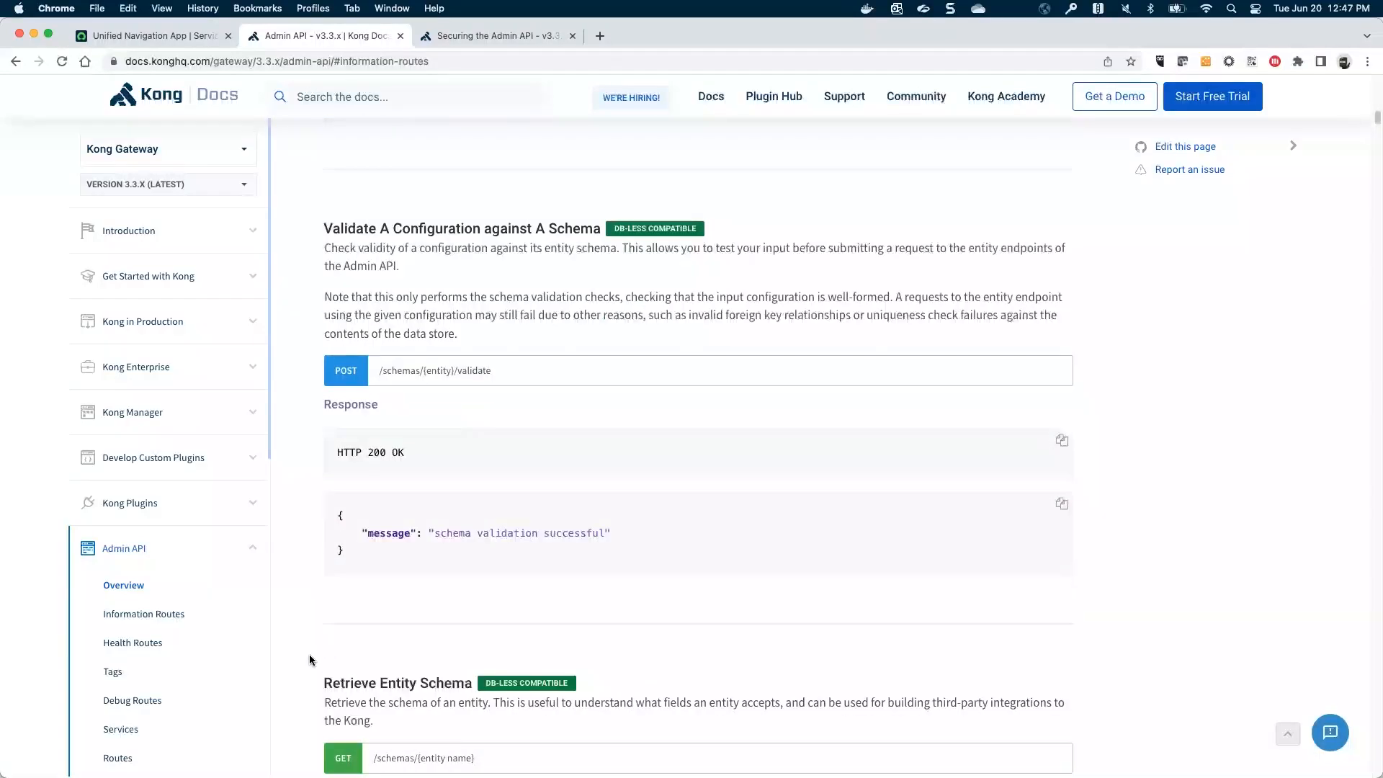
scroll("down", 3)
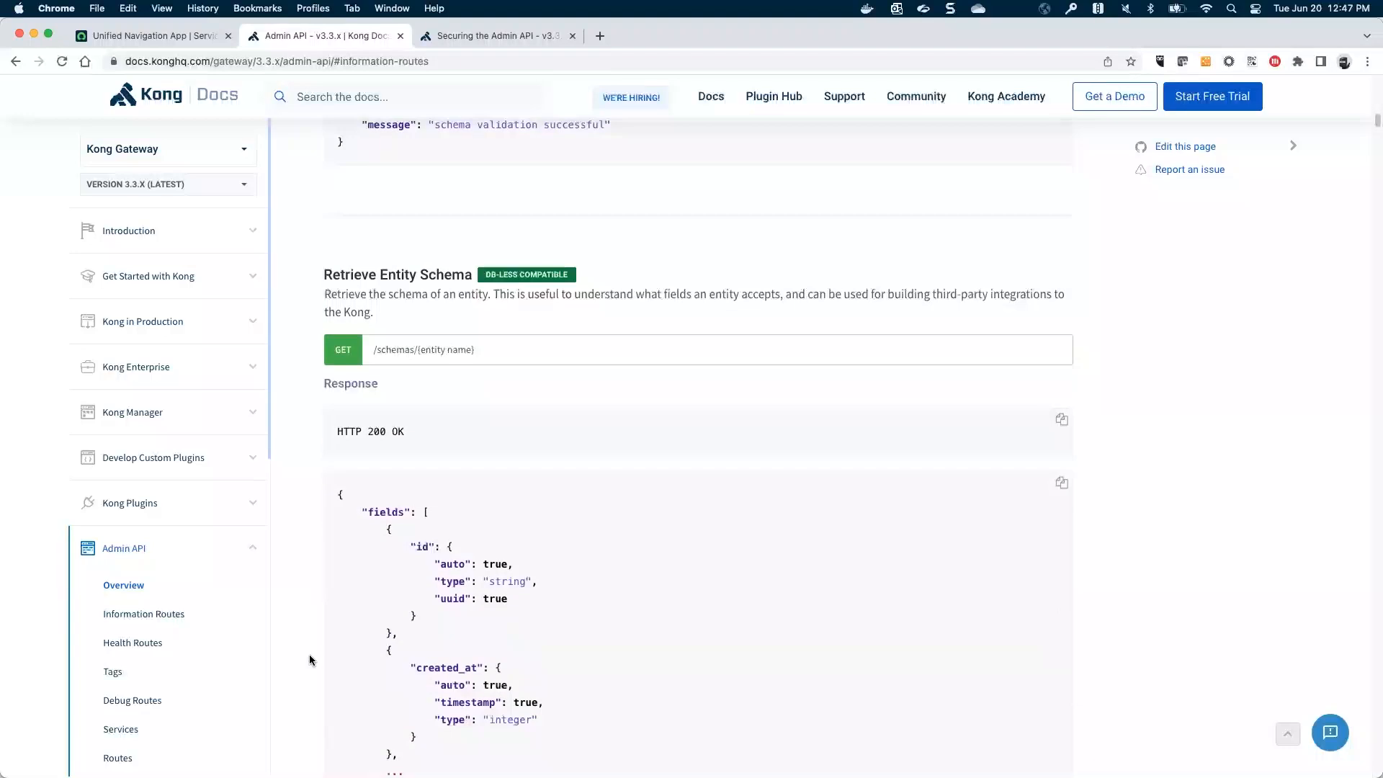
scroll("down", 3)
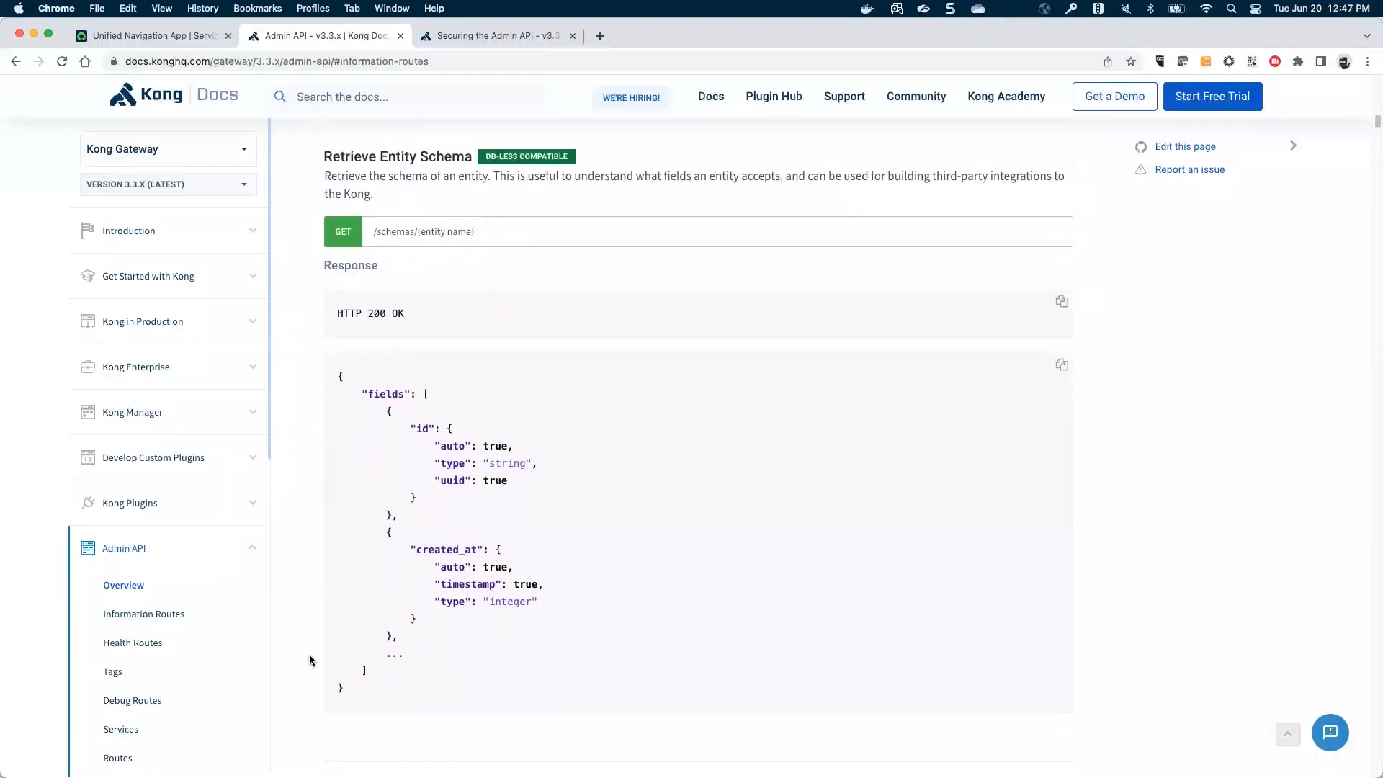
scroll("down", 3)
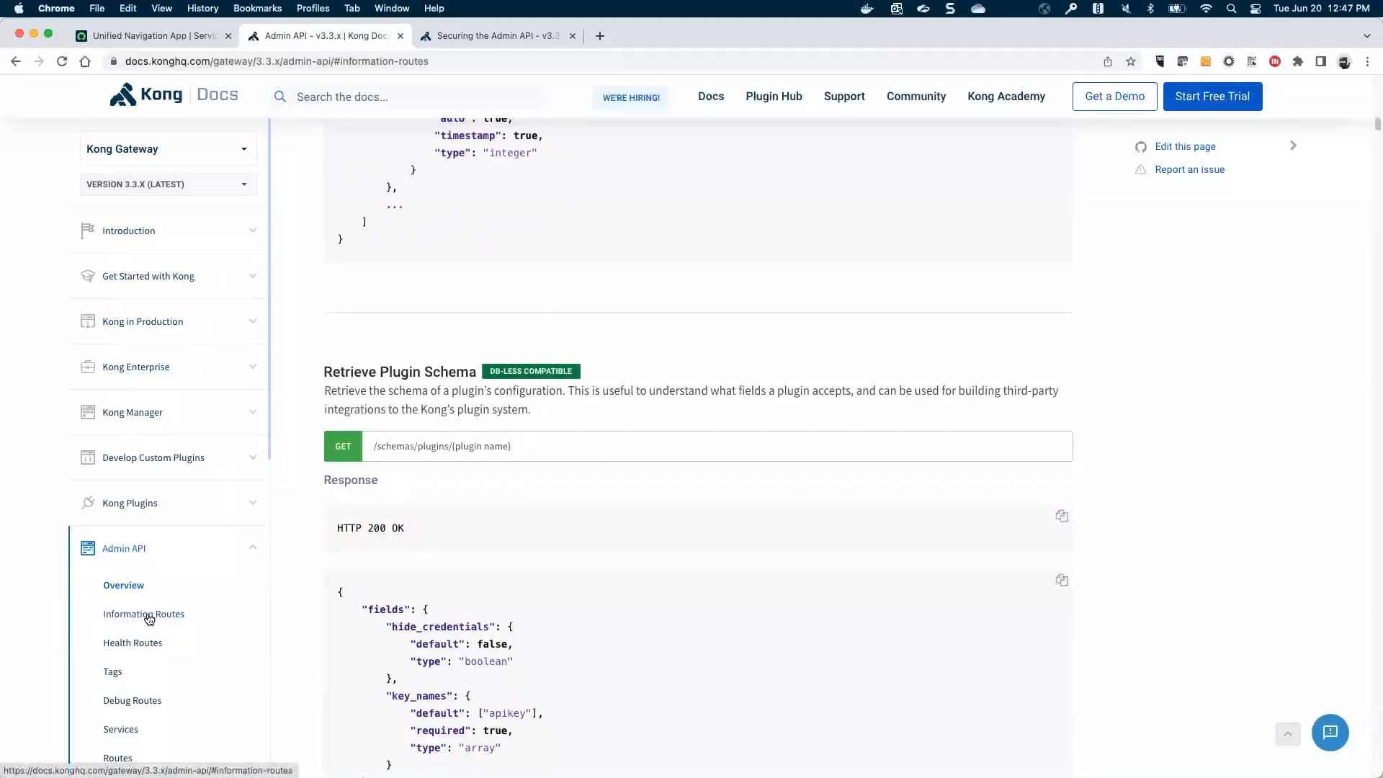
- Mark the host entry in the Service Object JSON sample, then scroll to Add Service
scroll("down", 3)
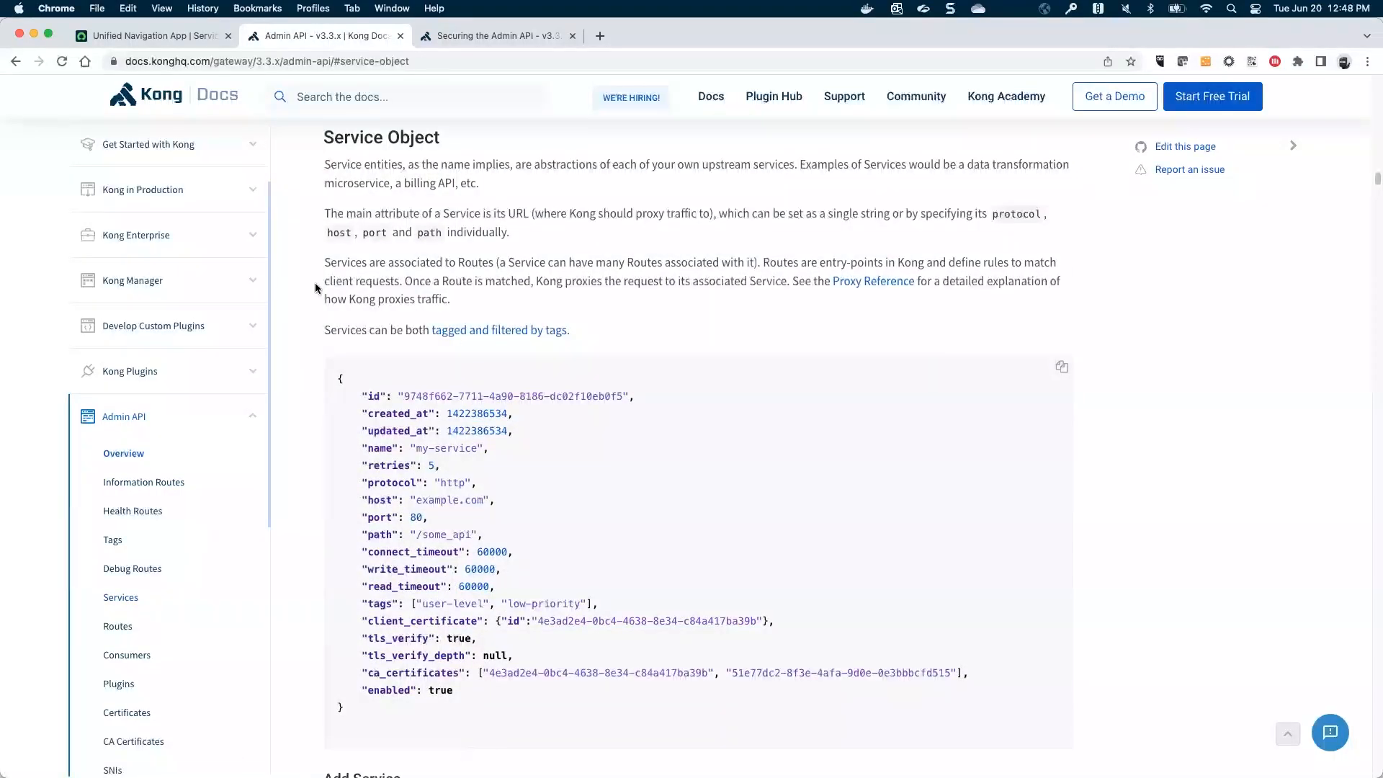
scroll("up", 3)
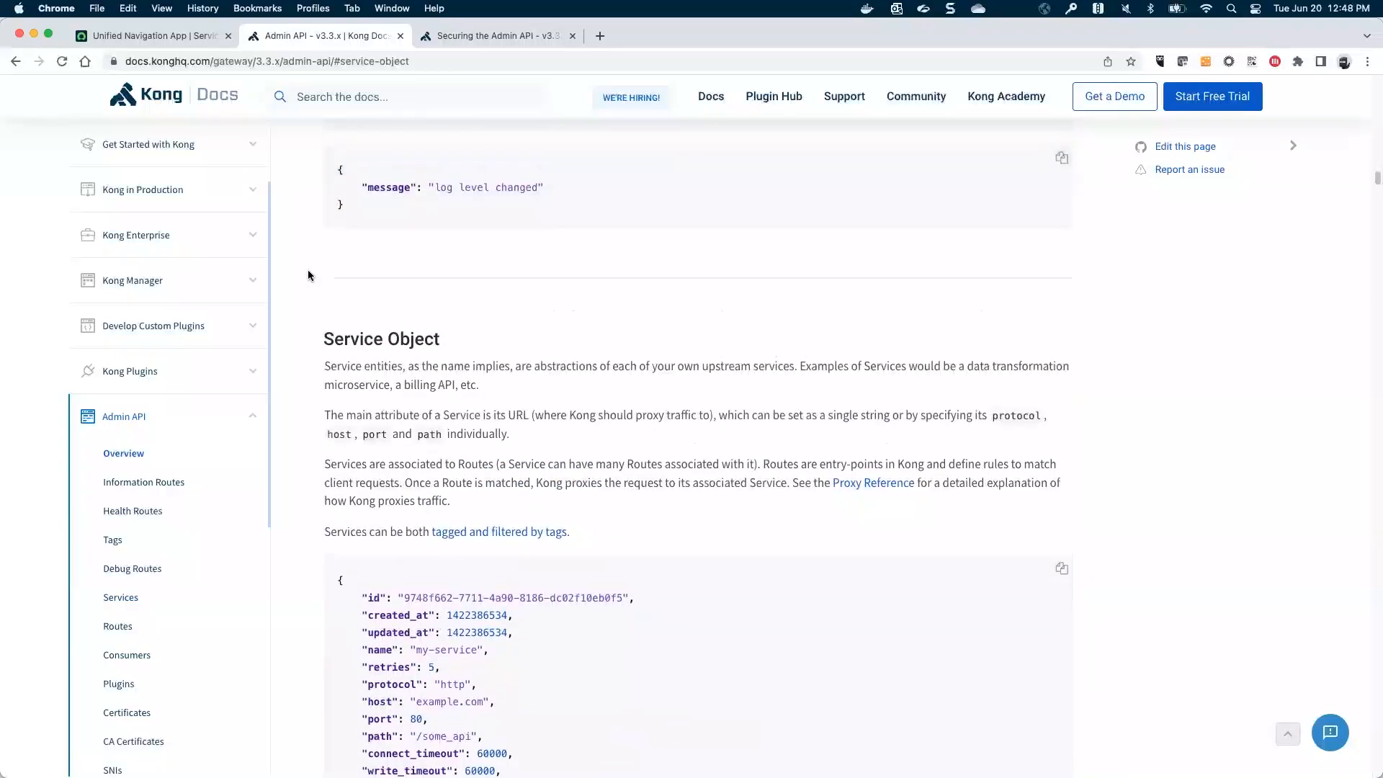
scroll("down", 3)
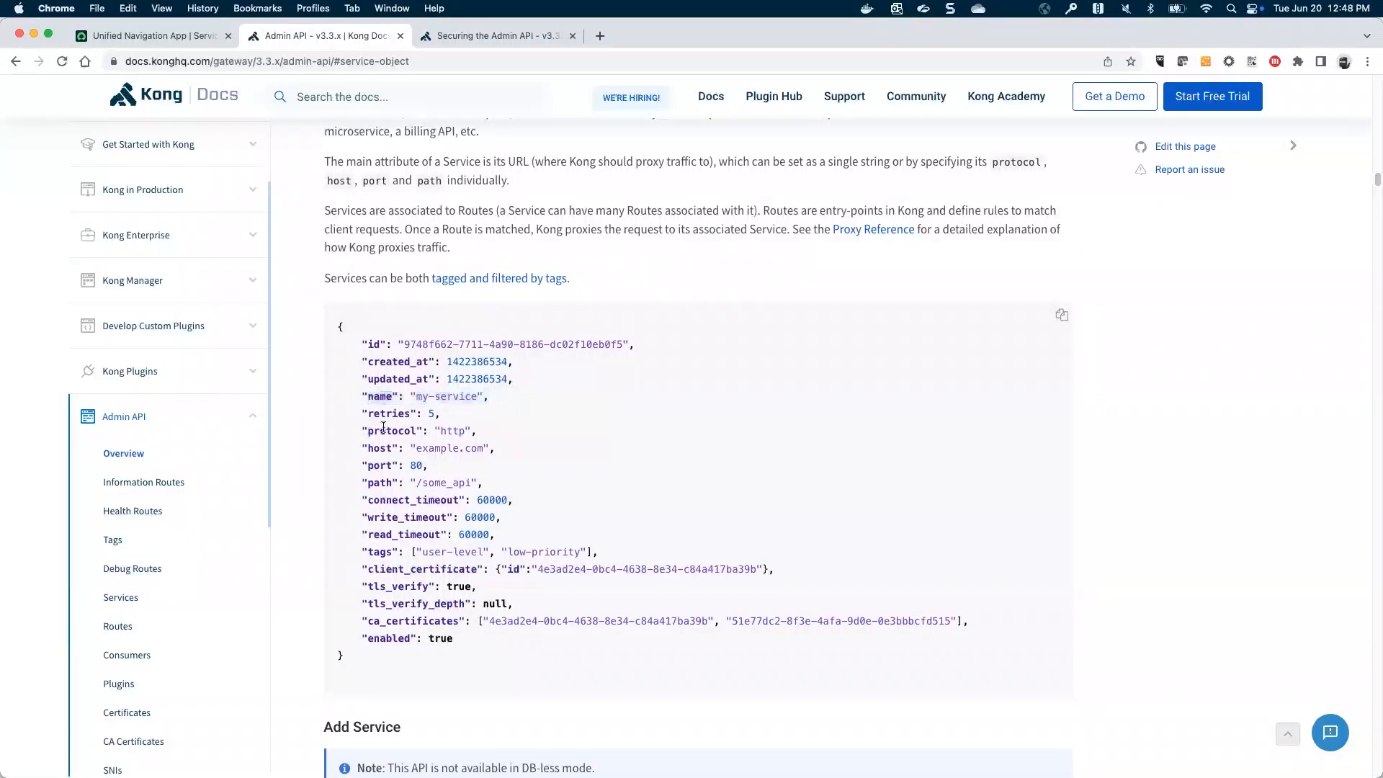
double_click(415, 431)
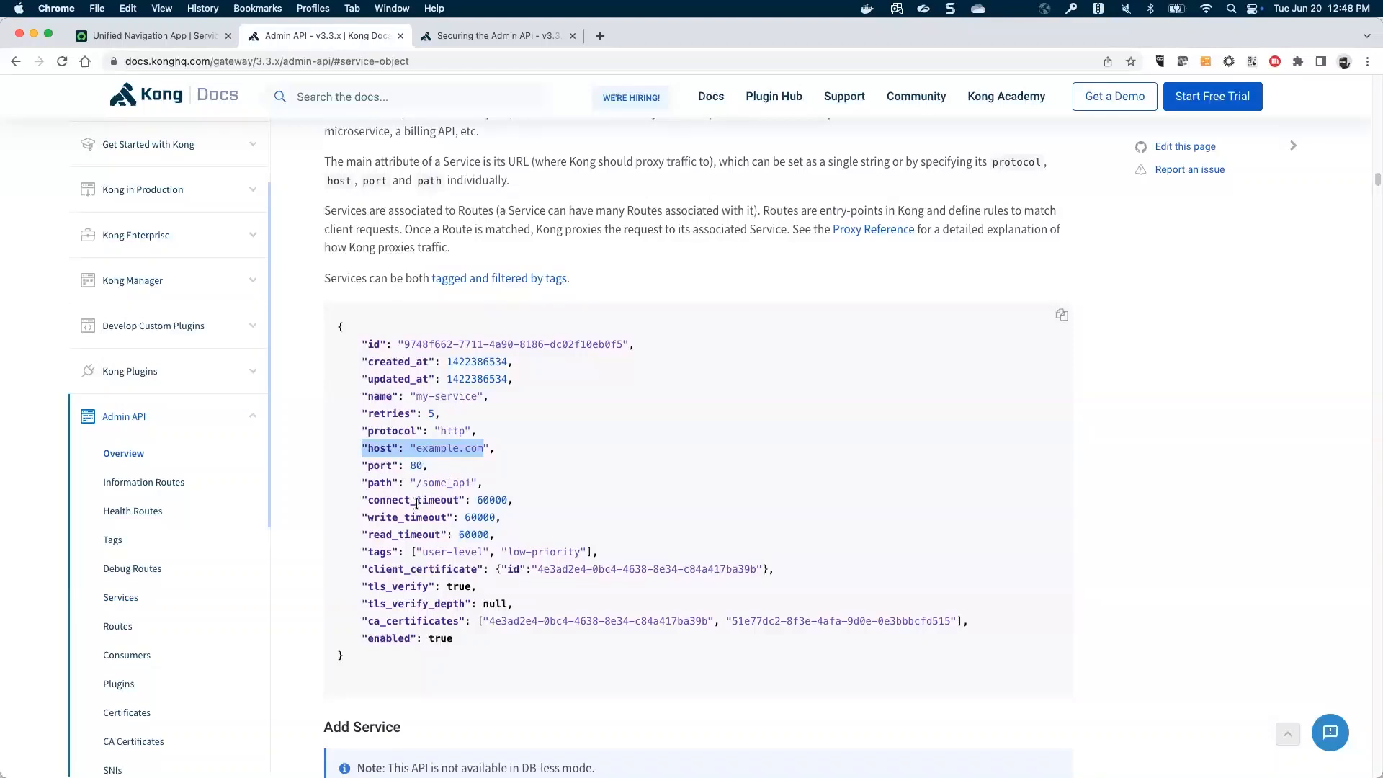
mouse_move(310, 588)
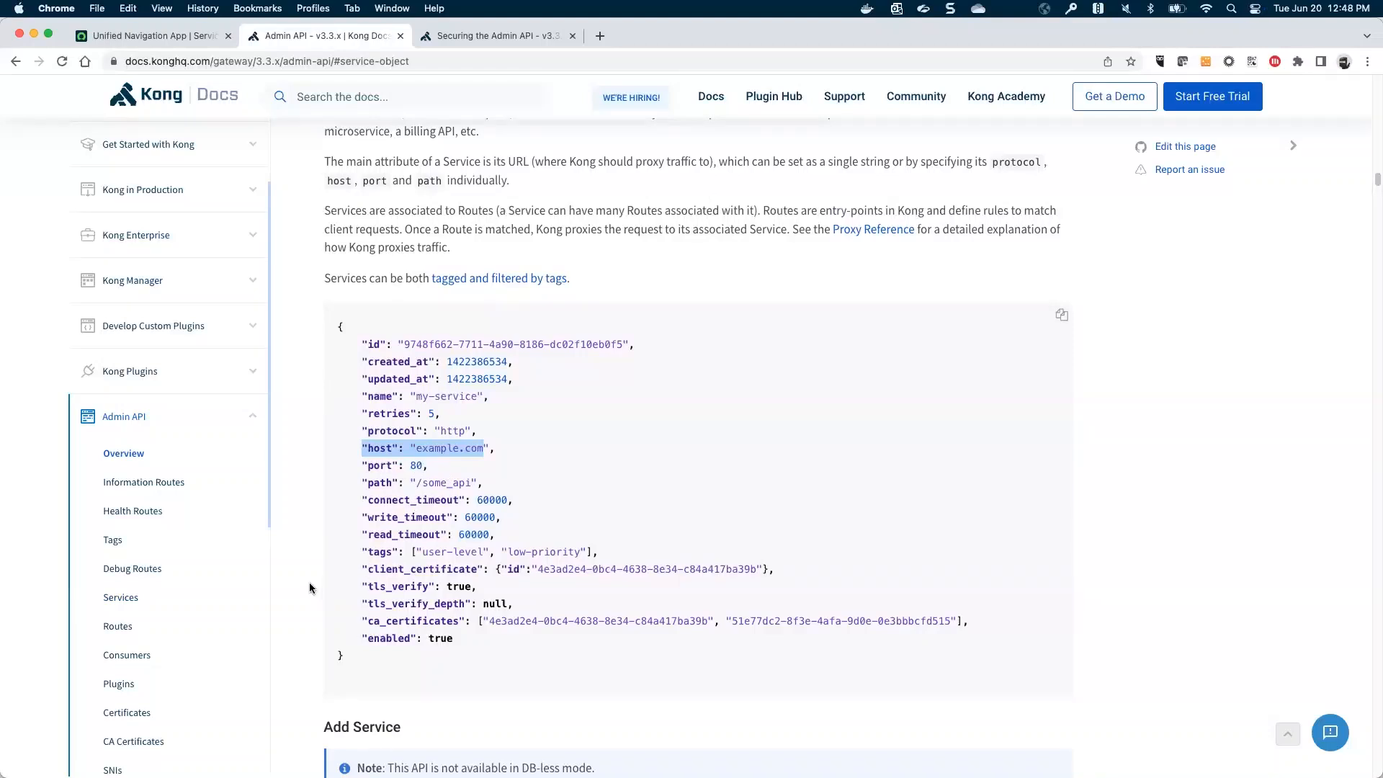
scroll("down", 3)
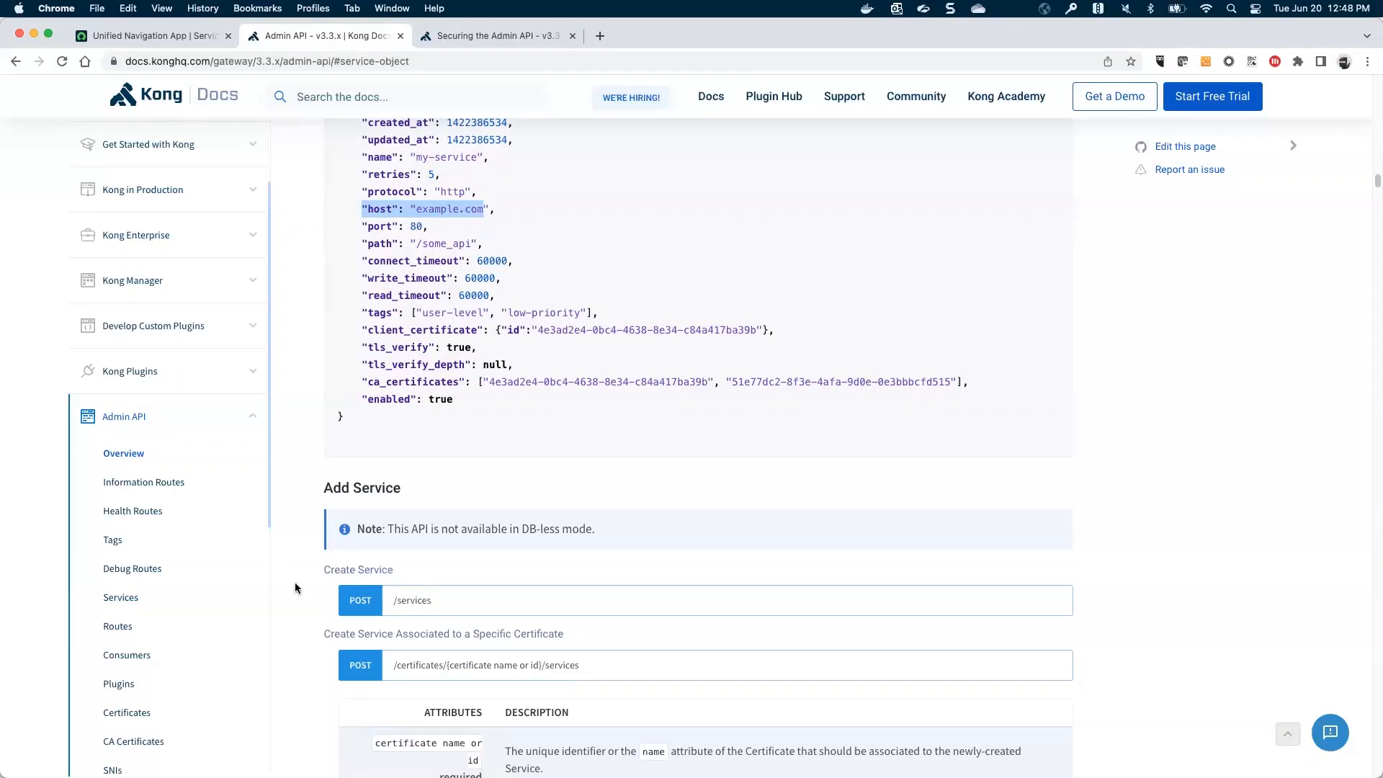
mouse_move(117, 626)
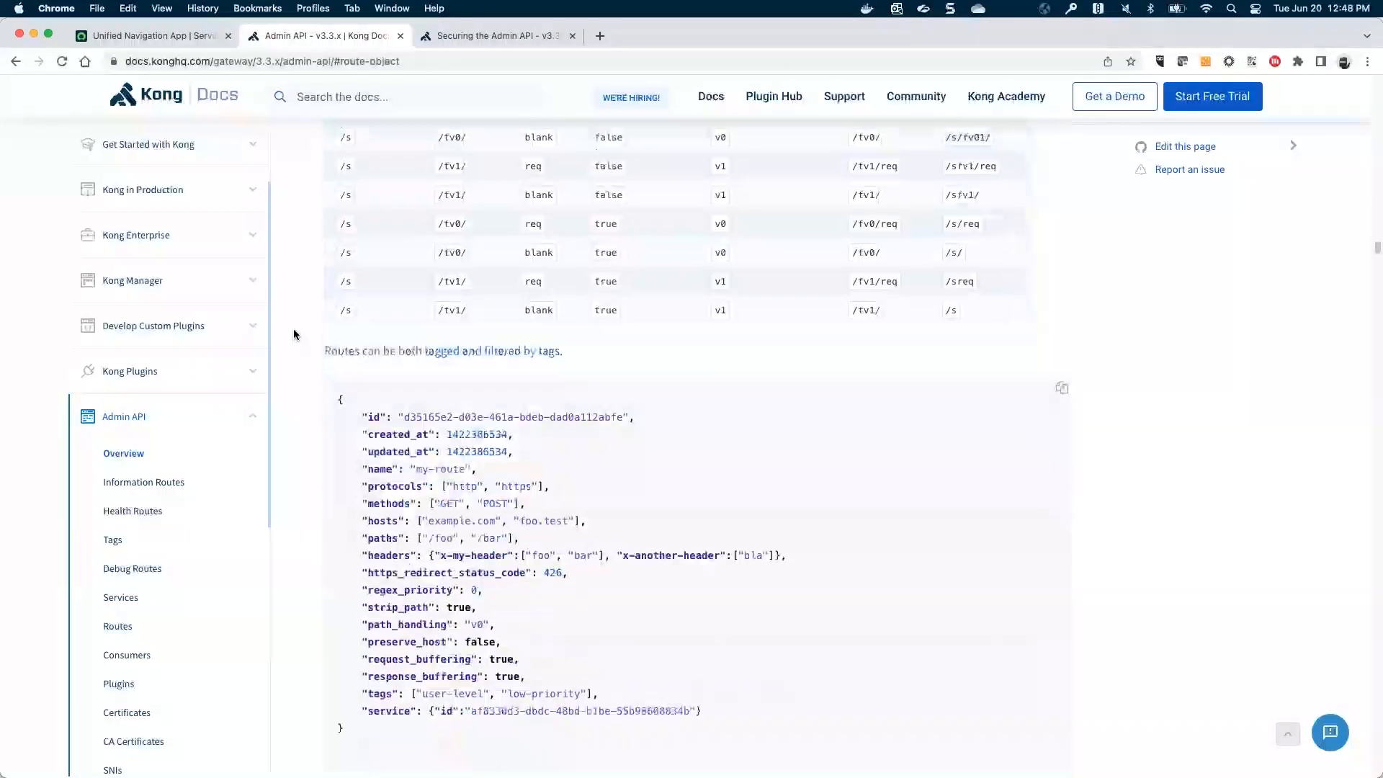
- Scroll down to the Route Object's sample JSON payload and the Add Route section
scroll("down", 3)
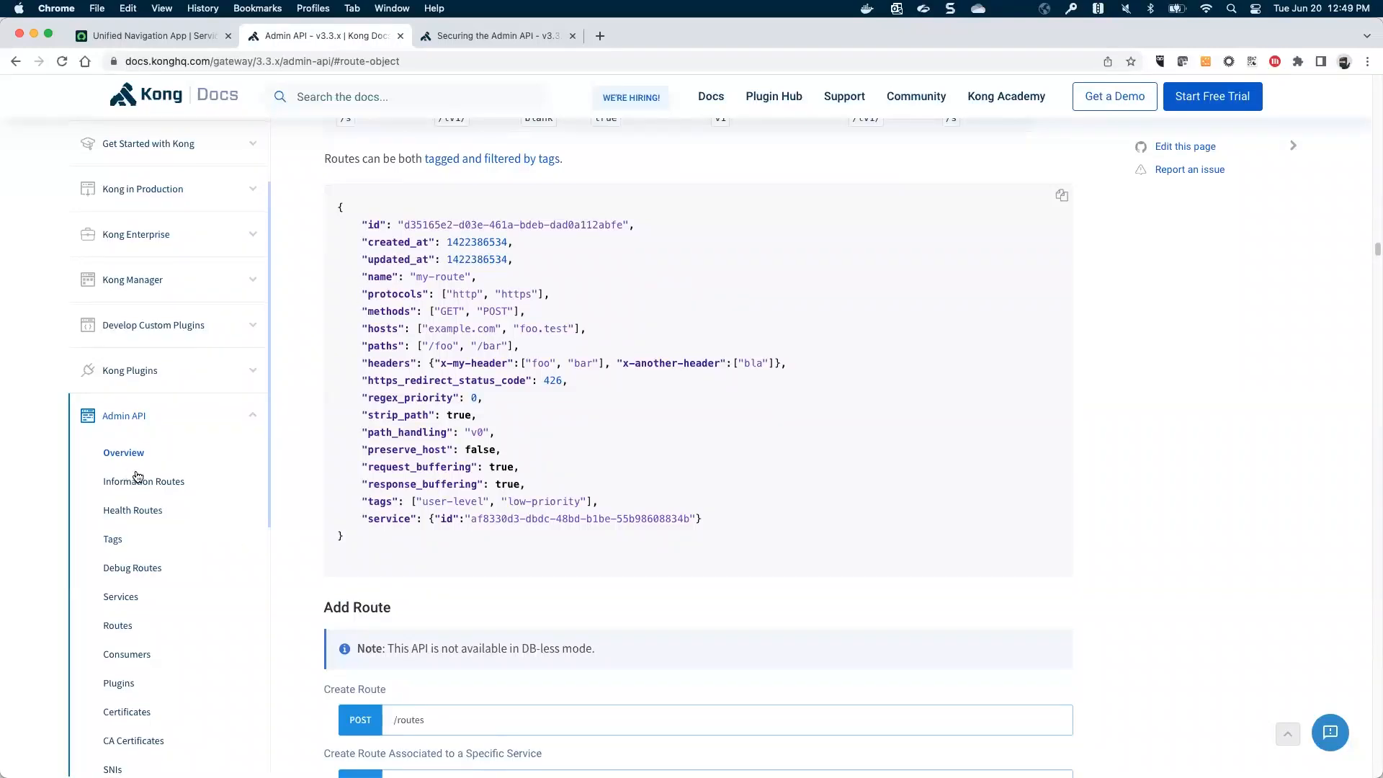
scroll("down", 3)
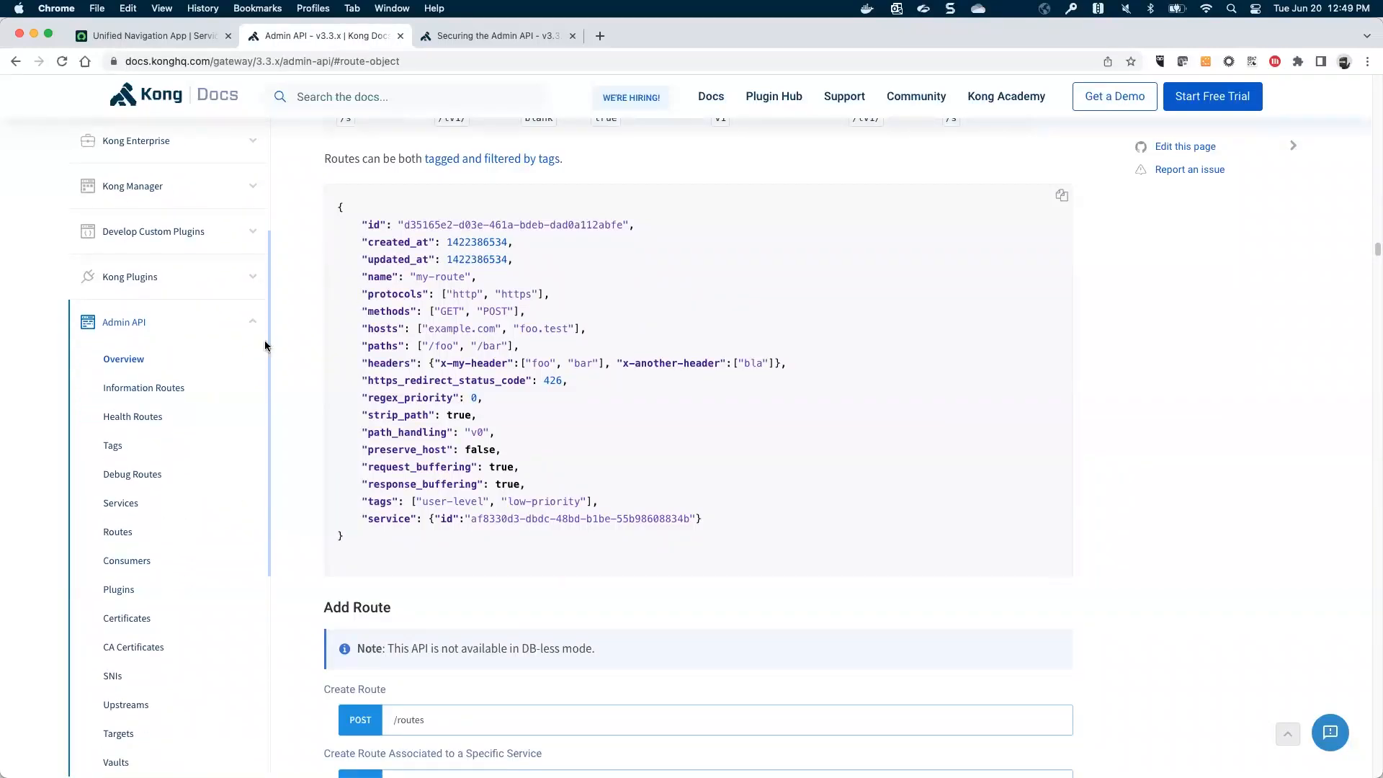
mouse_move(287, 331)
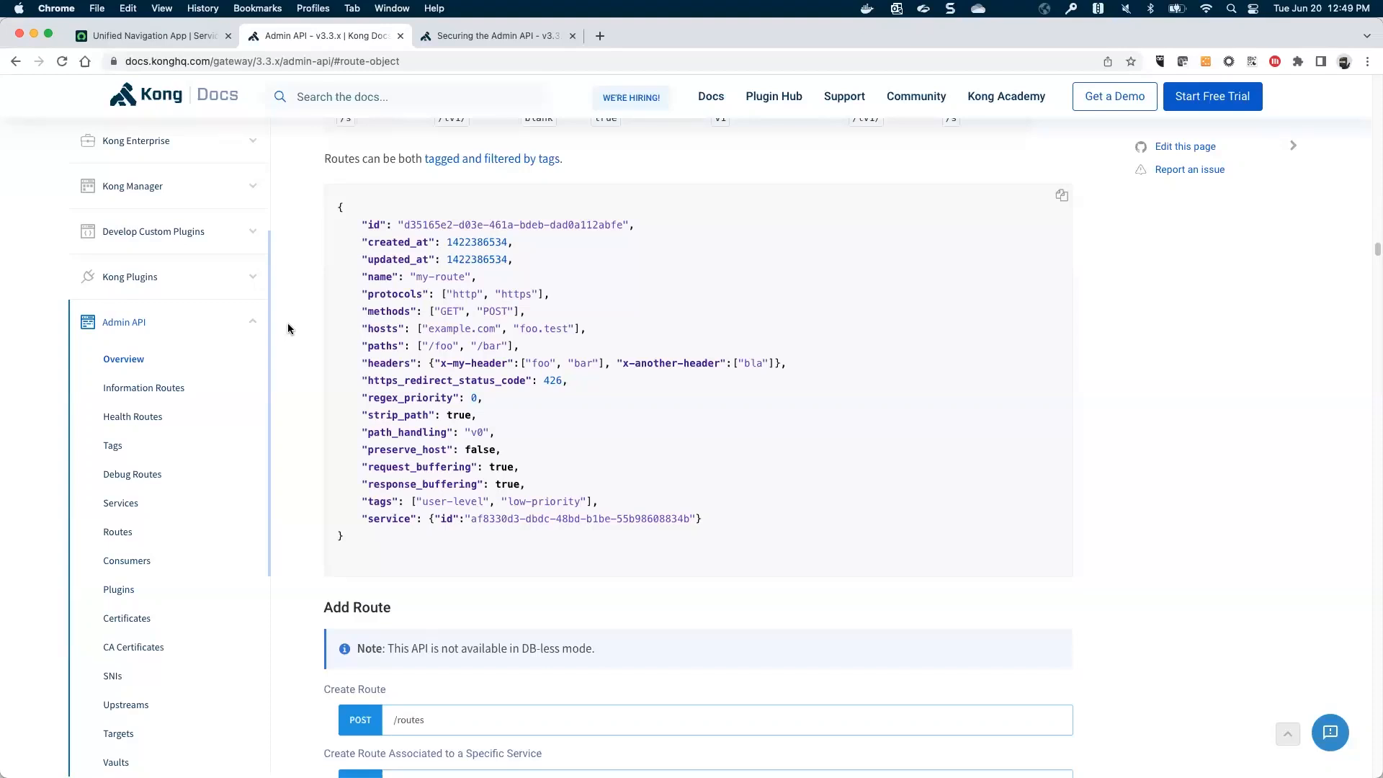
mouse_move(1034, 158)
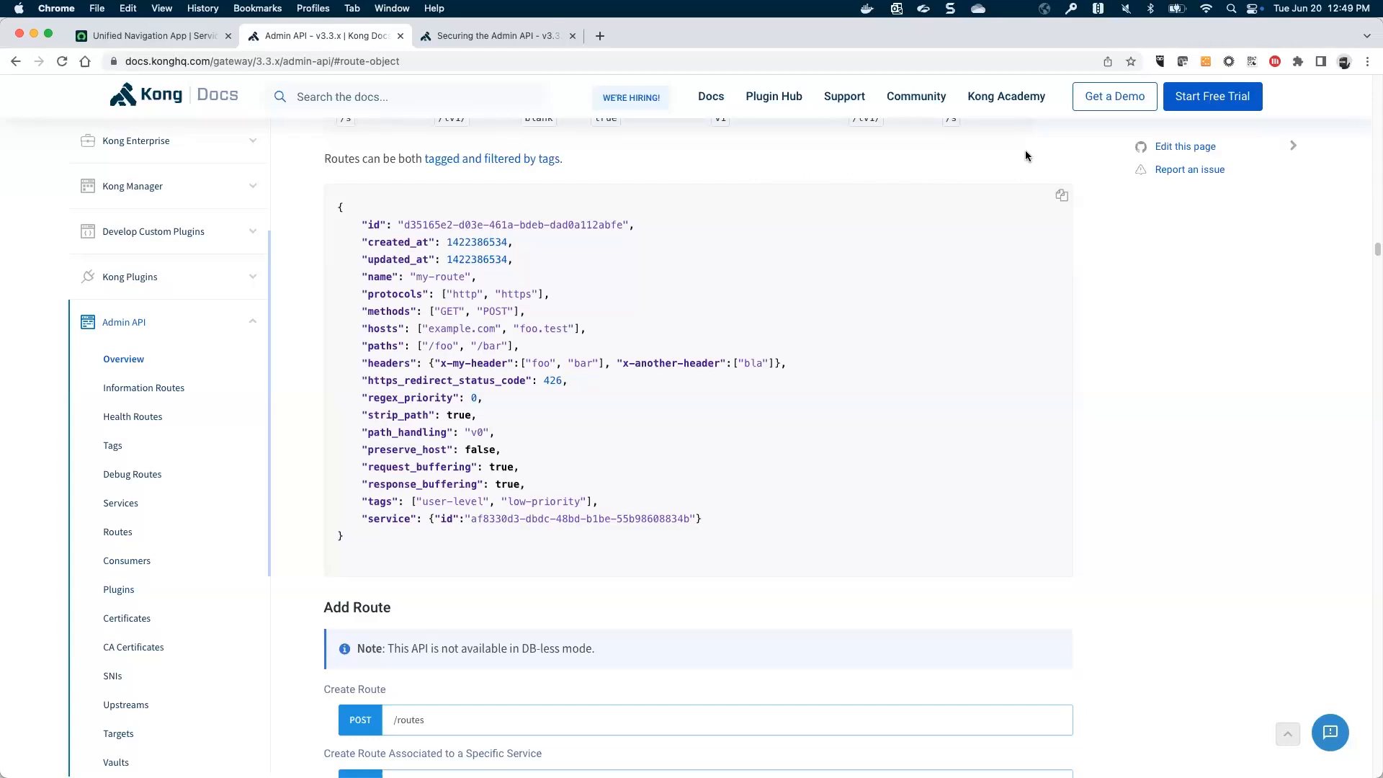
mouse_move(1007, 96)
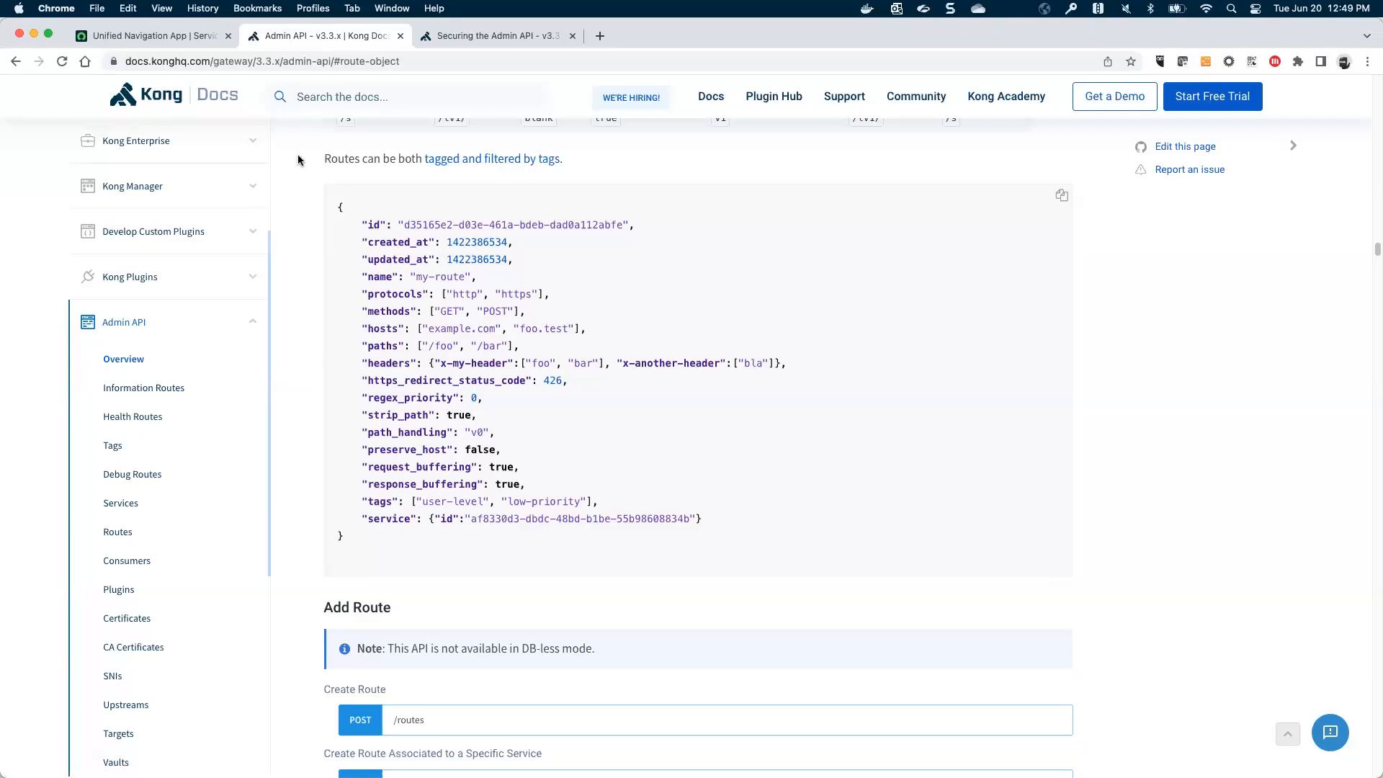
mouse_move(304, 165)
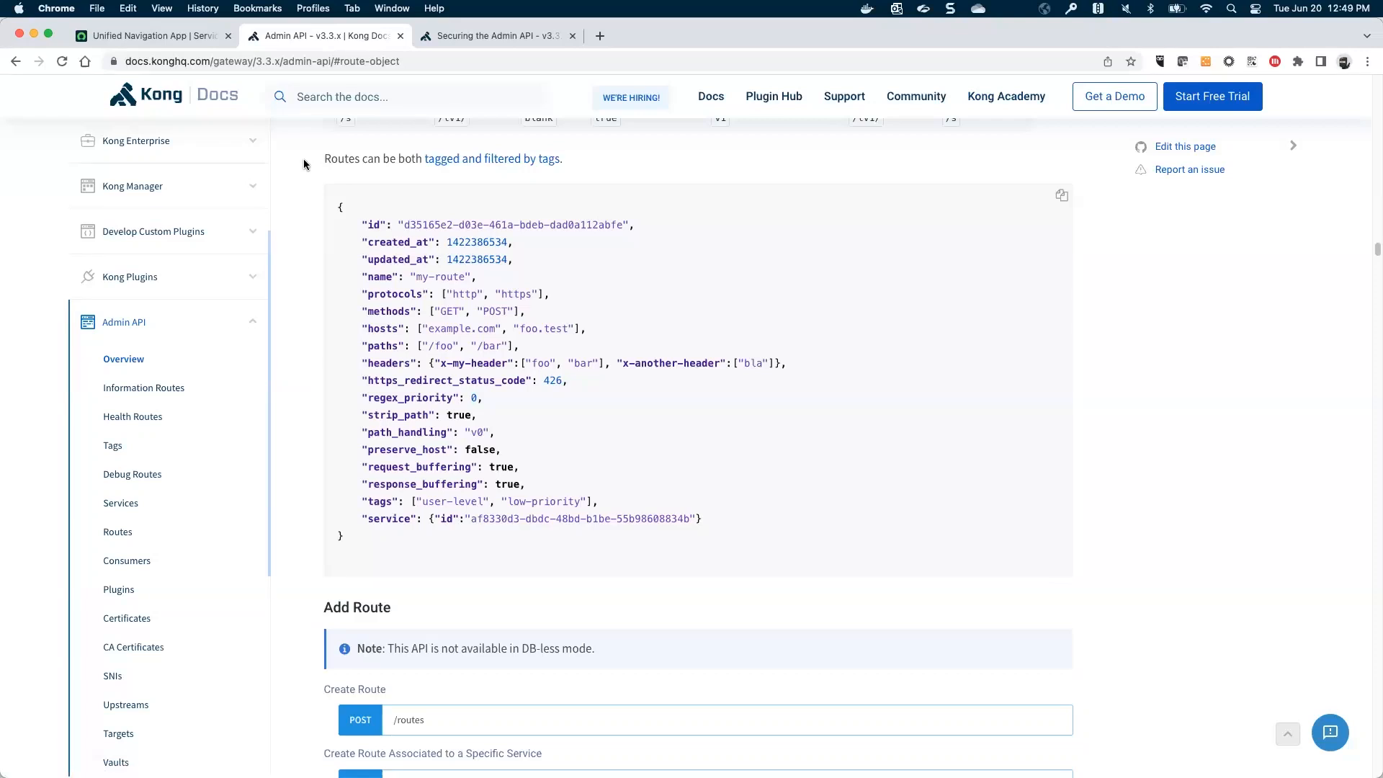
mouse_move(66, 189)
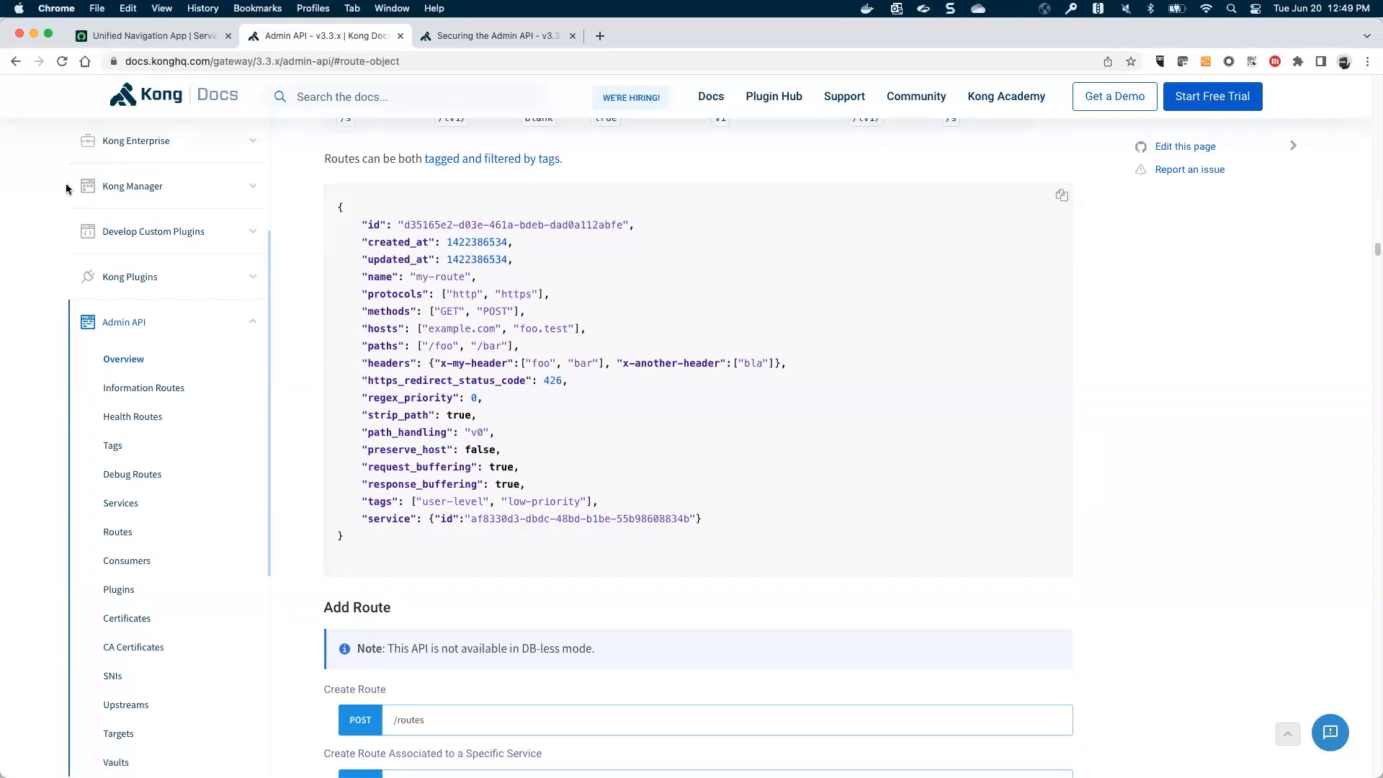